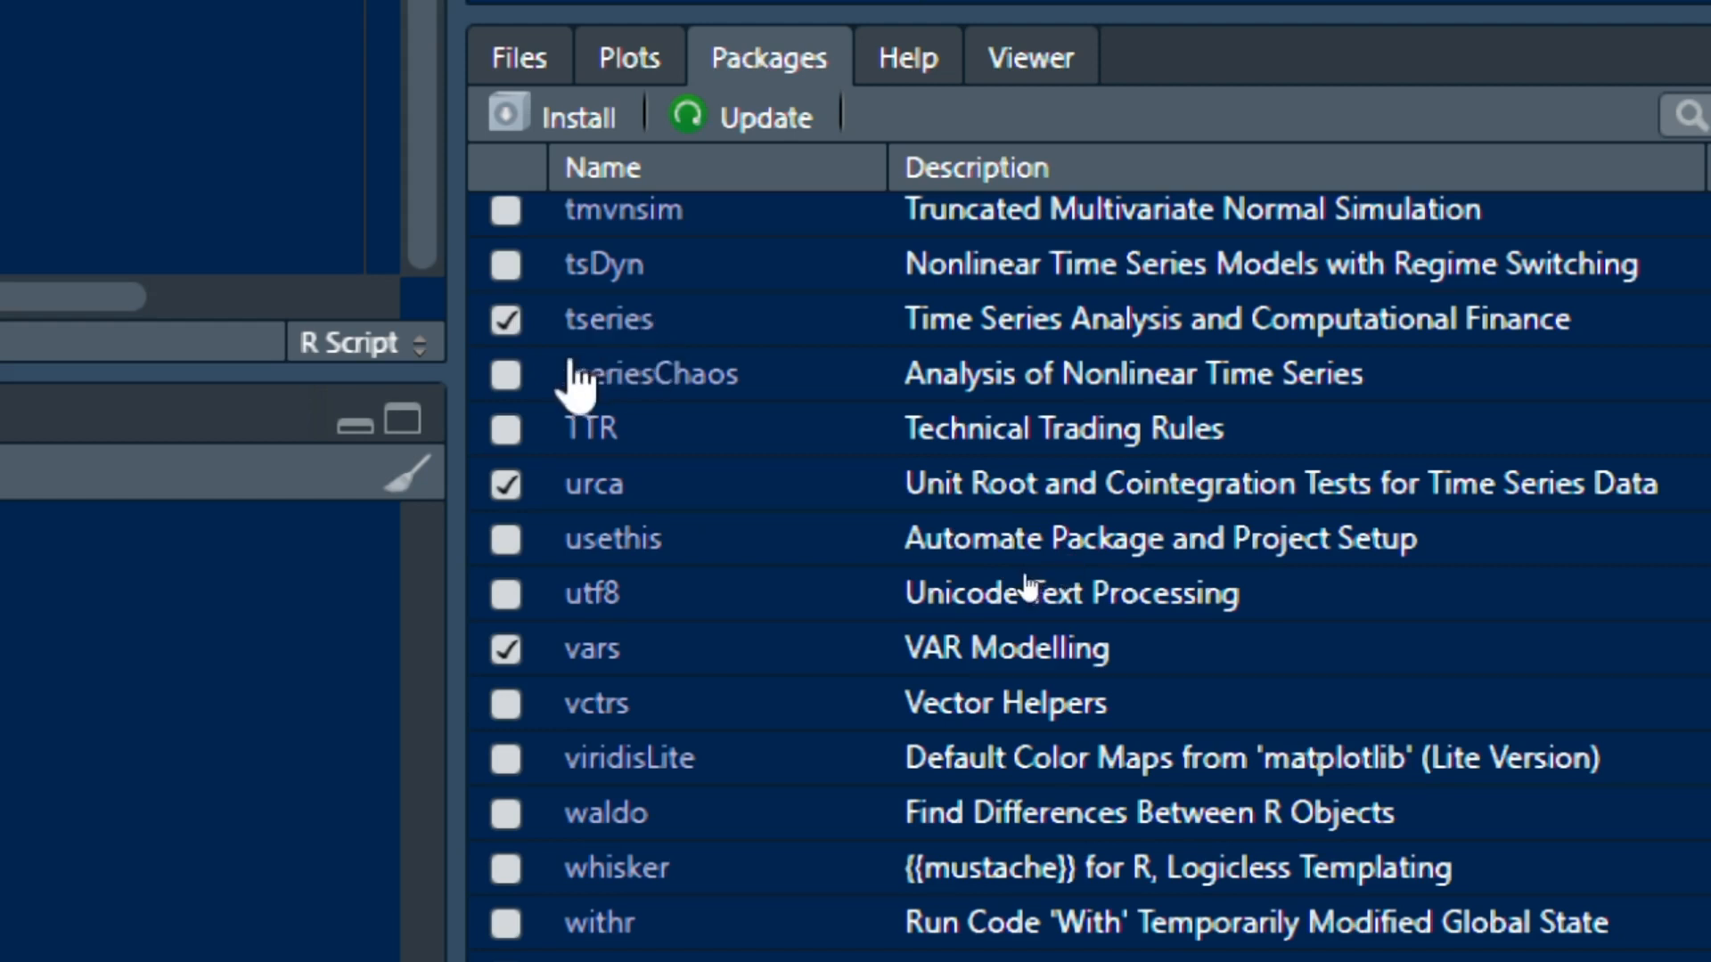
{"action": "mouse_move", "coordinate": [1015, 584]}
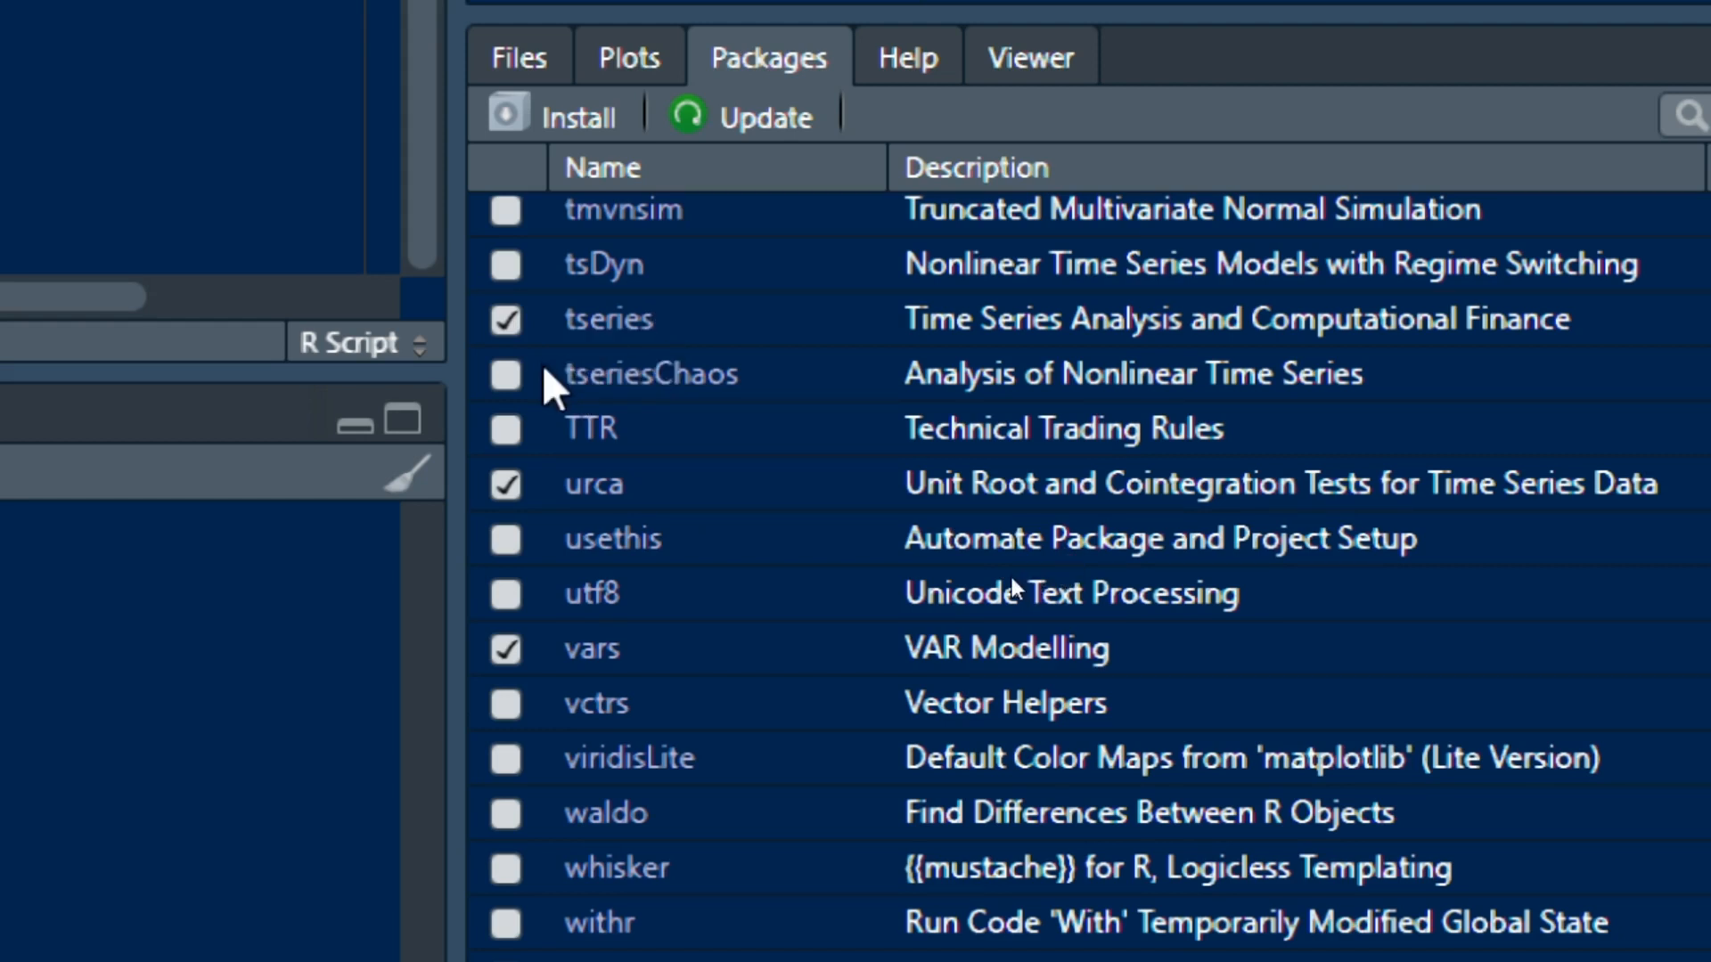
{"action": "mouse_move", "coordinate": [607, 319]}
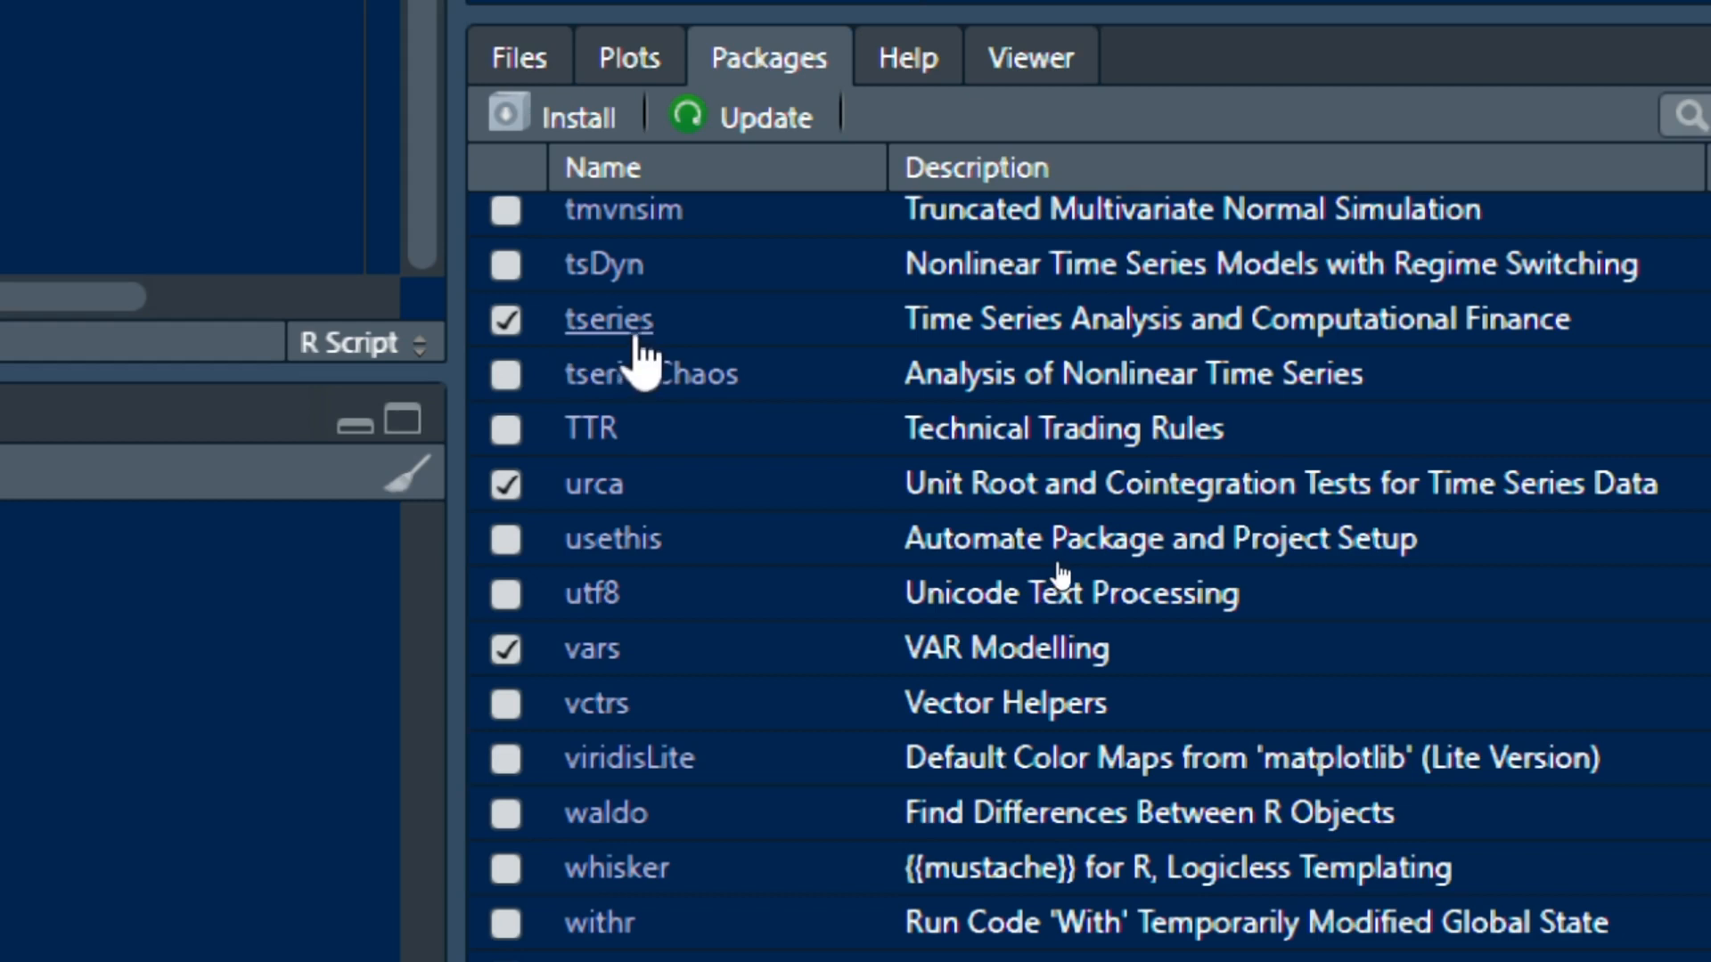
- Run the ca.jo Johansen trace test on beta and store it as co
{"action": "left_click", "coordinate": [505, 319]}
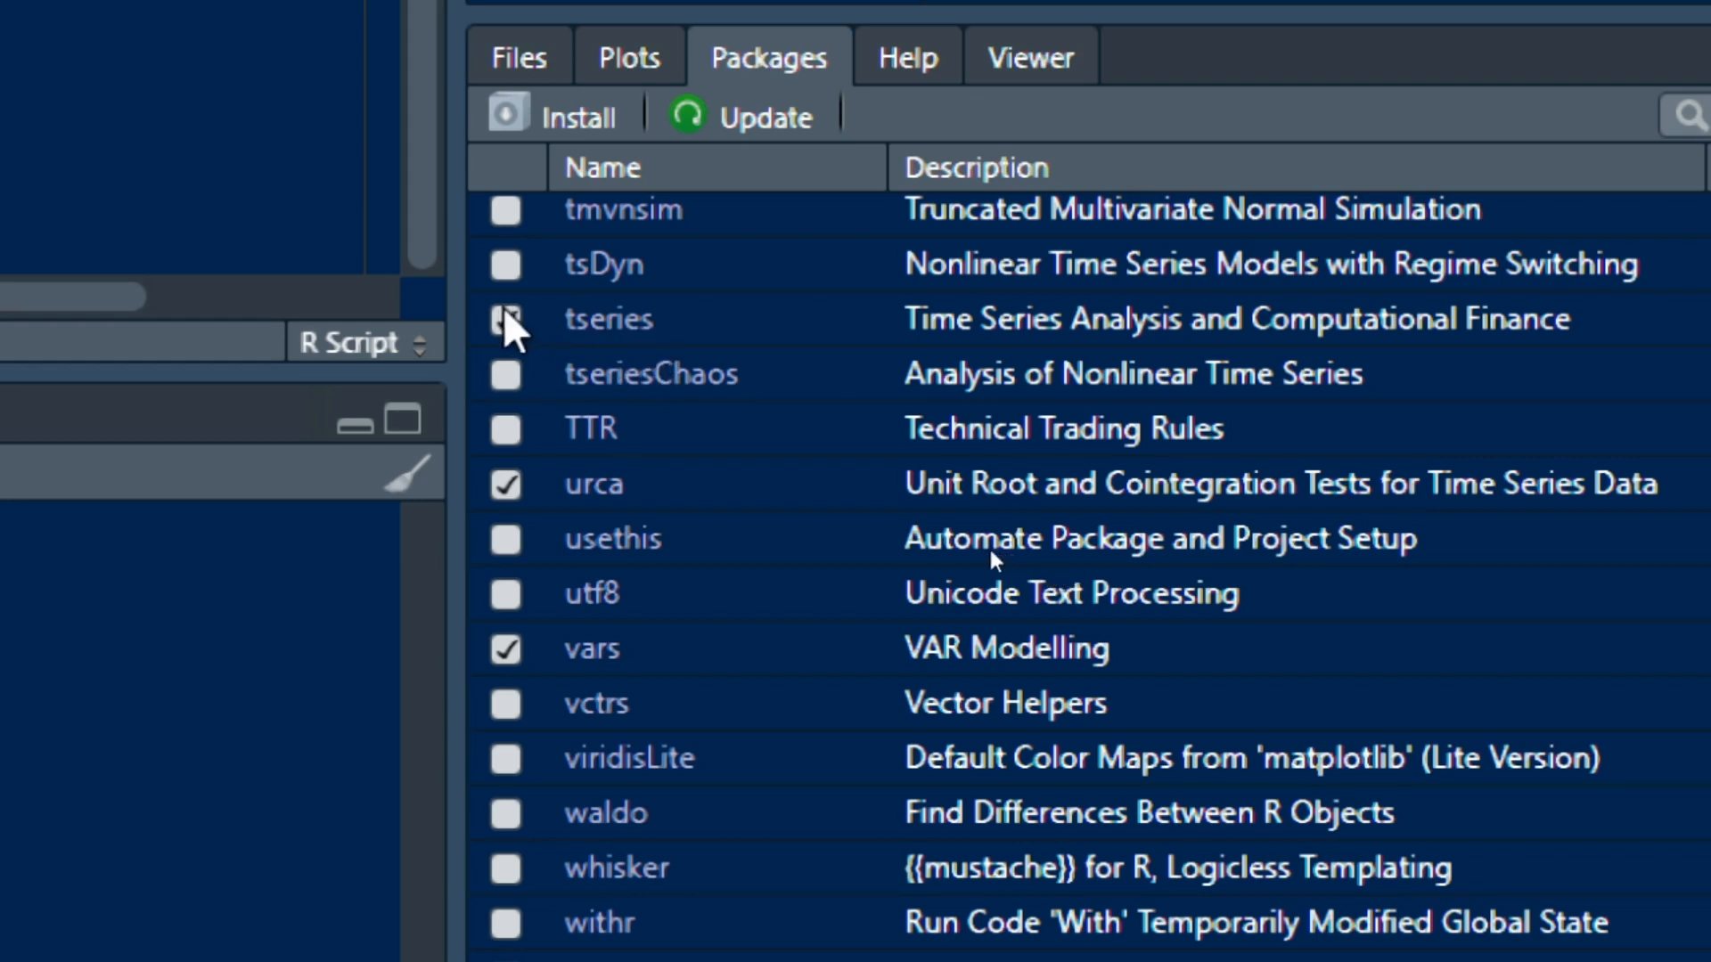
{"action": "left_click", "coordinate": [505, 317]}
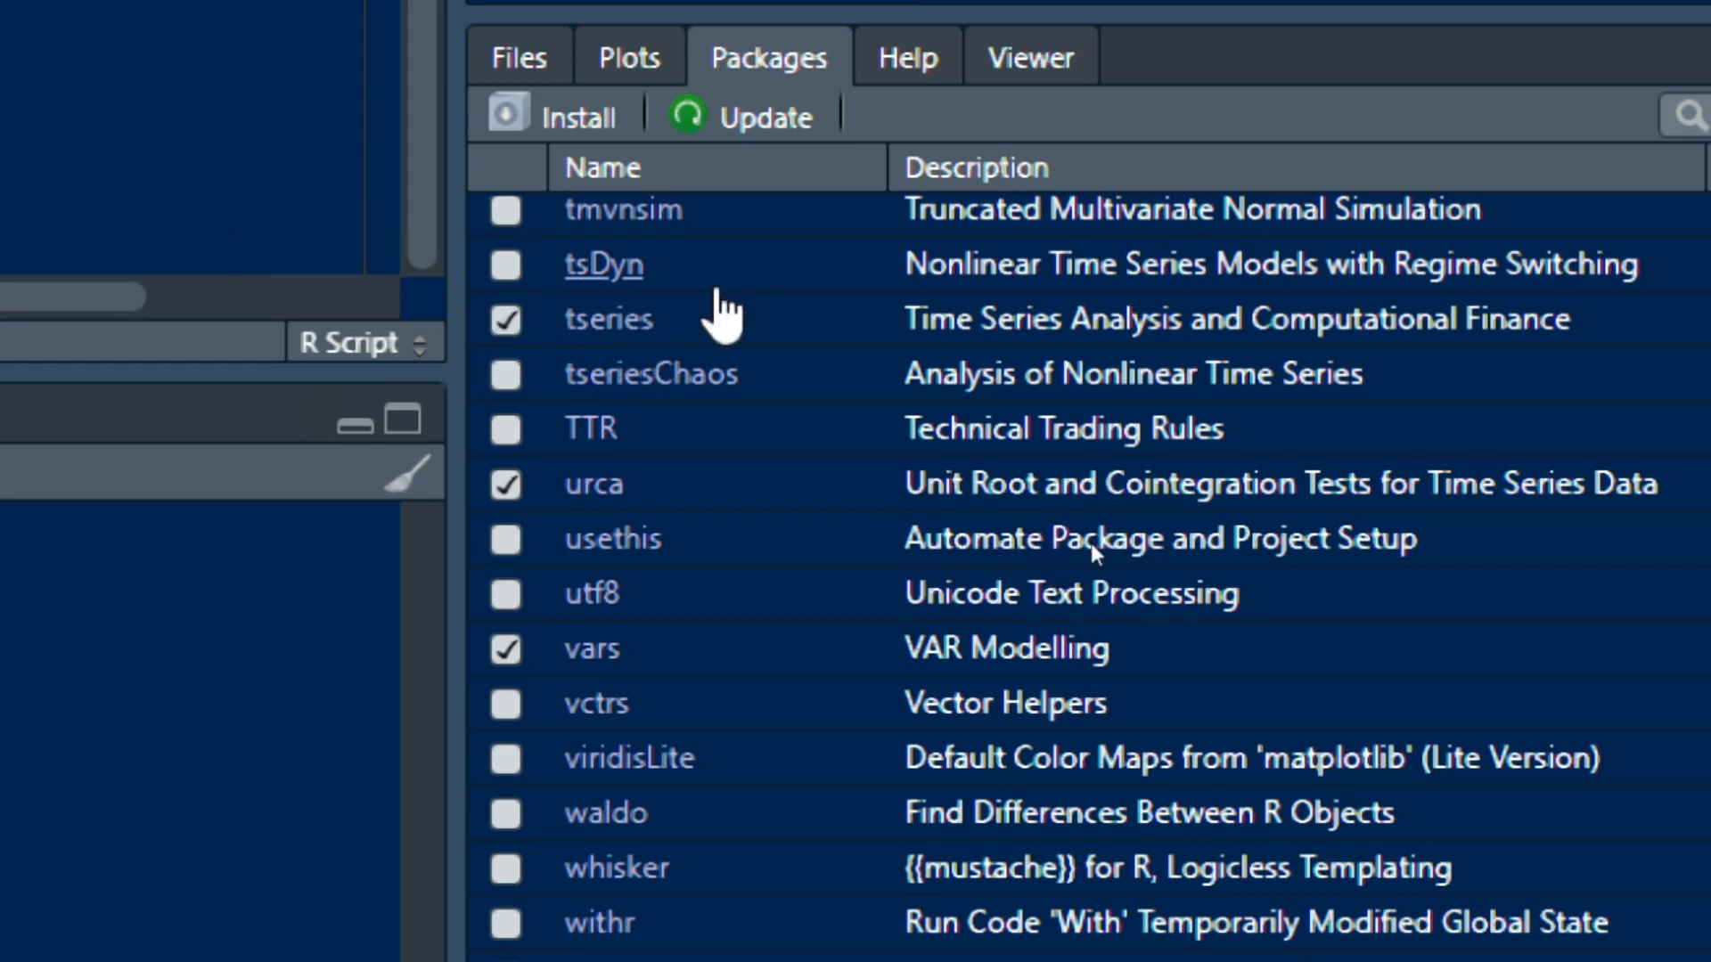
{"action": "mouse_move", "coordinate": [503, 698]}
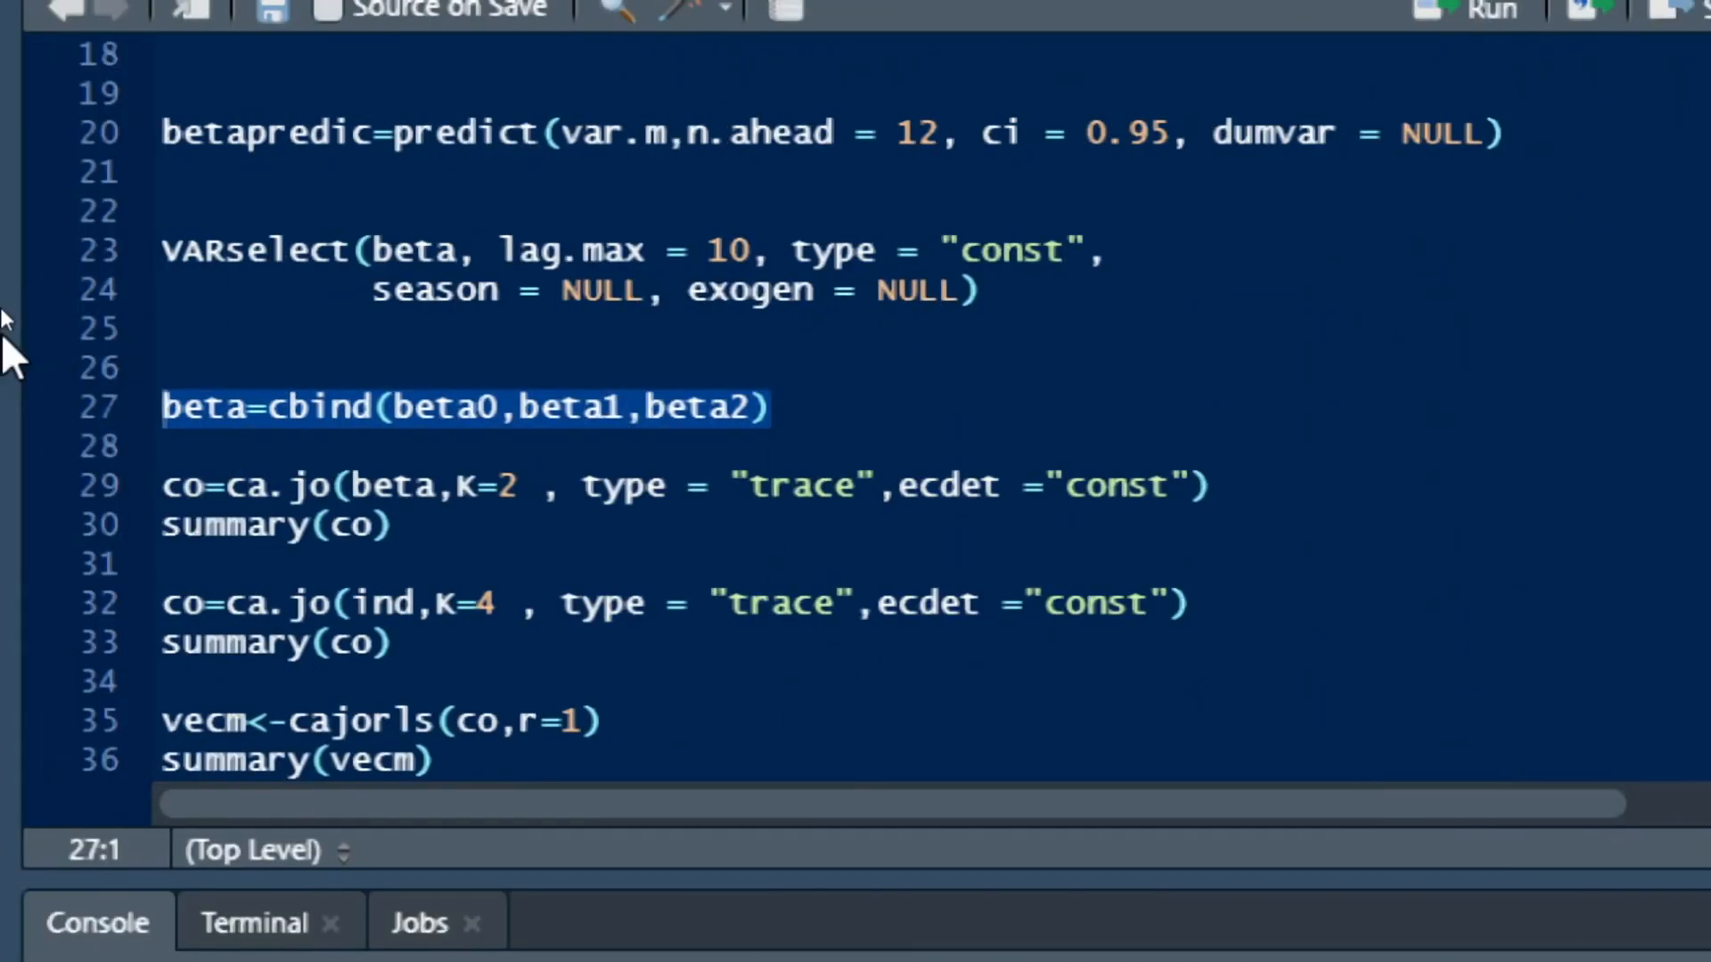
{"action": "mouse_move", "coordinate": [164, 407]}
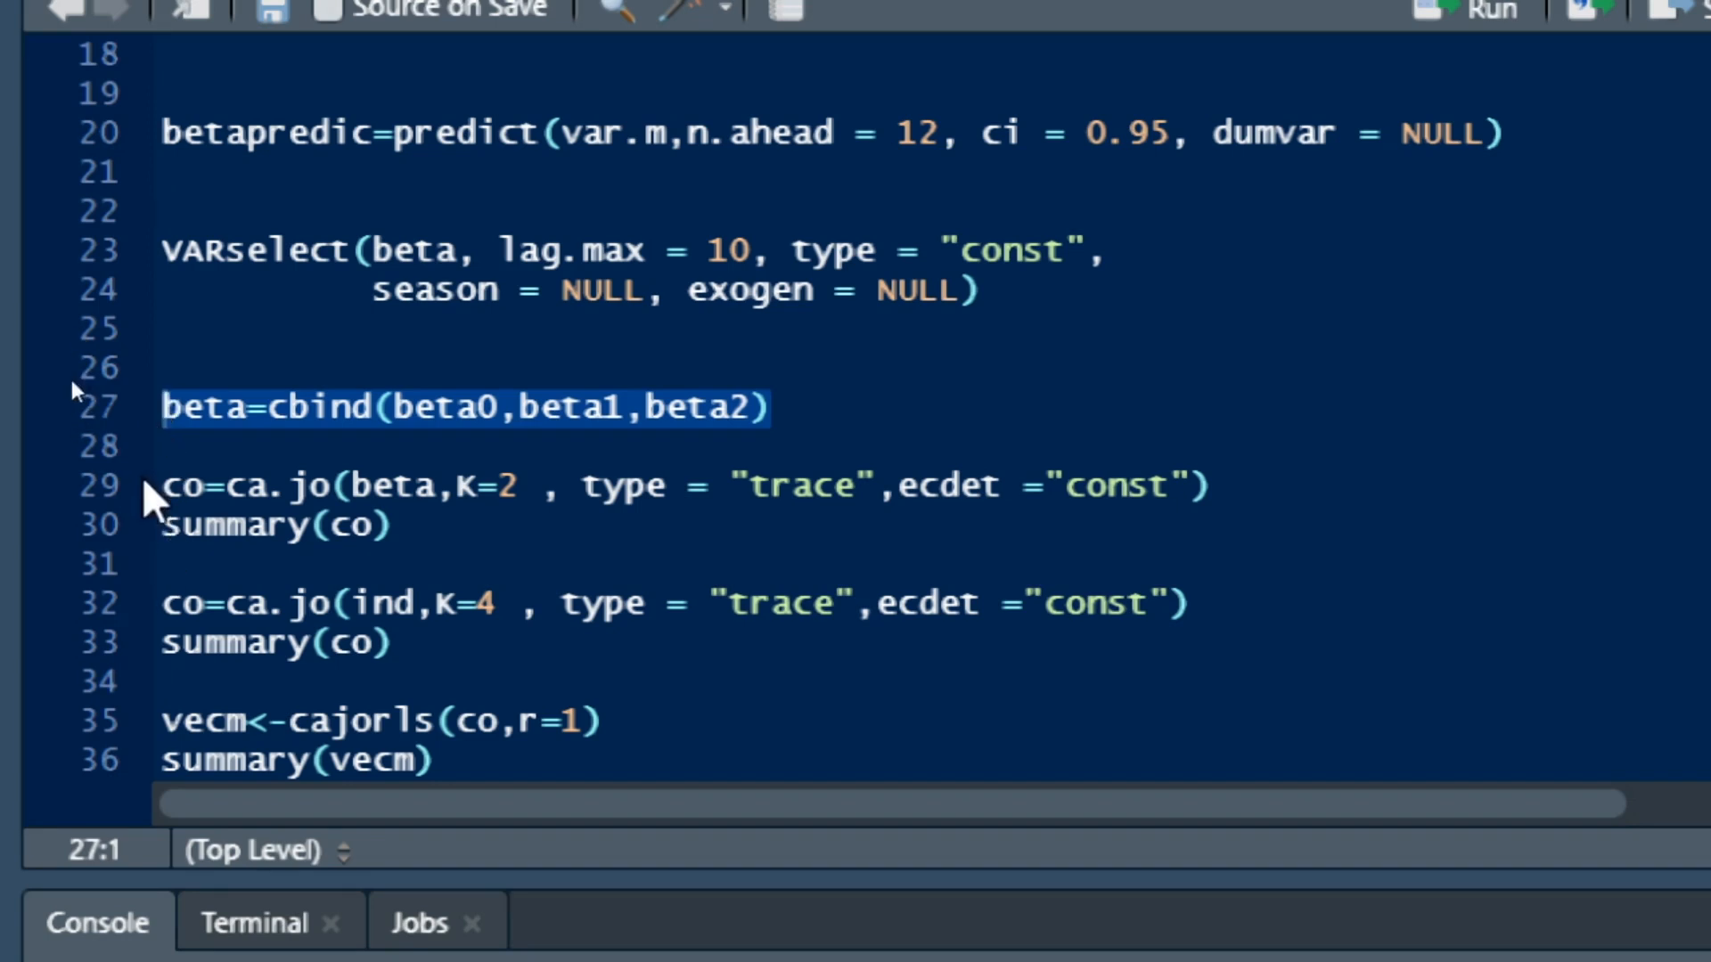
{"action": "left_click", "coordinate": [181, 485]}
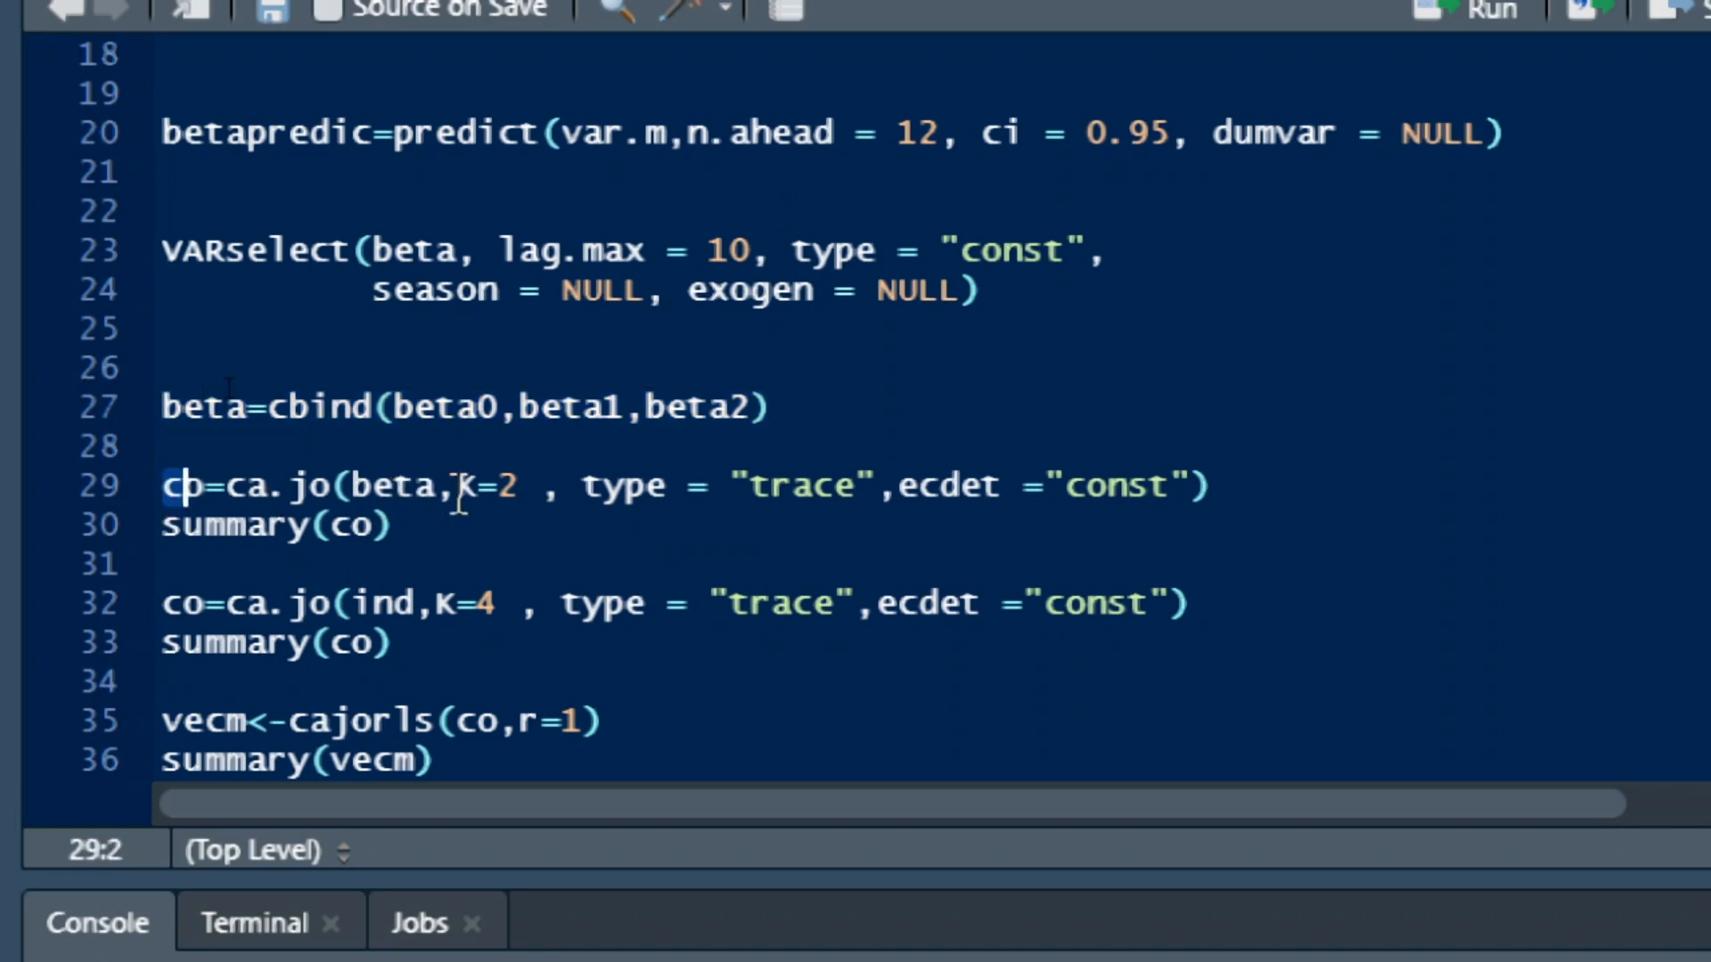
{"action": "left_click_drag", "start_coordinate": [174, 485], "coordinate": [688, 485]}
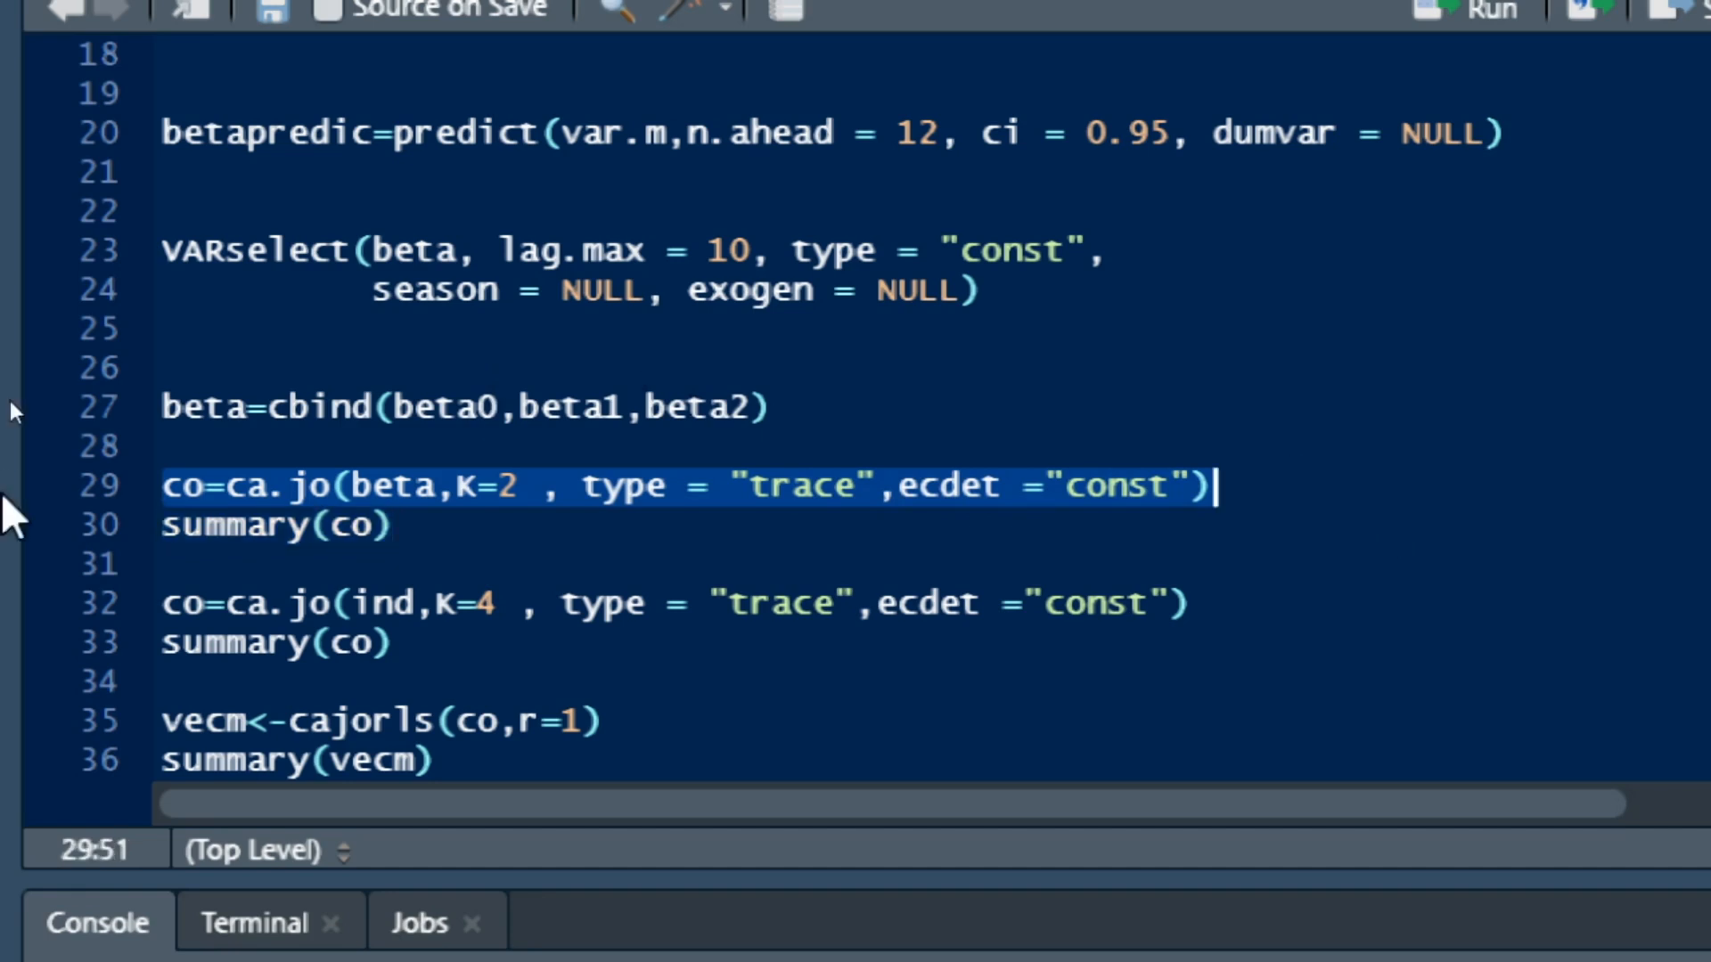
{"action": "mouse_move", "coordinate": [404, 508]}
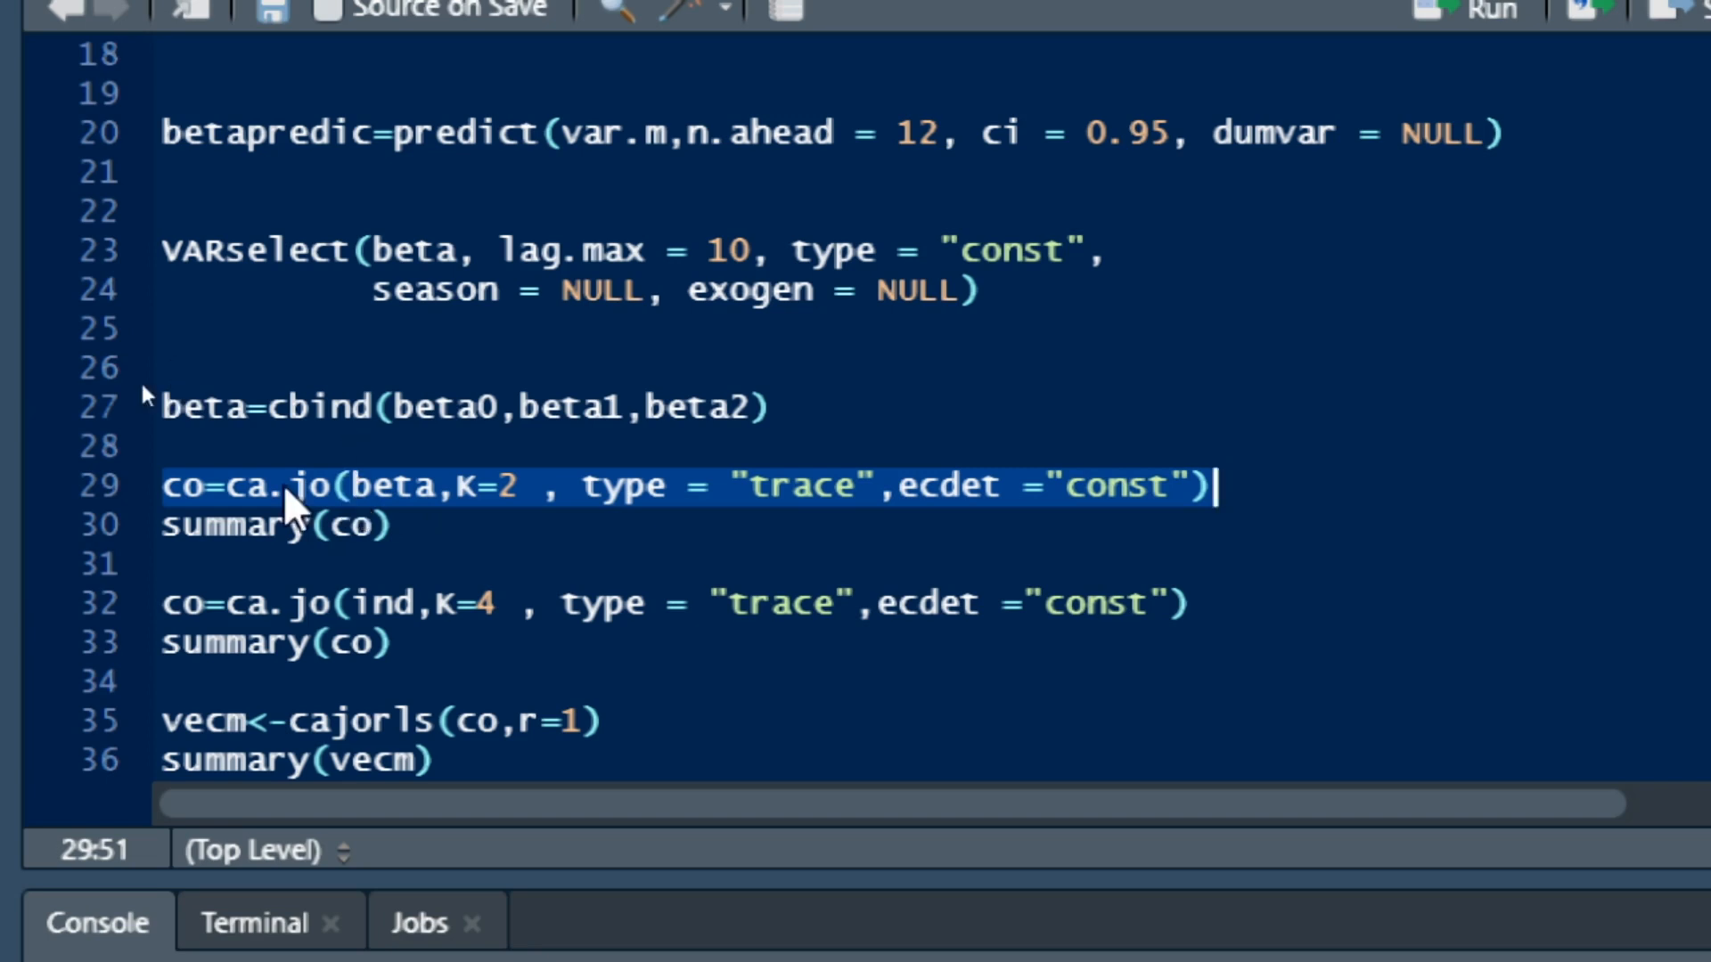
{"action": "mouse_move", "coordinate": [365, 514]}
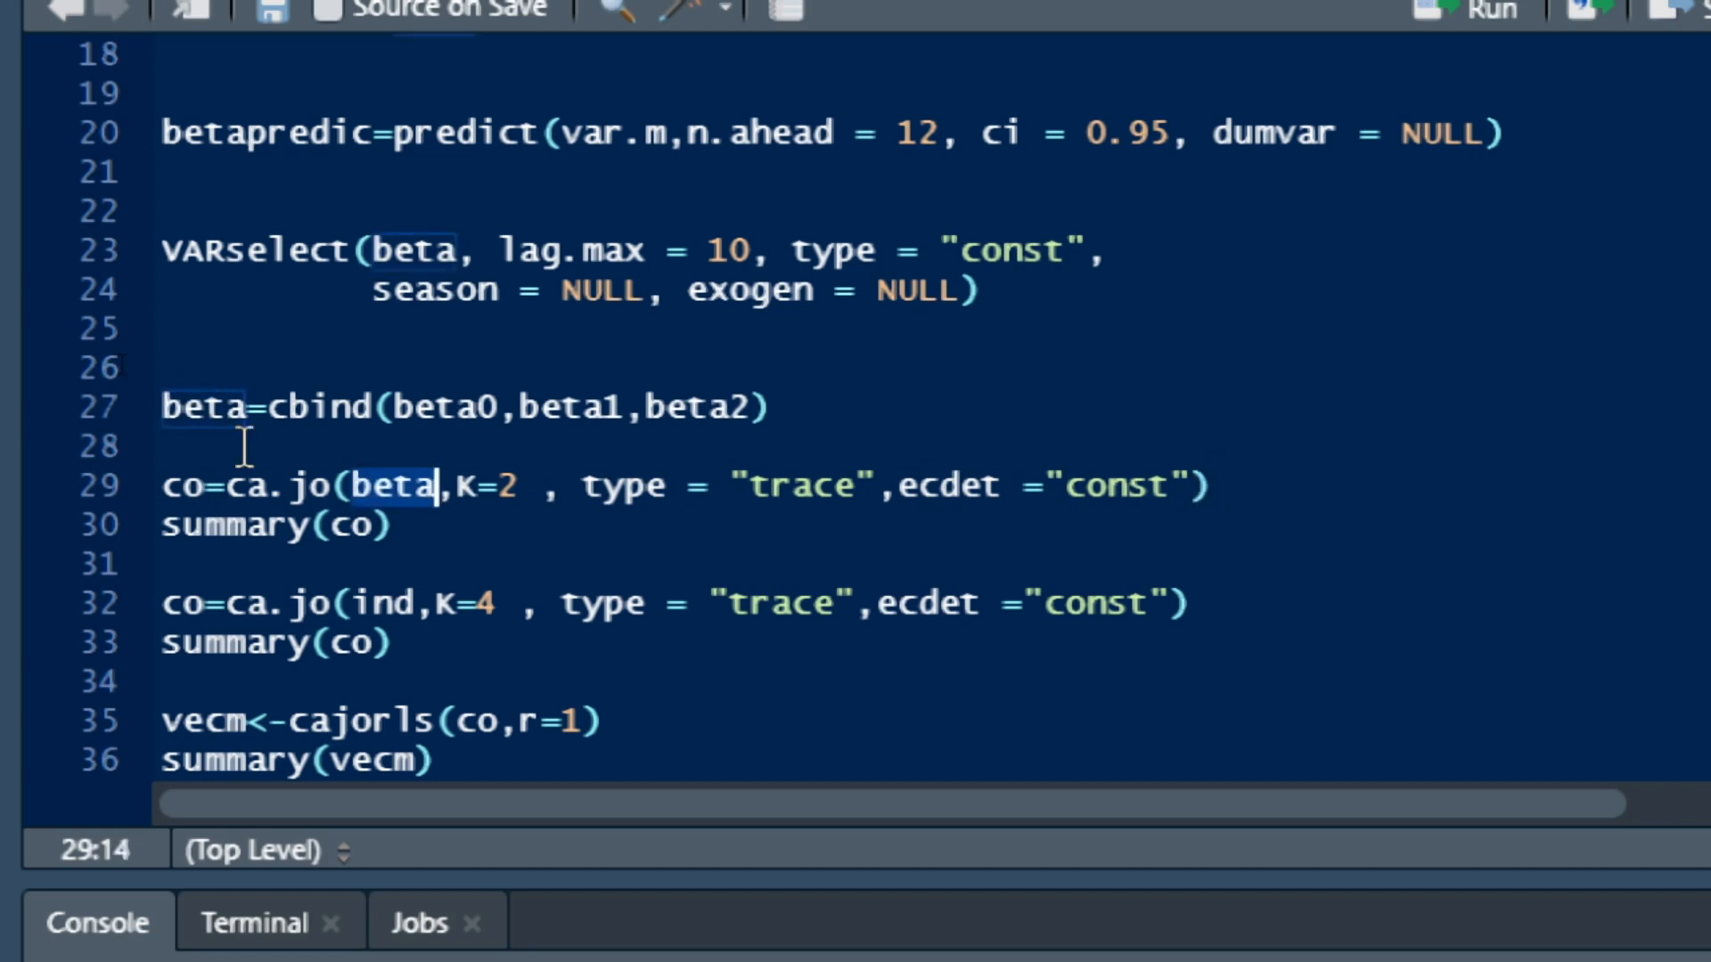
{"action": "mouse_move", "coordinate": [936, 401]}
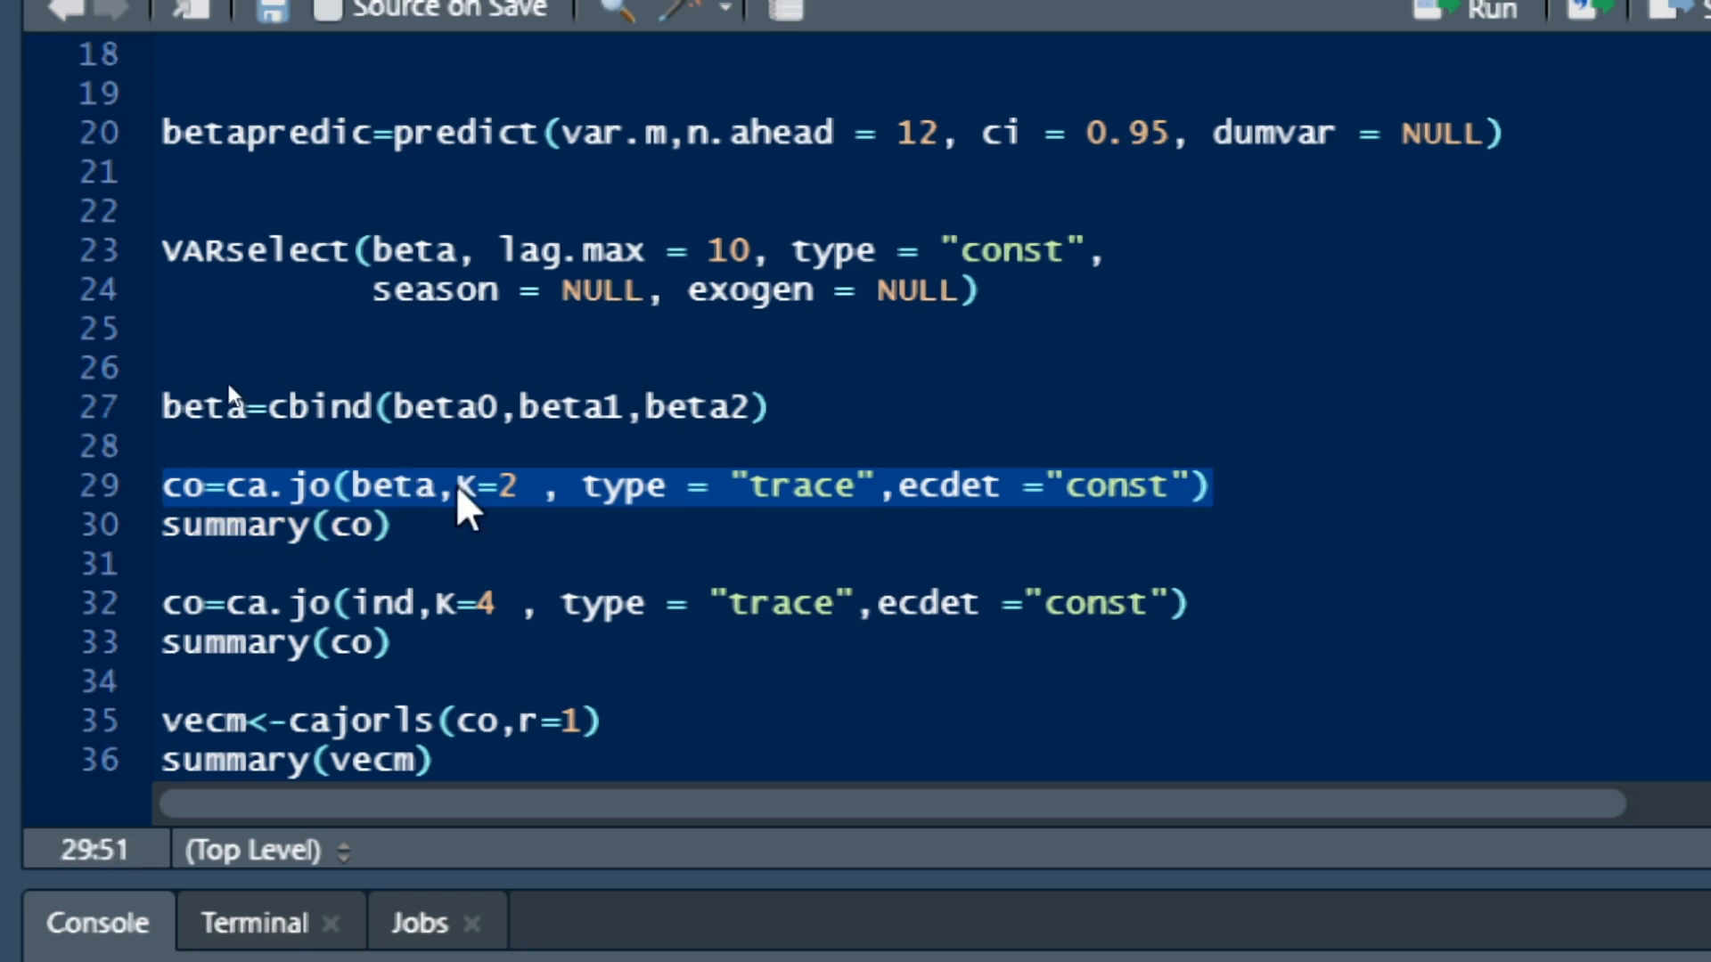
{"action": "mouse_move", "coordinate": [510, 508]}
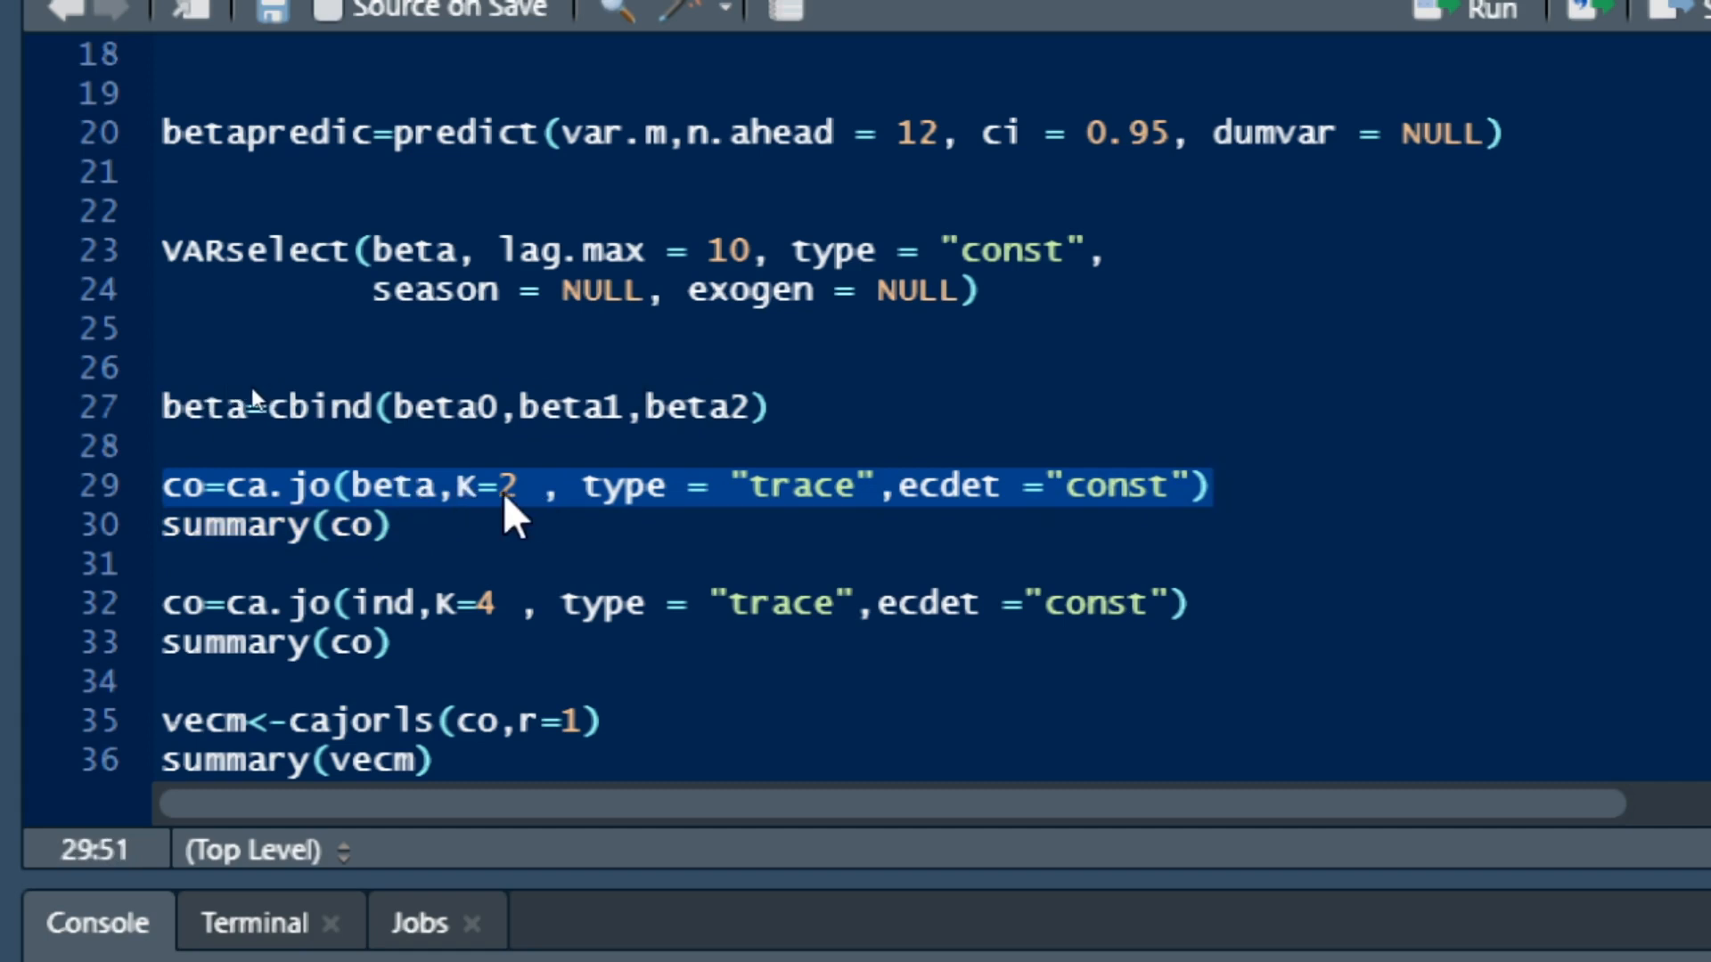
{"action": "left_click", "coordinate": [1212, 485]}
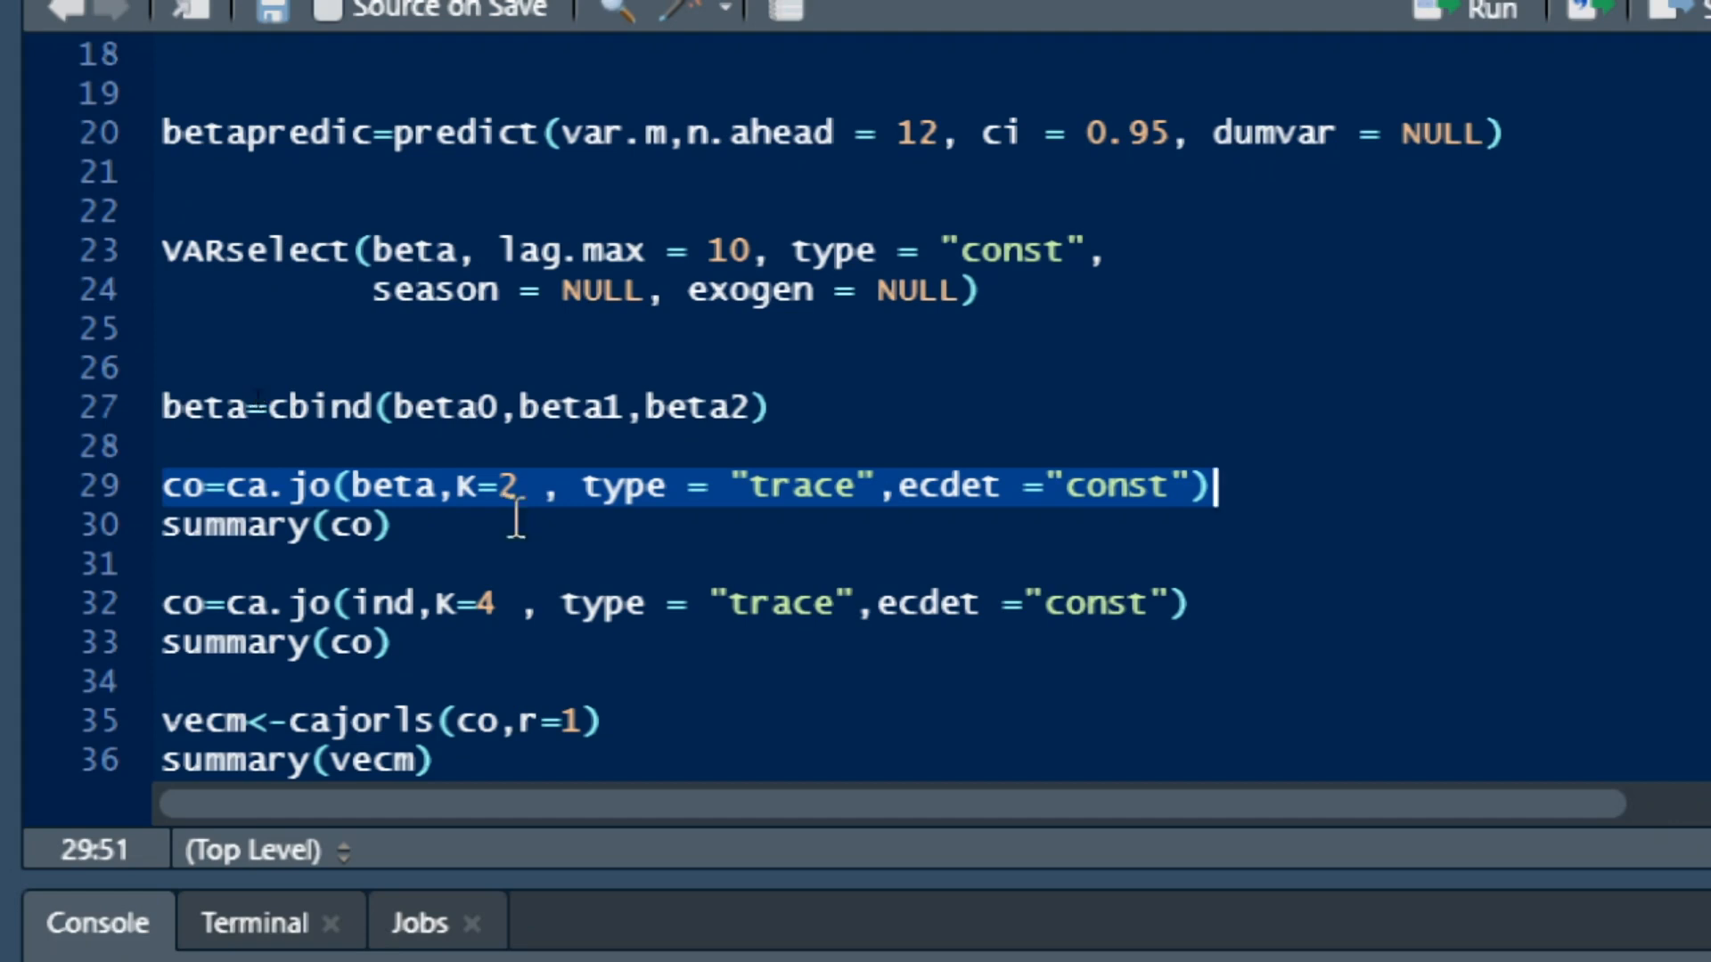
{"action": "mouse_move", "coordinate": [534, 519]}
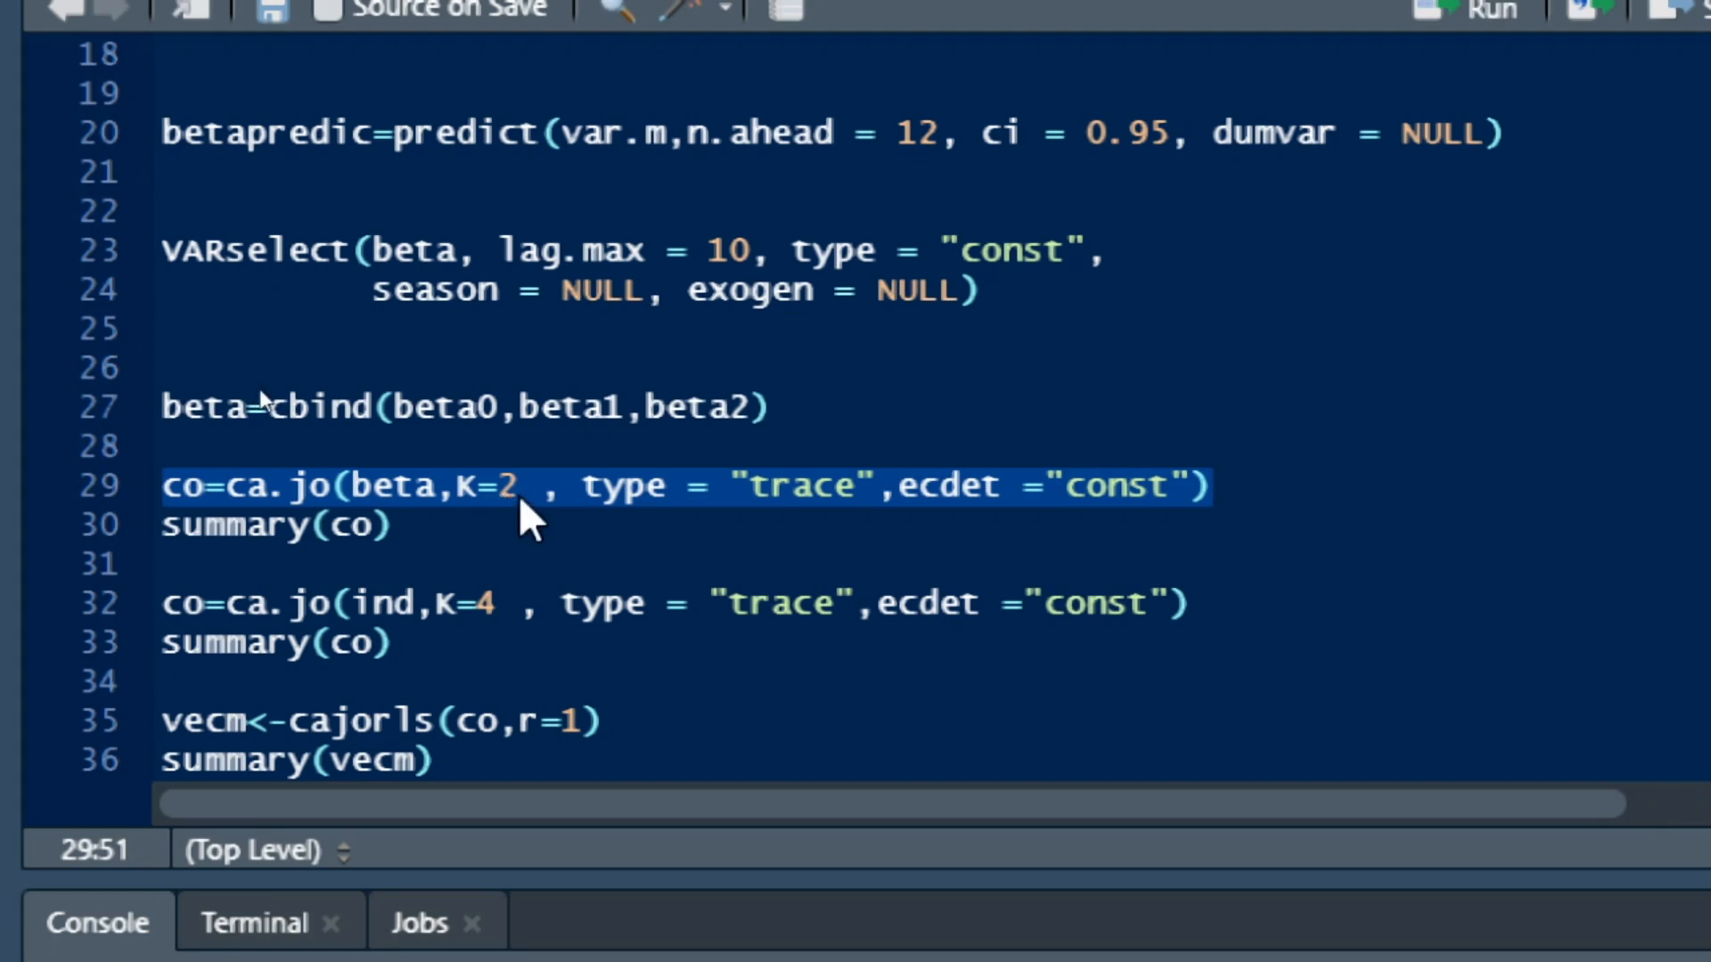
{"action": "left_click", "coordinate": [1207, 485]}
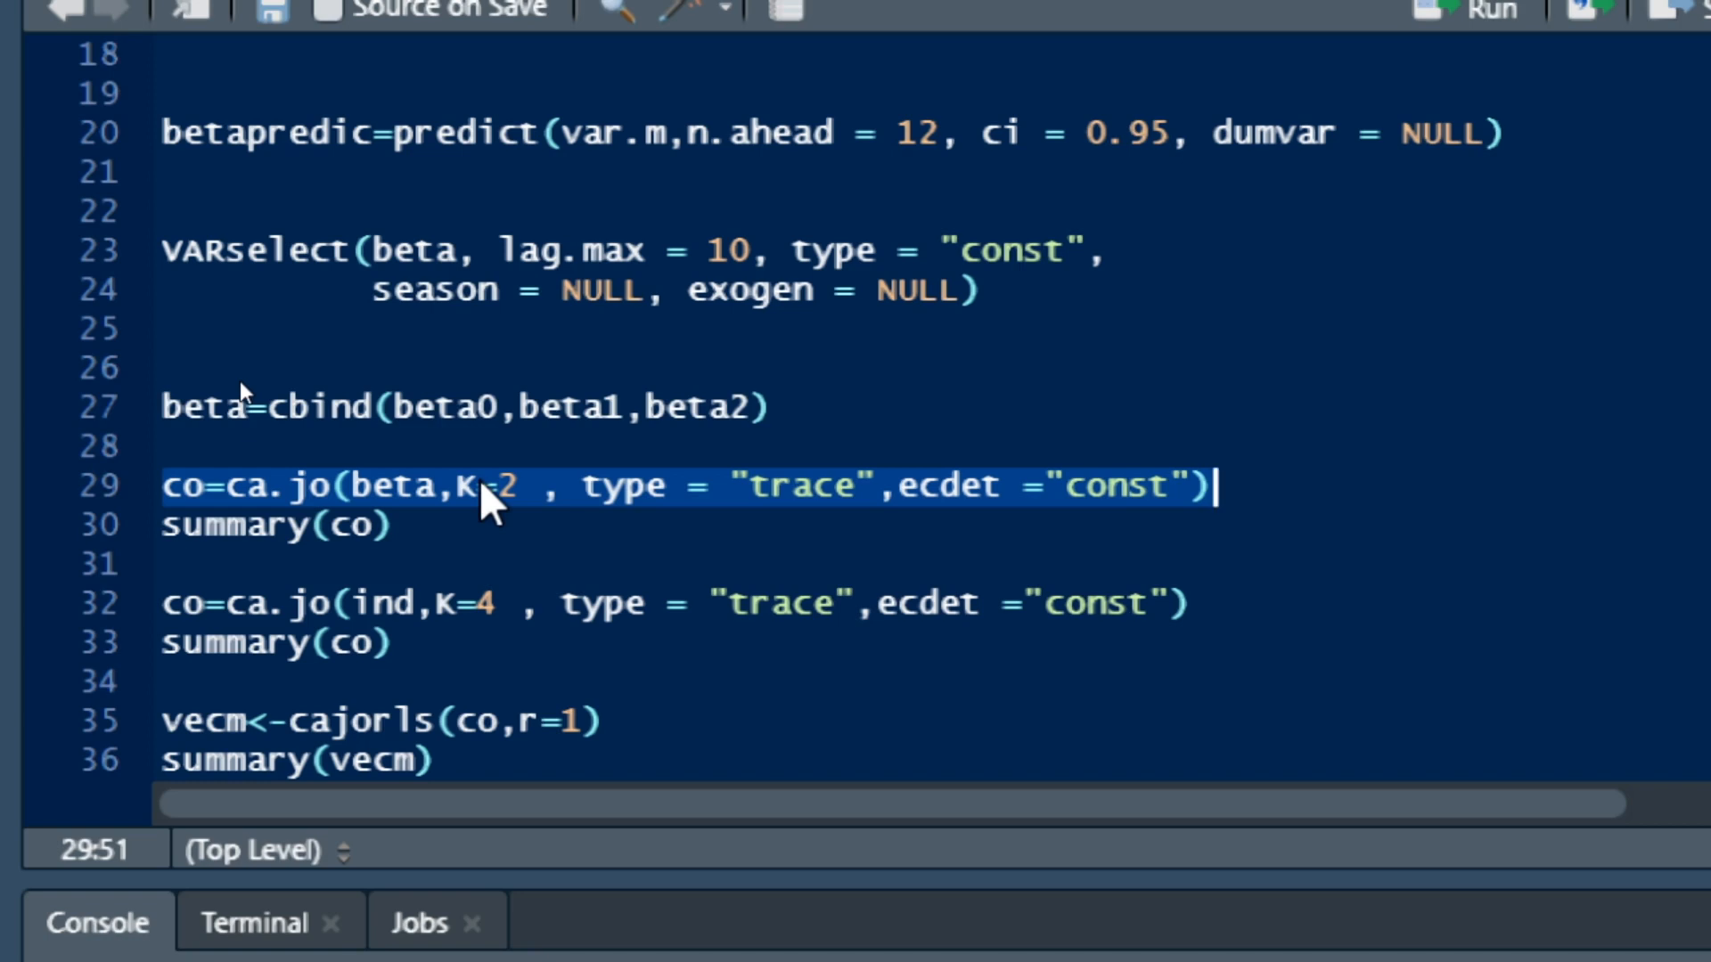
{"action": "mouse_move", "coordinate": [677, 510]}
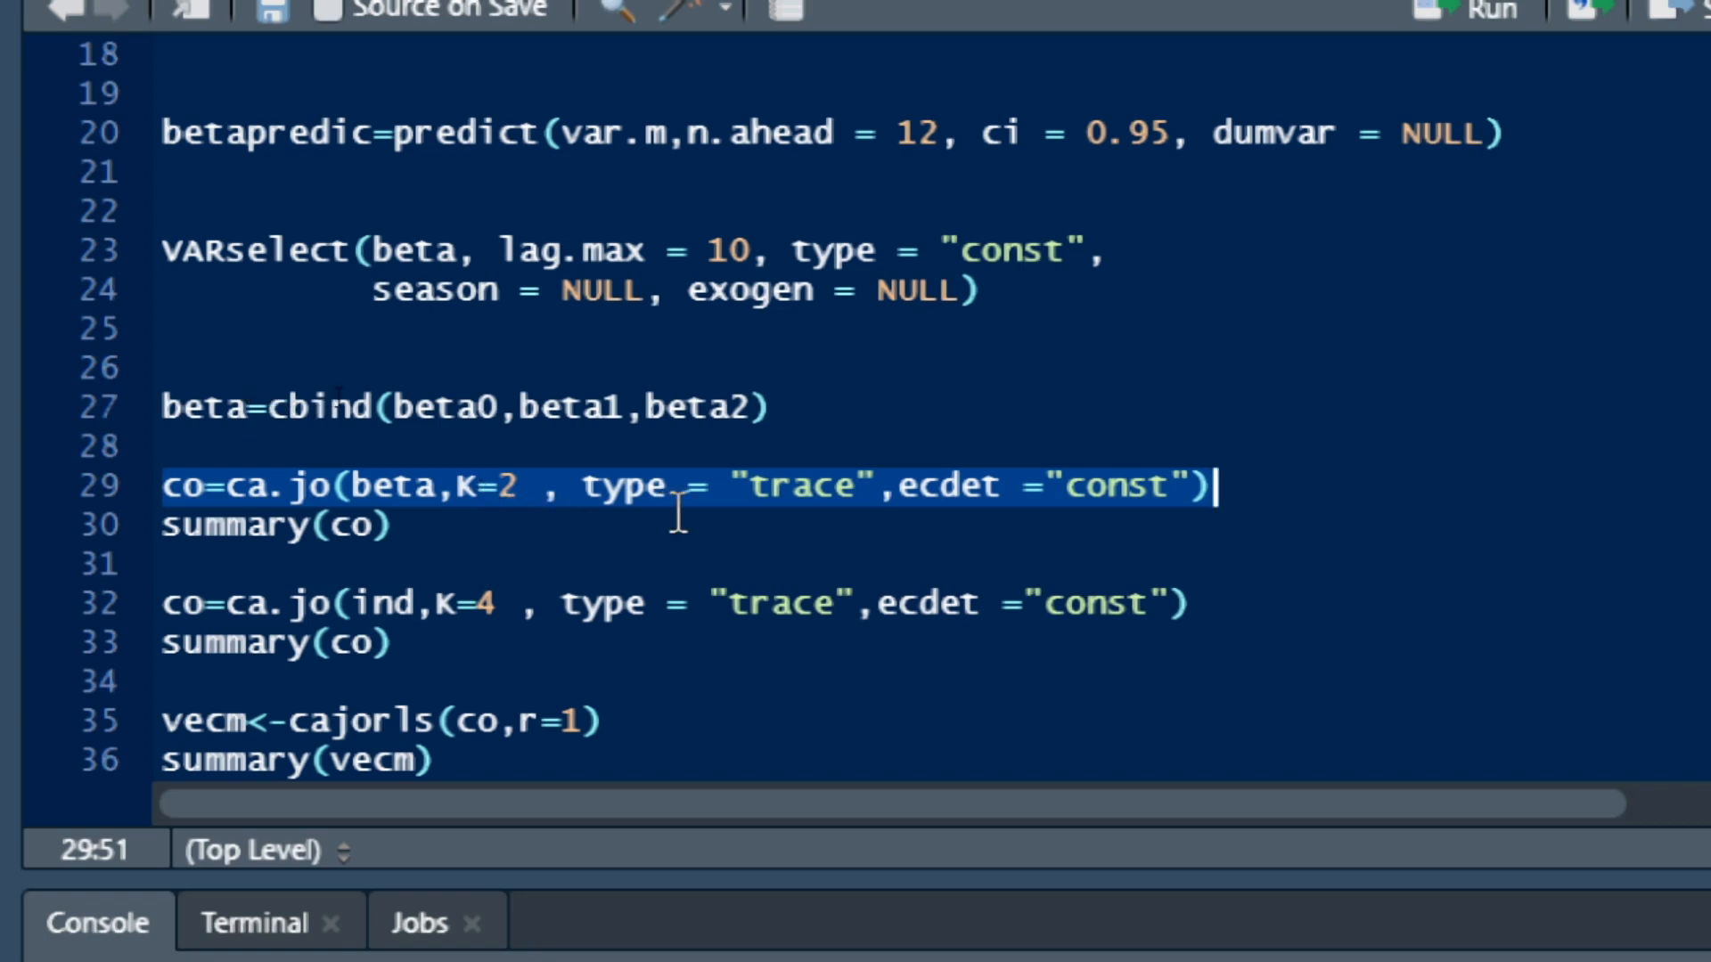
{"action": "left_click", "coordinate": [587, 485]}
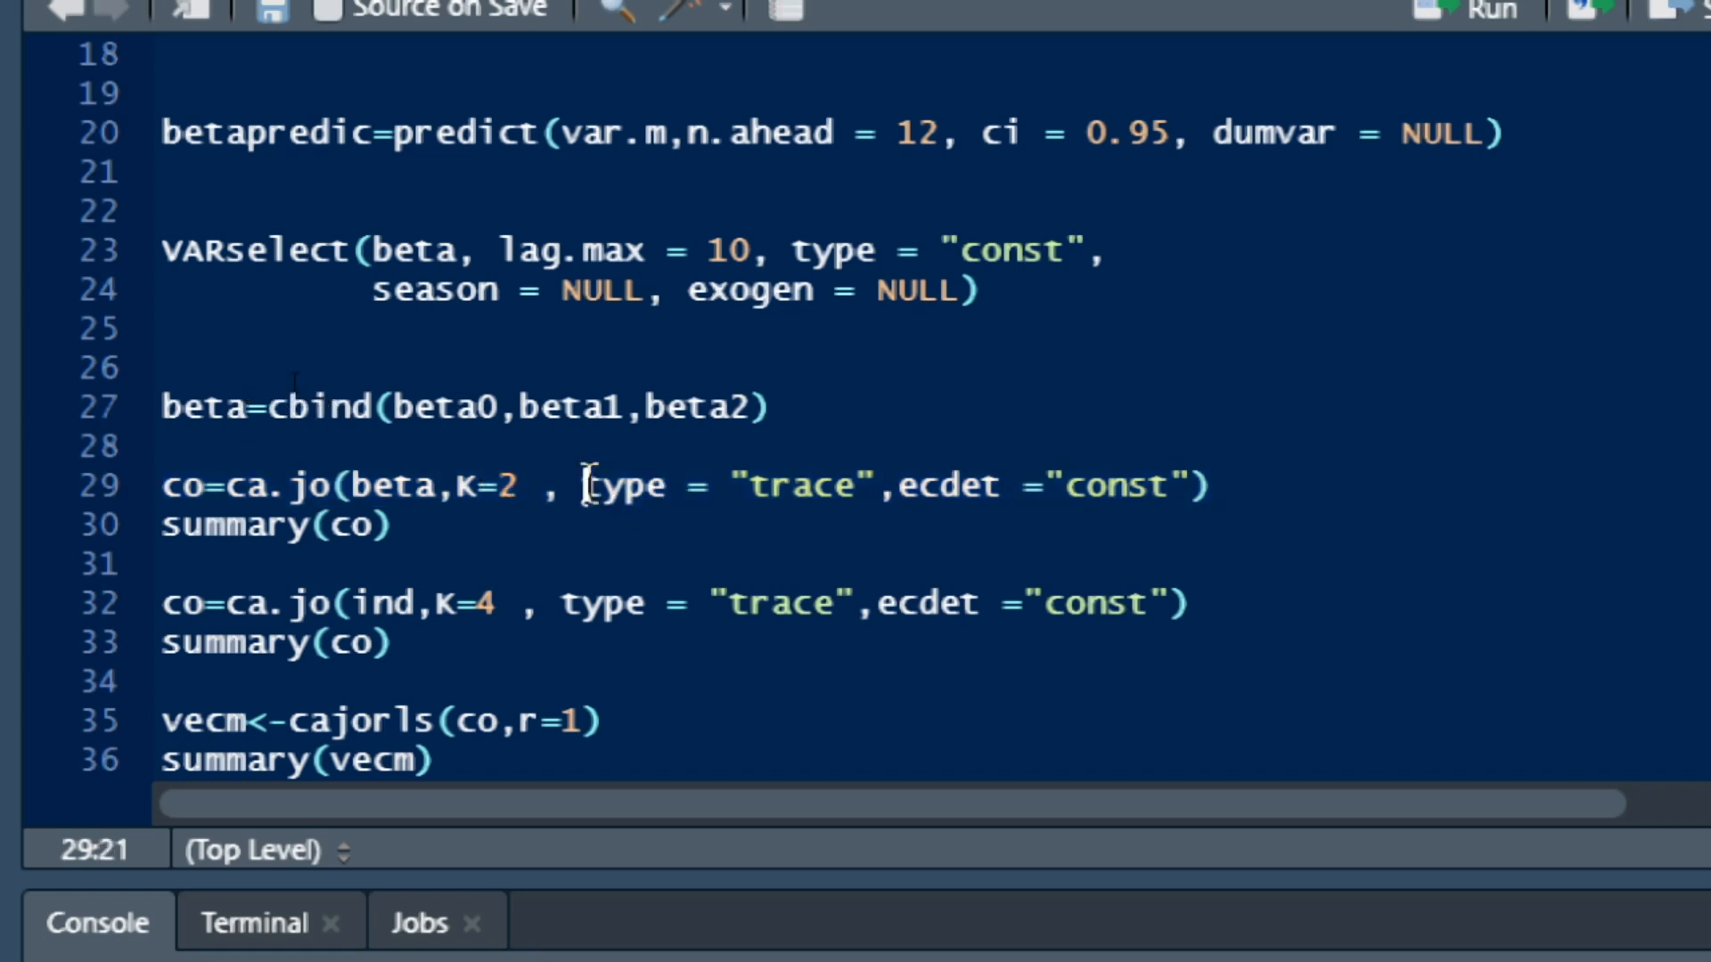
{"action": "left_click_drag", "start_coordinate": [581, 485], "coordinate": [932, 485]}
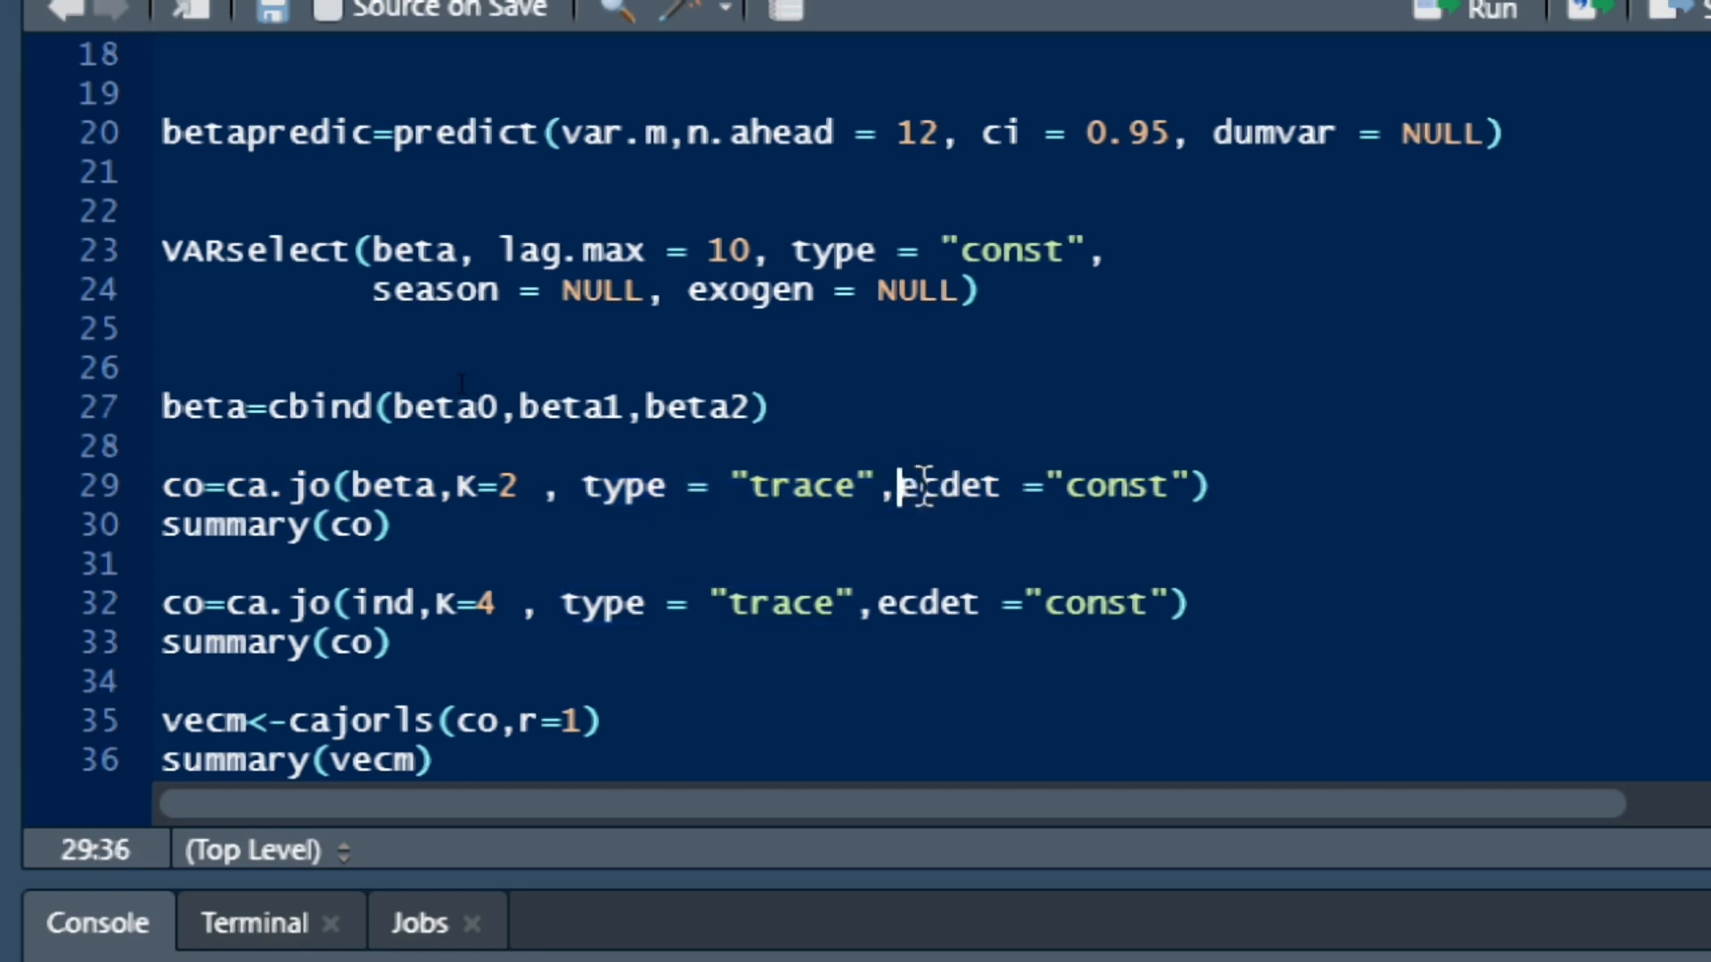
{"action": "double_click", "coordinate": [947, 485]}
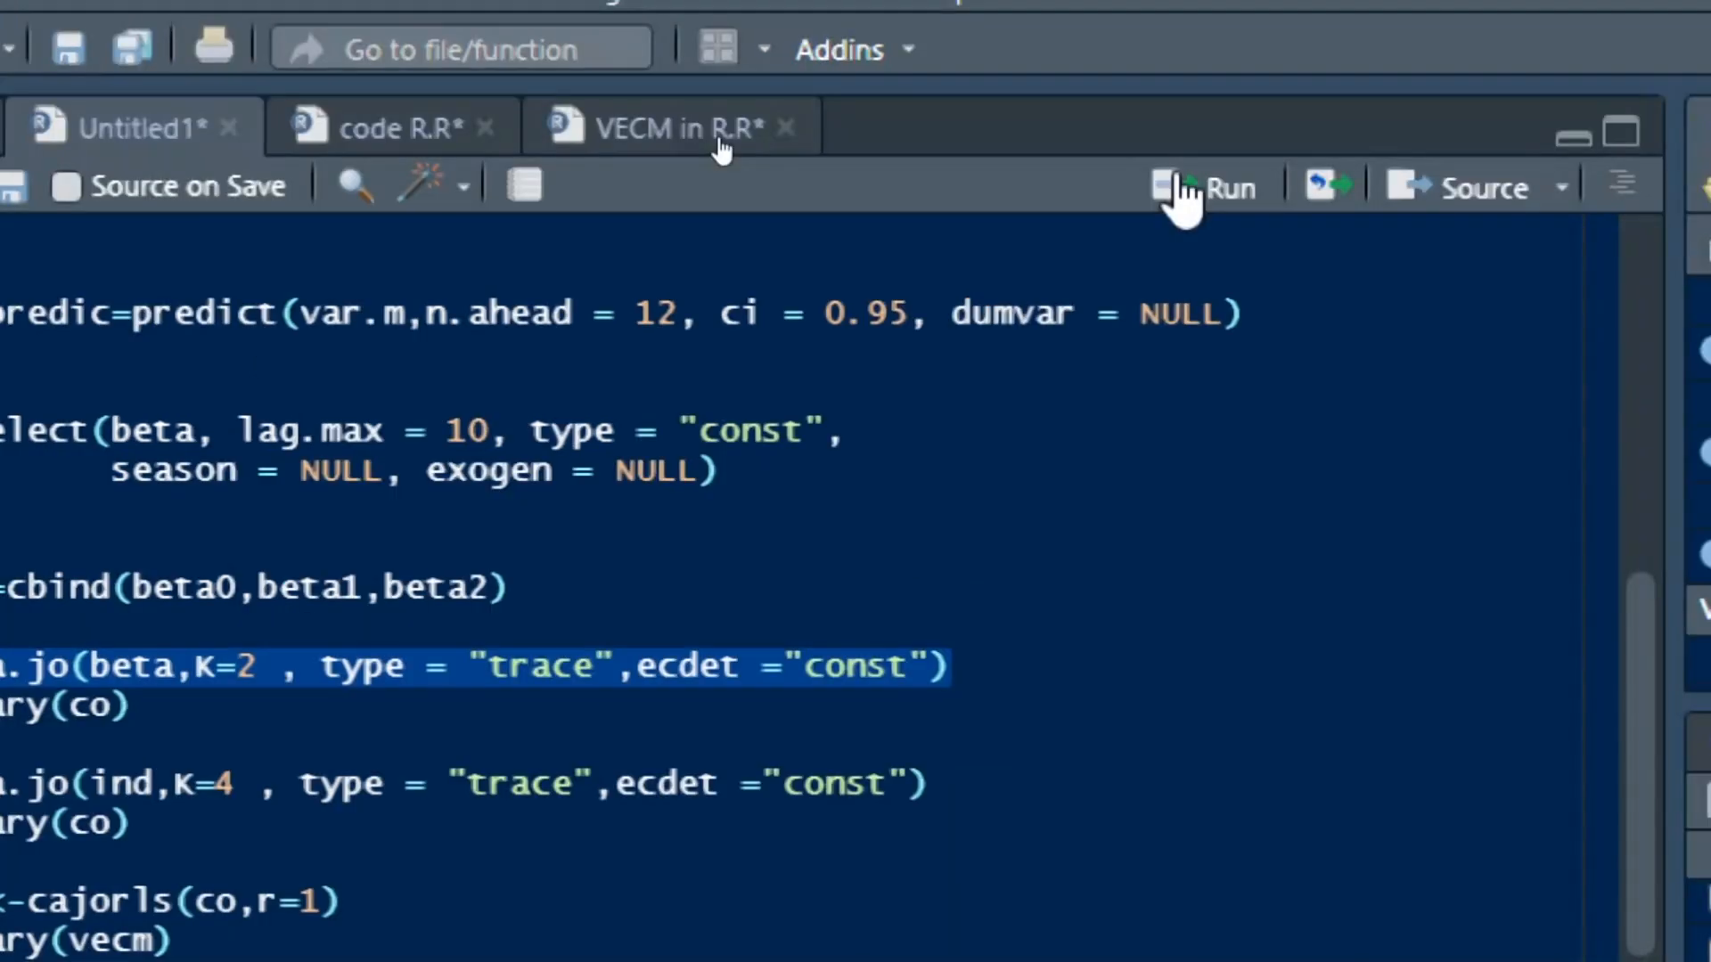
{"action": "left_click", "coordinate": [1209, 187]}
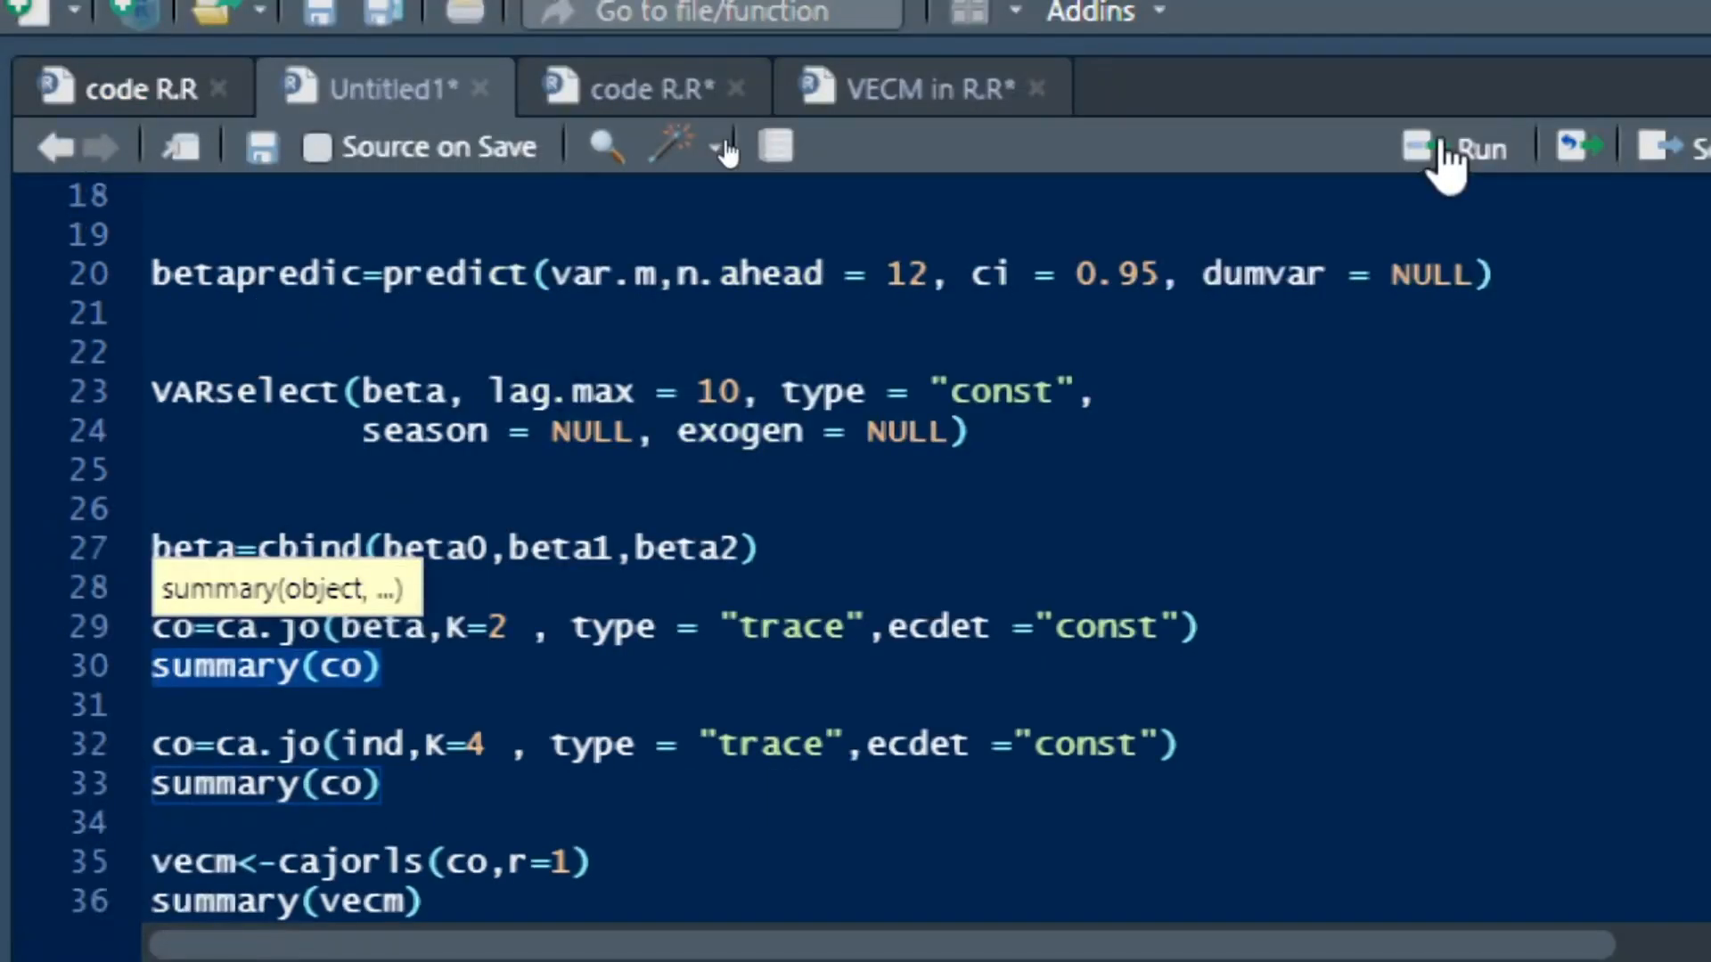
{"action": "mouse_move", "coordinate": [1479, 148]}
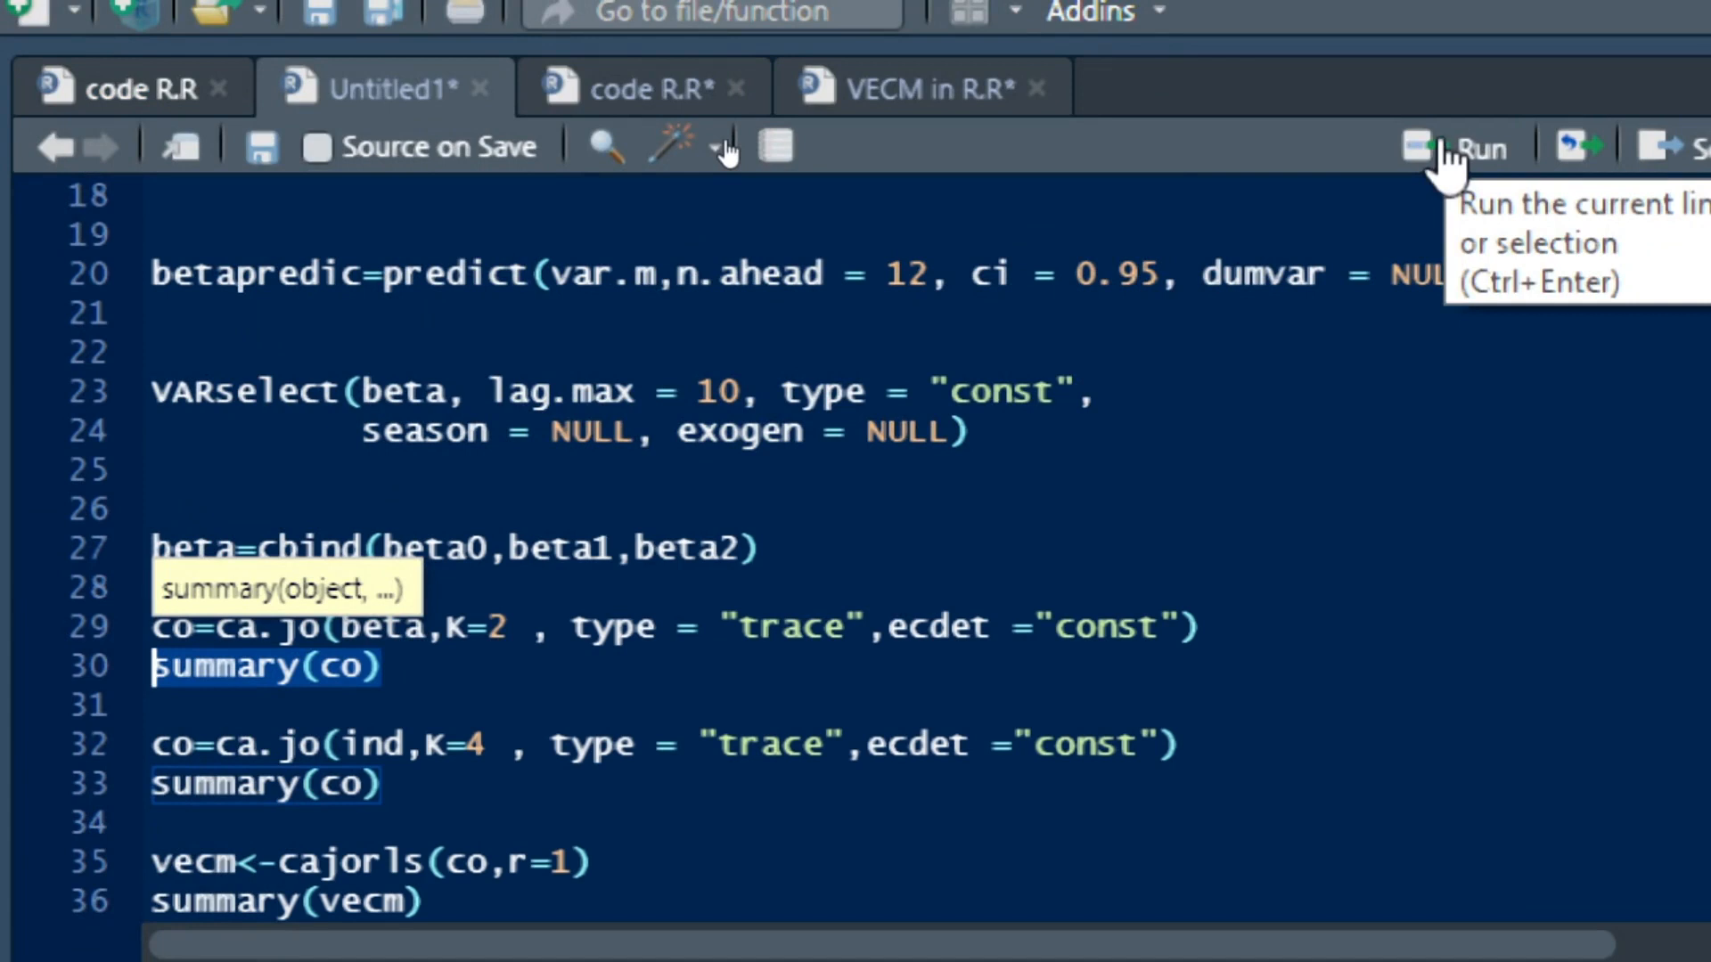
- Print summary(co) with trace statistics and critical values
{"action": "left_click", "coordinate": [1480, 148]}
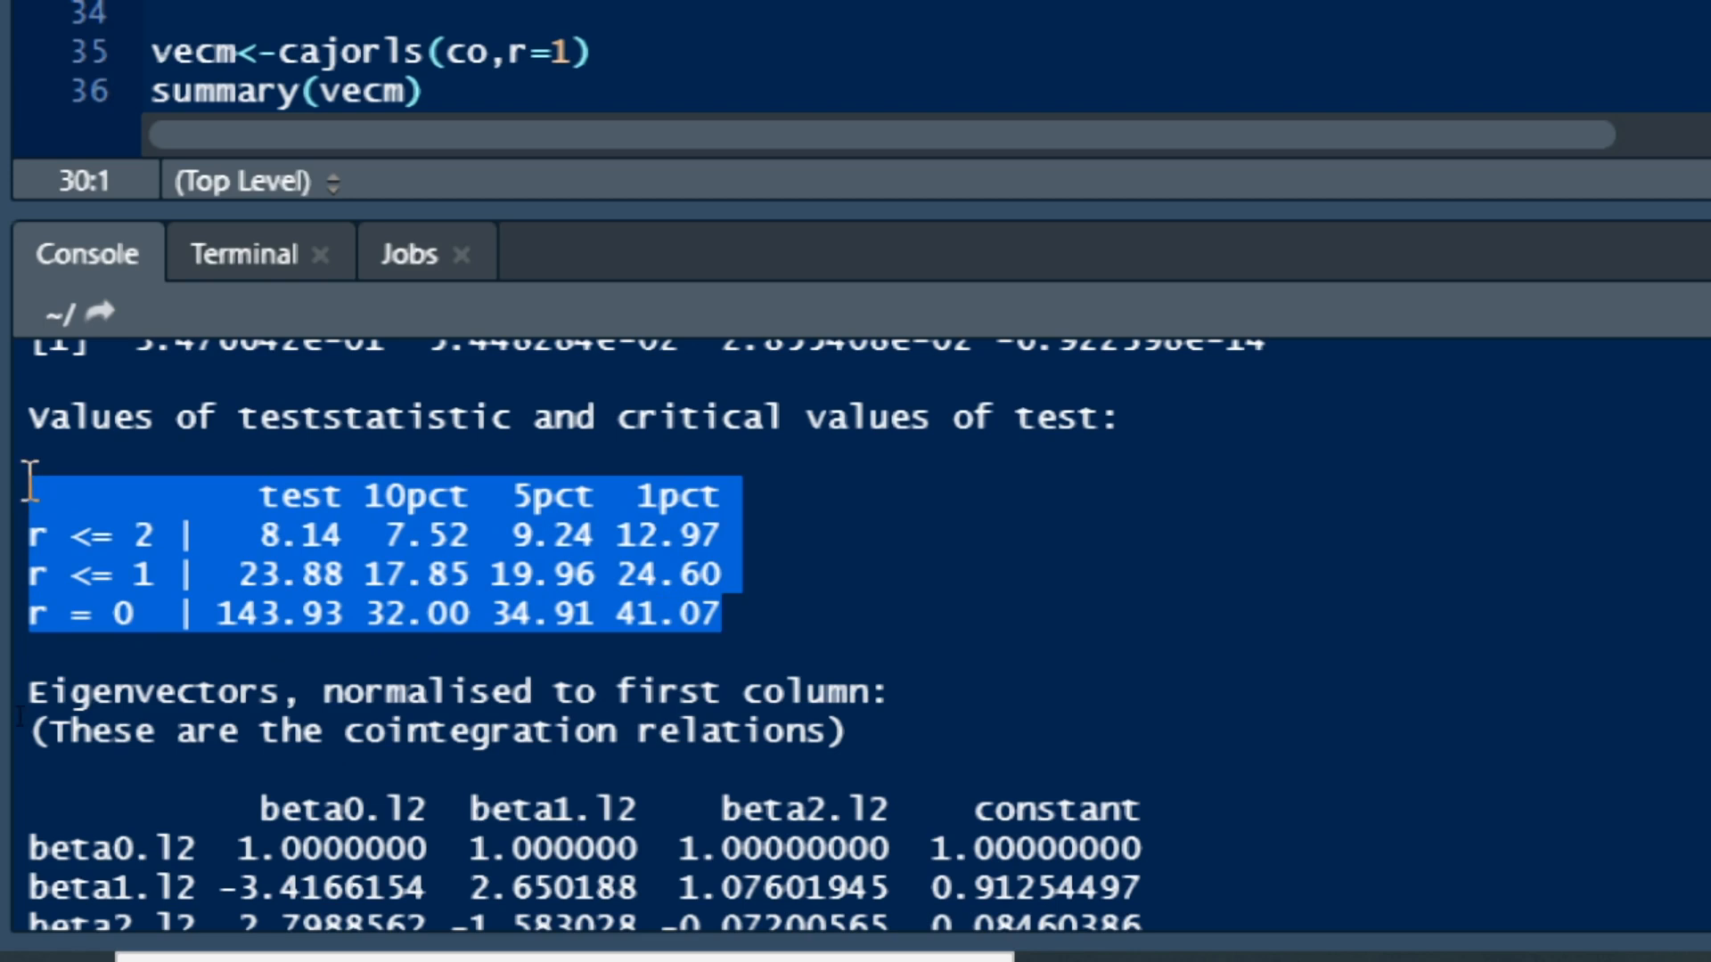
{"action": "mouse_move", "coordinate": [286, 519]}
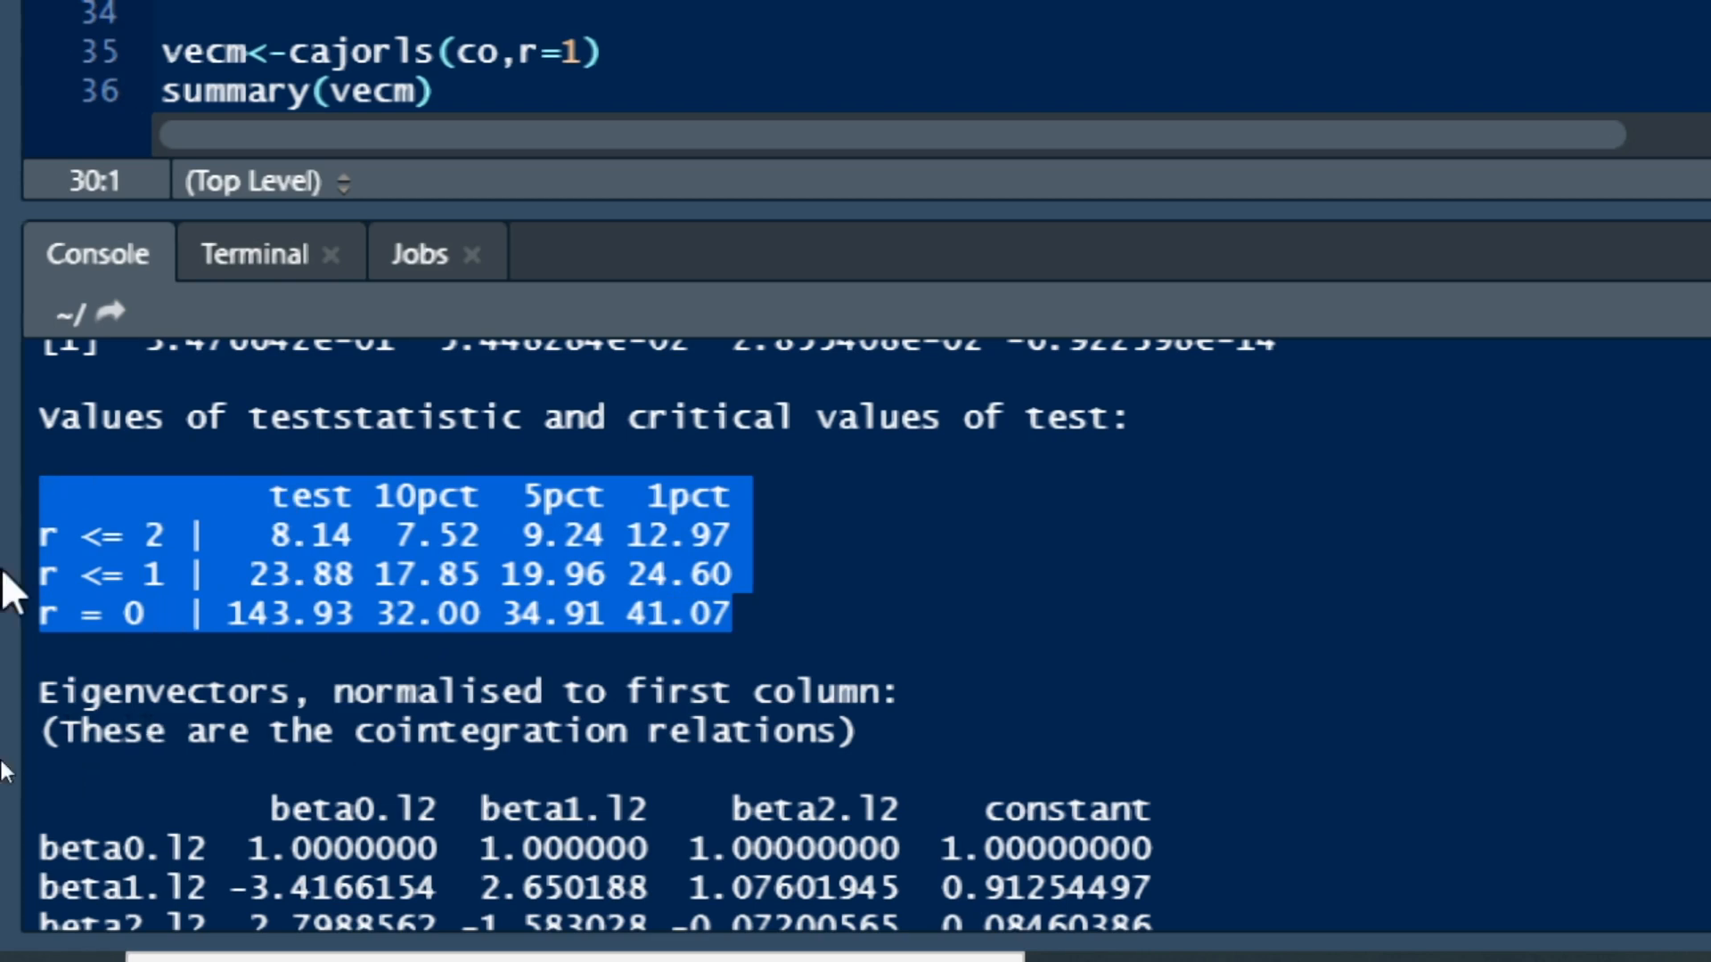
{"action": "mouse_move", "coordinate": [159, 585]}
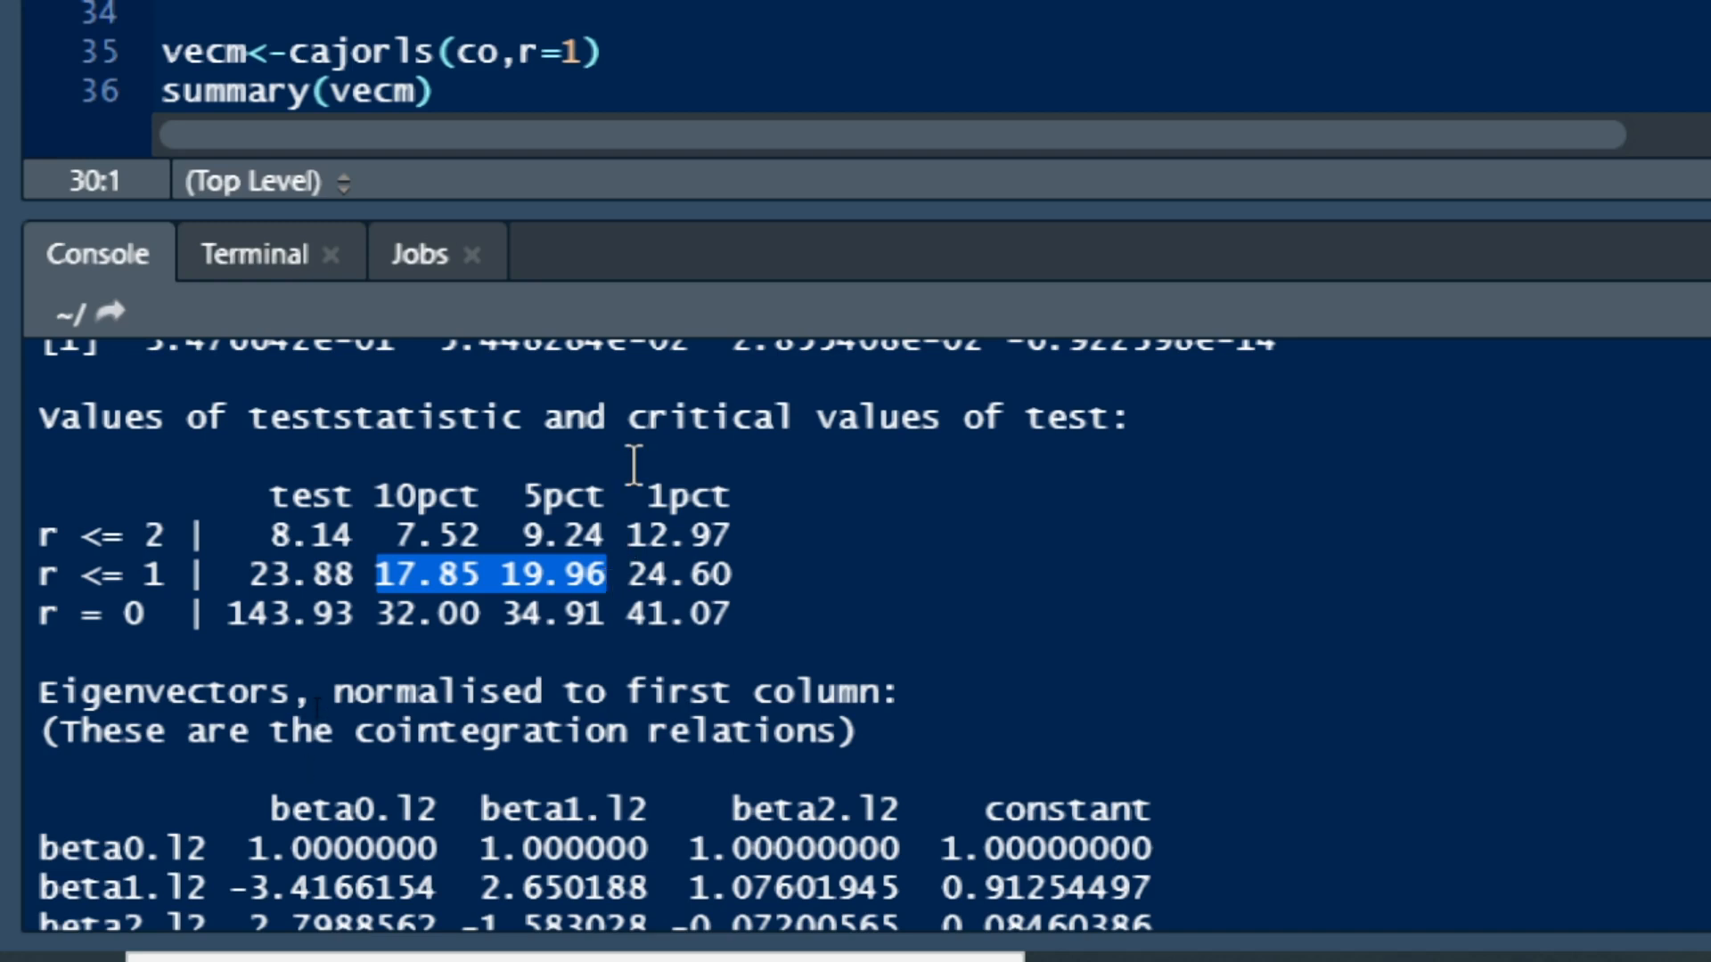
{"action": "mouse_move", "coordinate": [365, 447]}
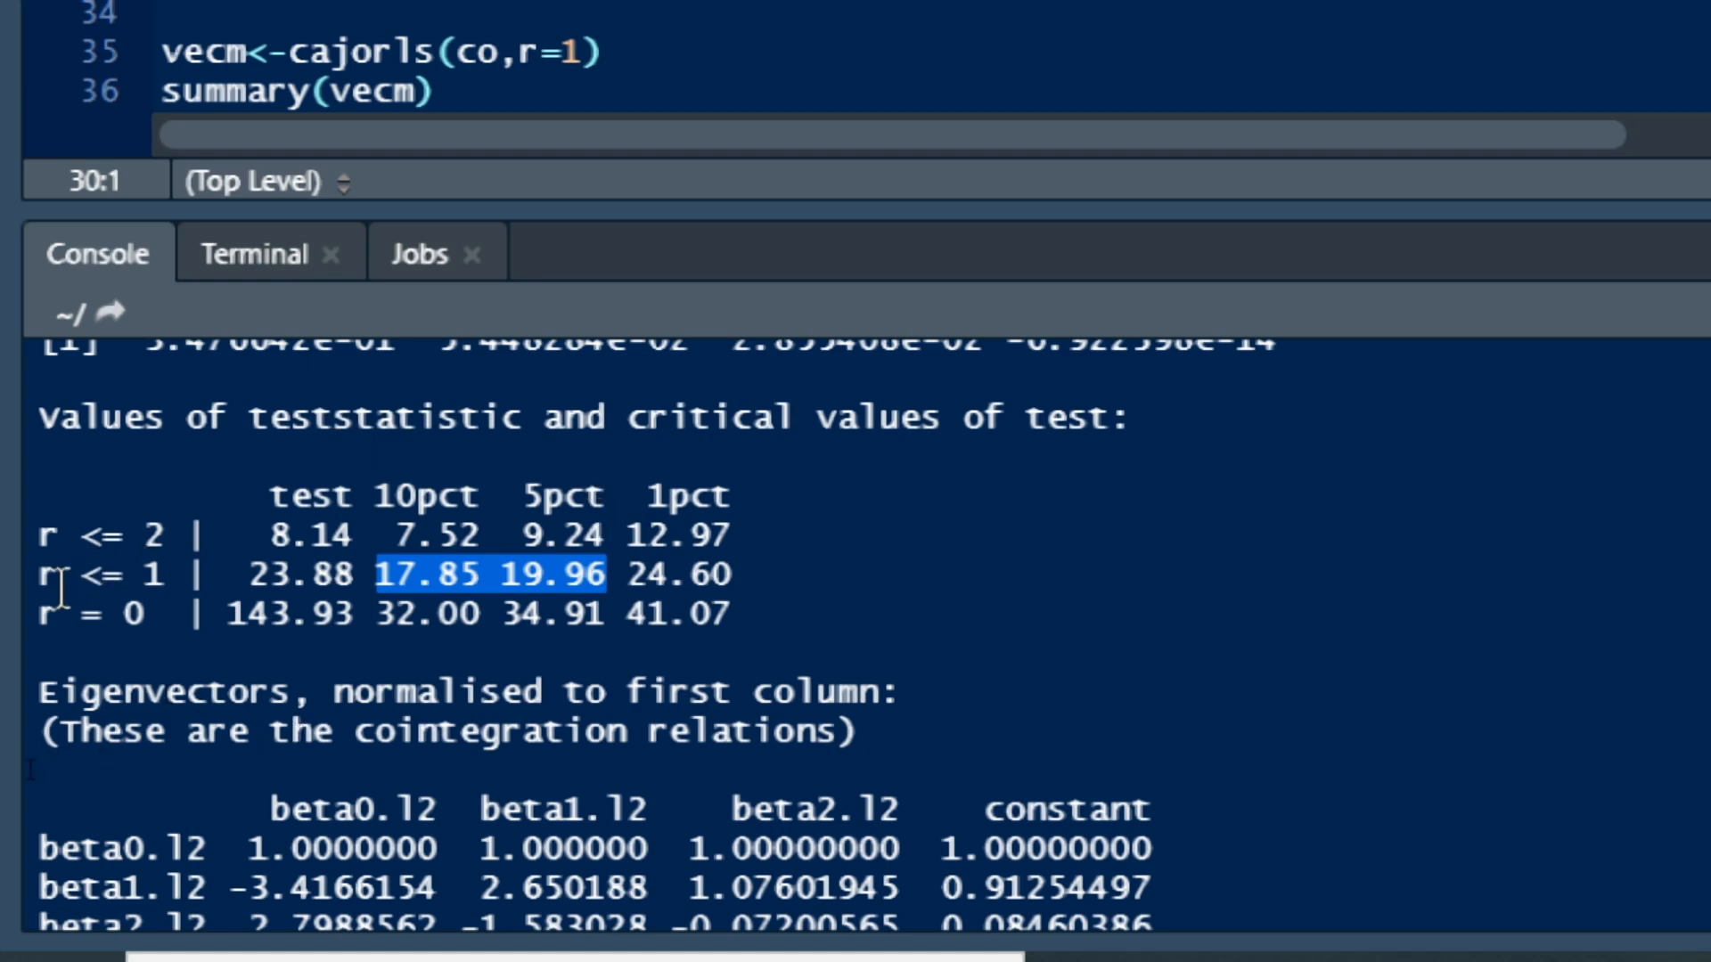
{"action": "mouse_move", "coordinate": [490, 442]}
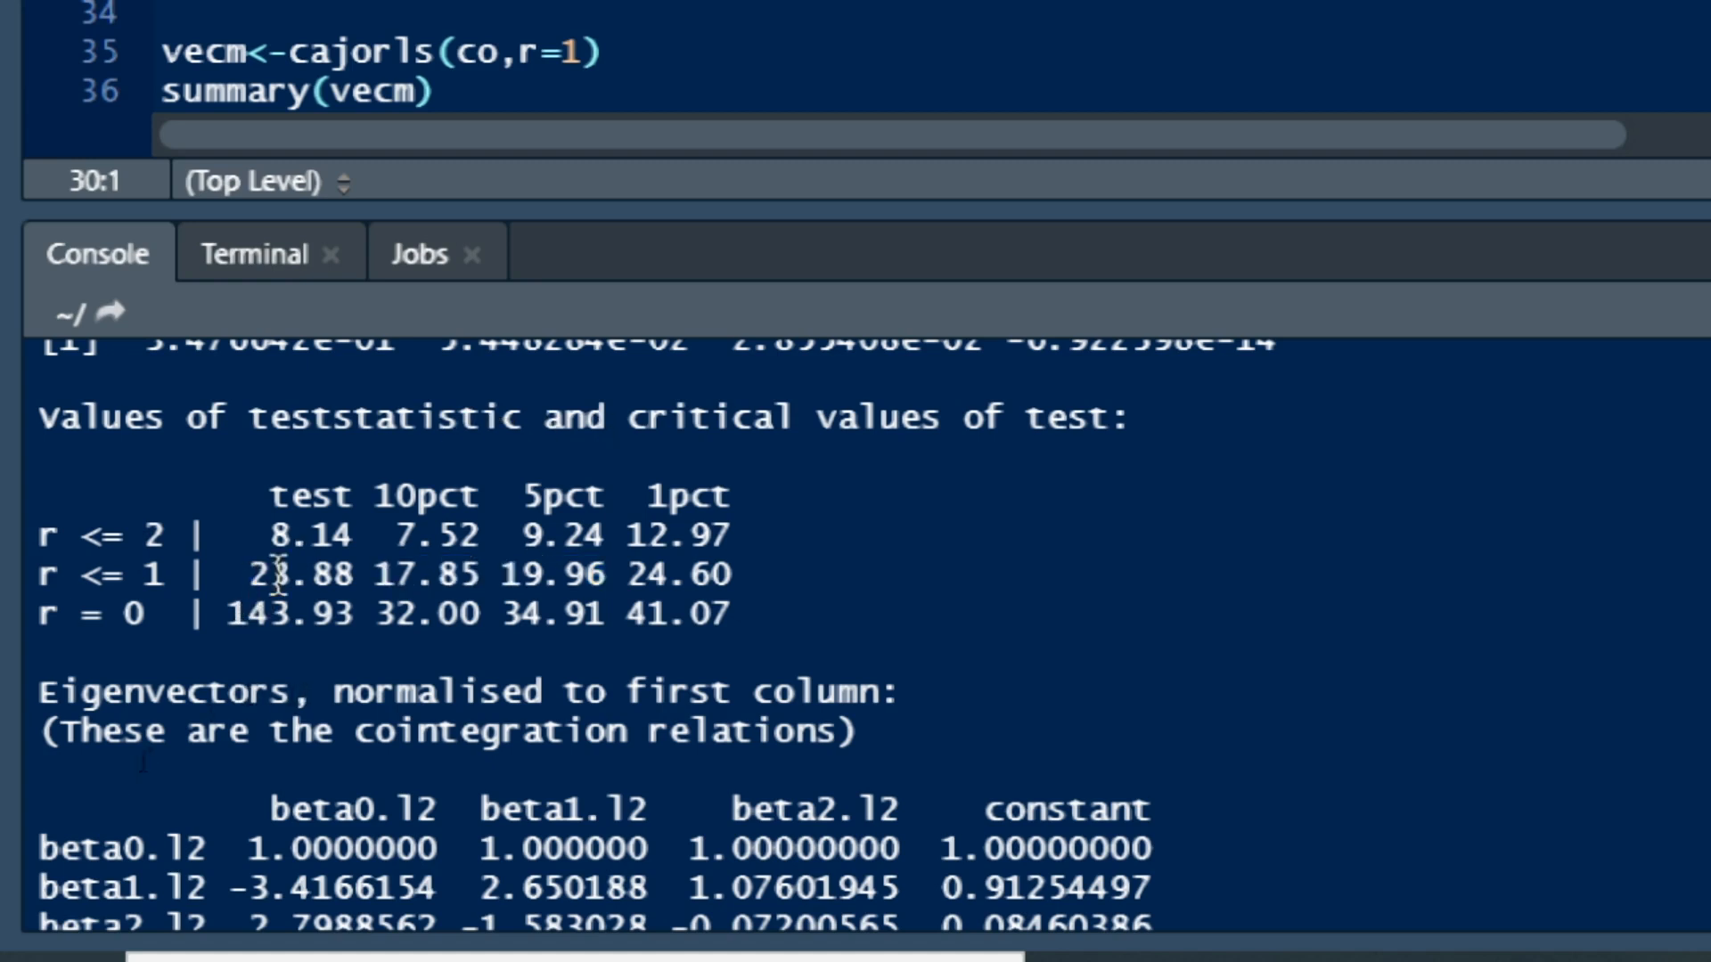
- Read the trace test statistics, critical values and normalised eigenvectors in the Console output
{"action": "double_click", "coordinate": [298, 576]}
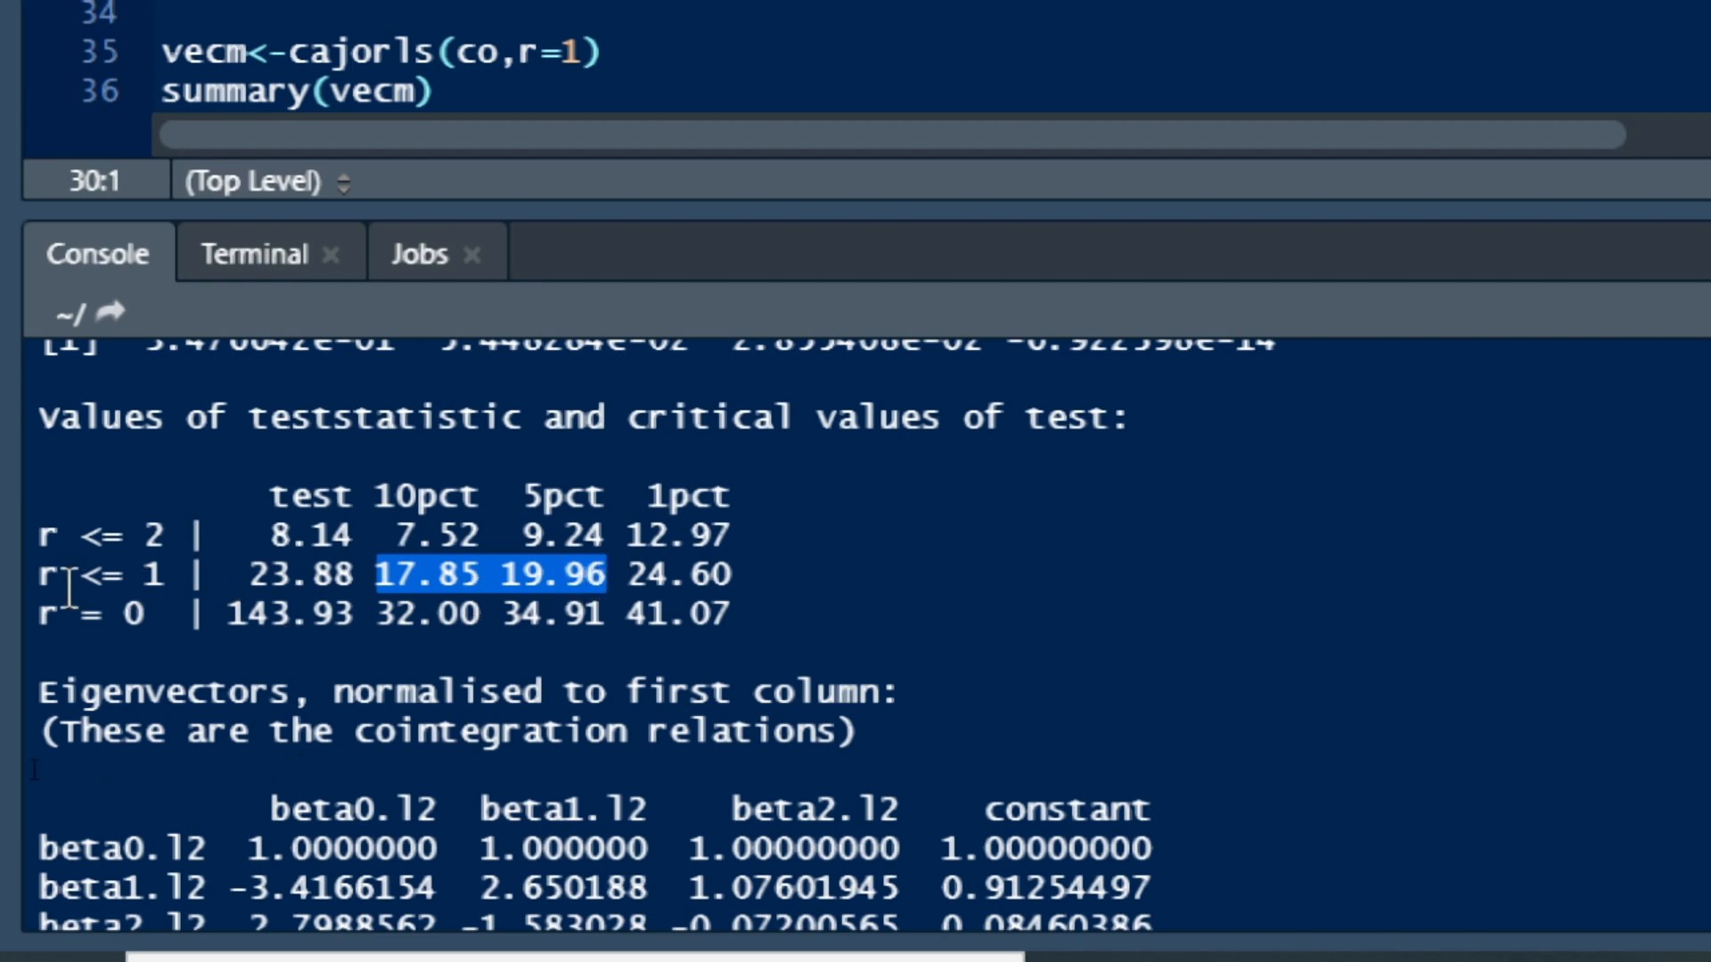
{"action": "left_click", "coordinate": [158, 576]}
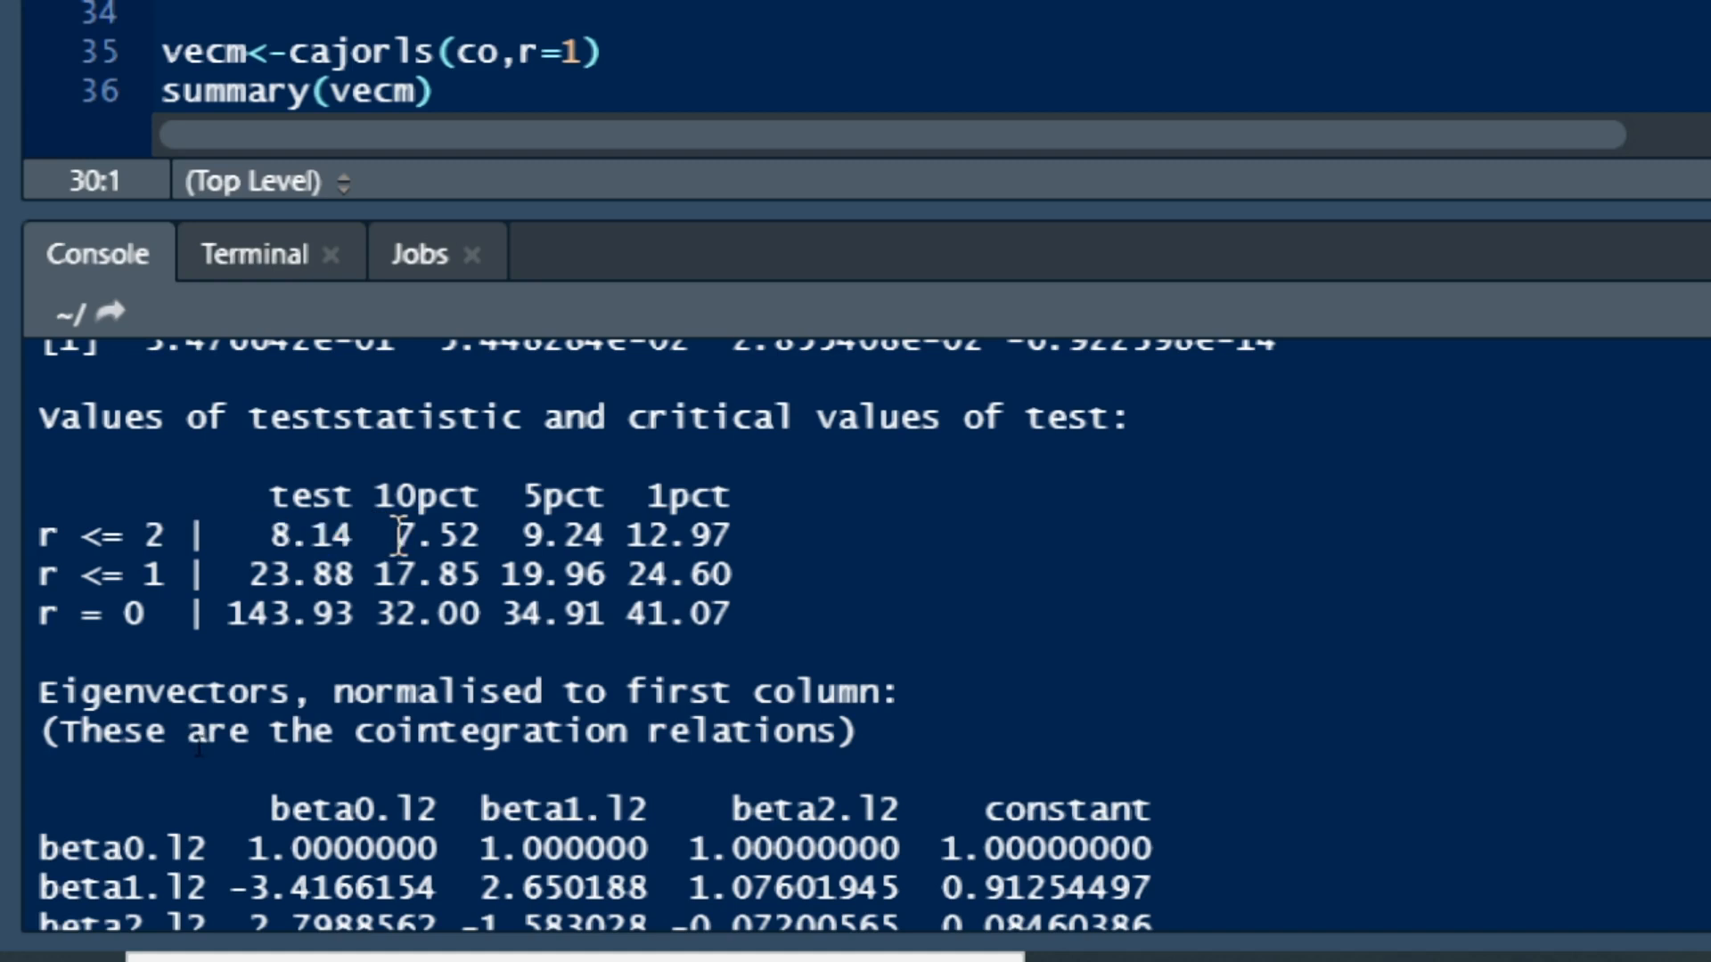
{"action": "left_click_drag", "start_coordinate": [257, 535], "coordinate": [469, 535]}
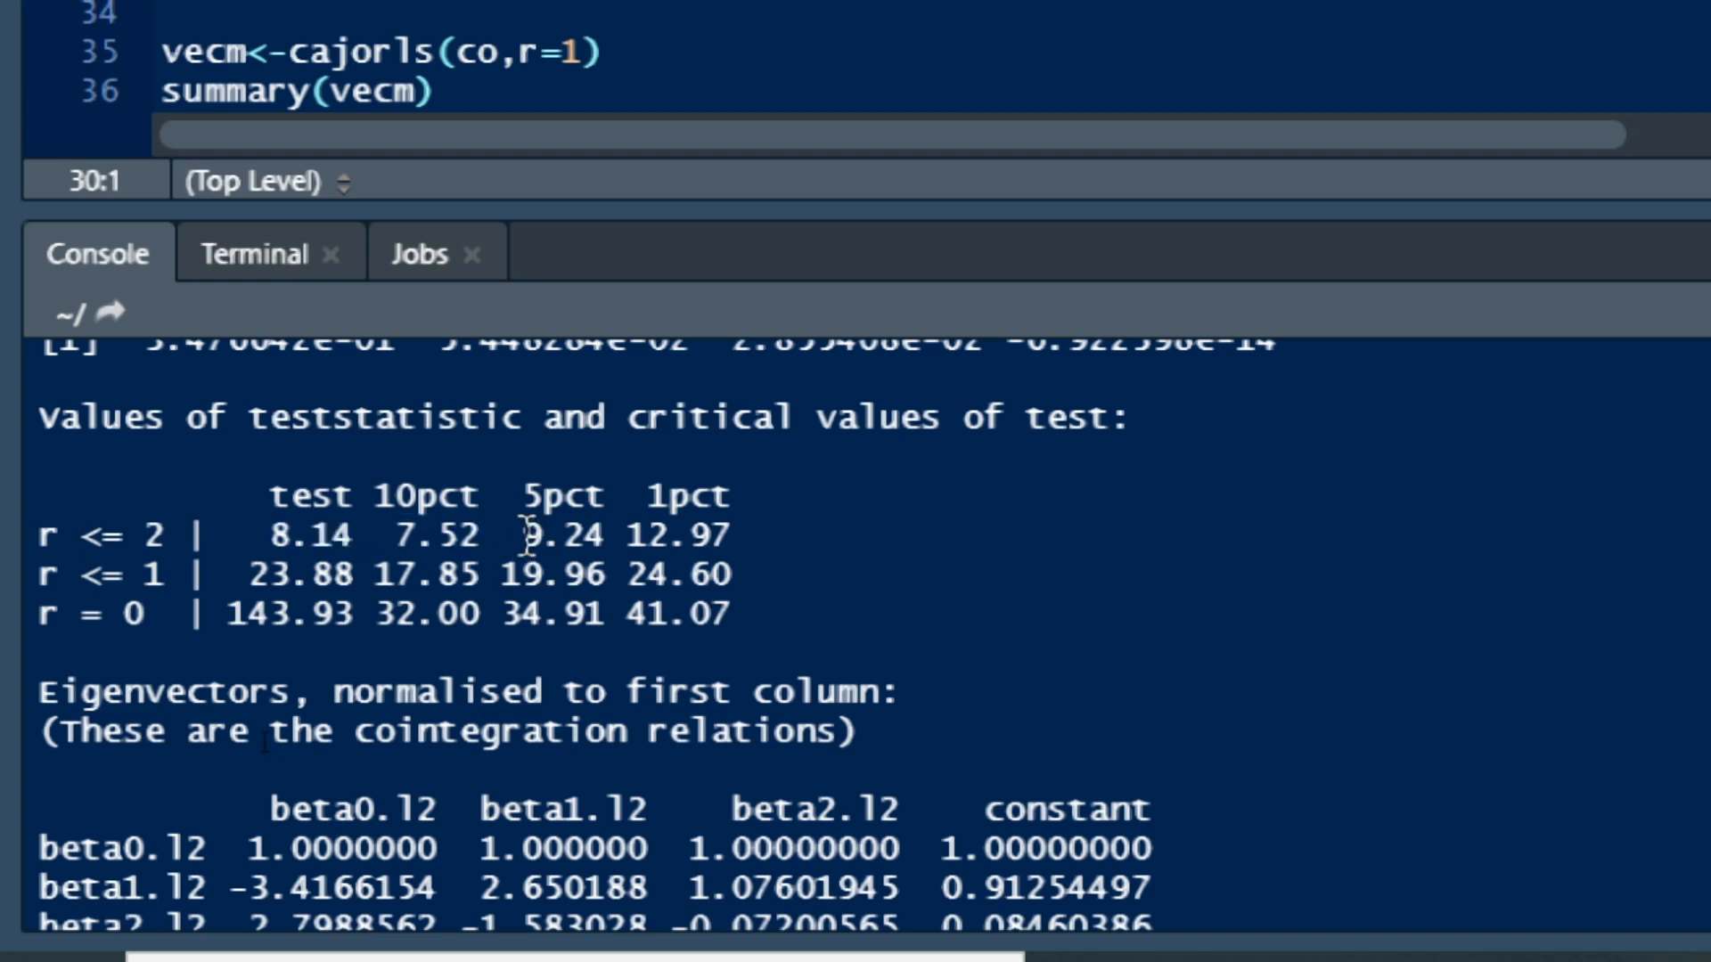
{"action": "left_click_drag", "start_coordinate": [530, 535], "coordinate": [726, 535]}
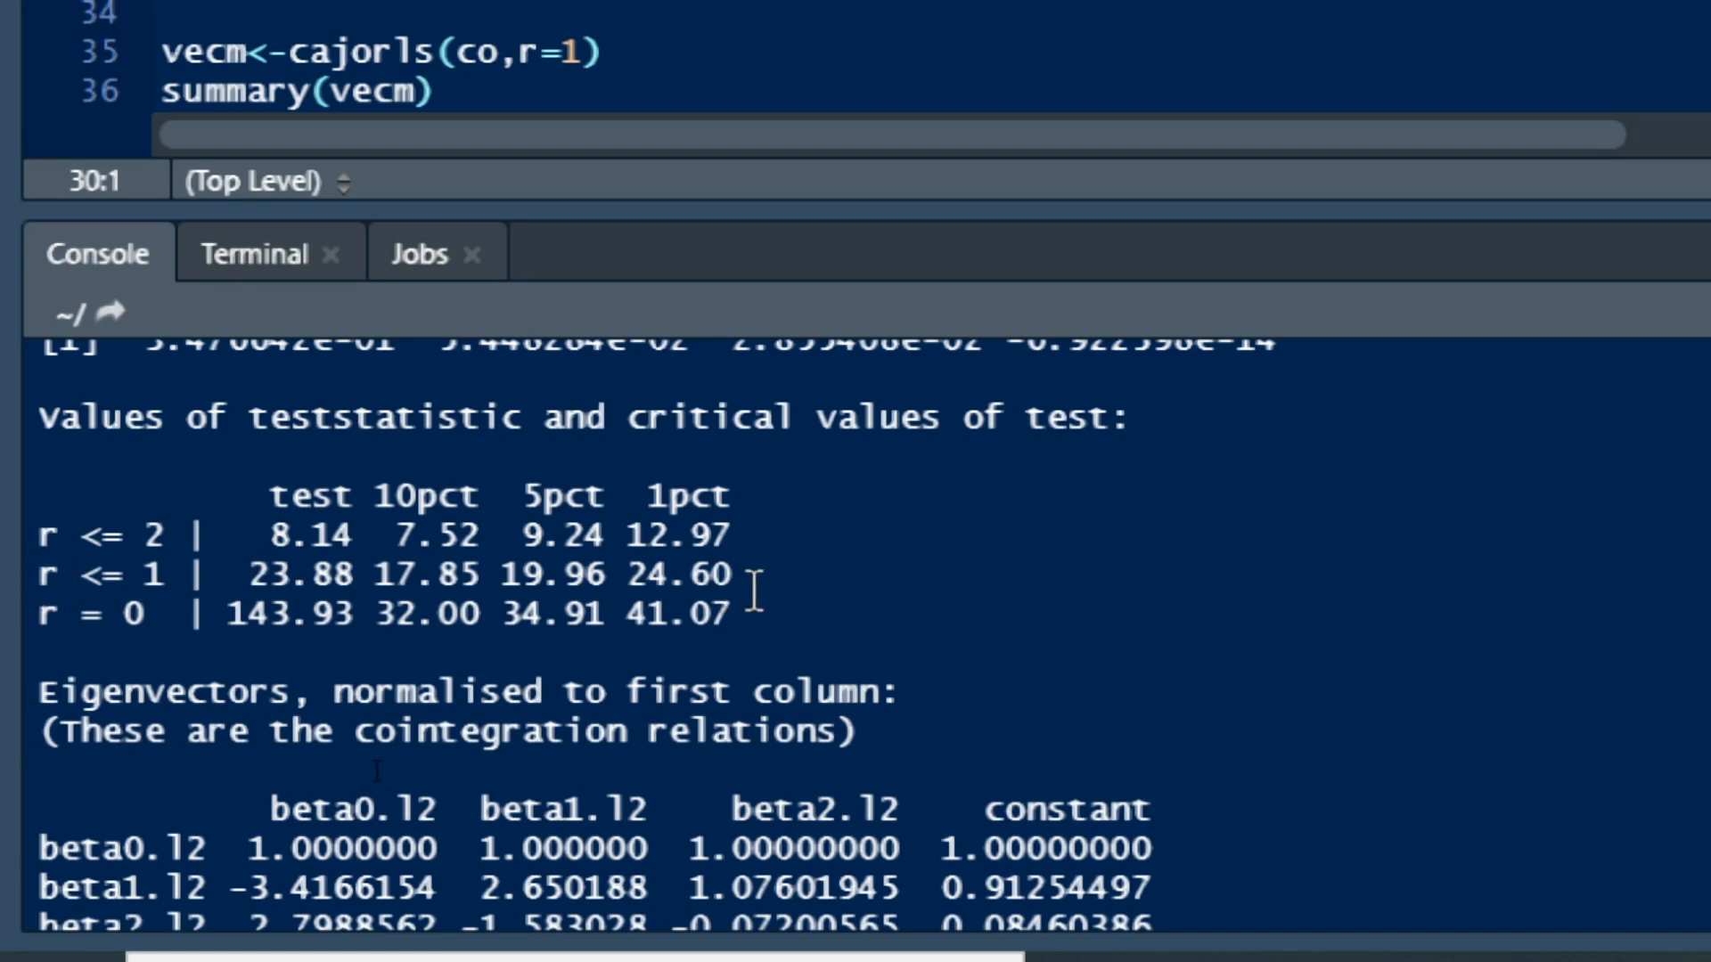
{"action": "mouse_move", "coordinate": [551, 731]}
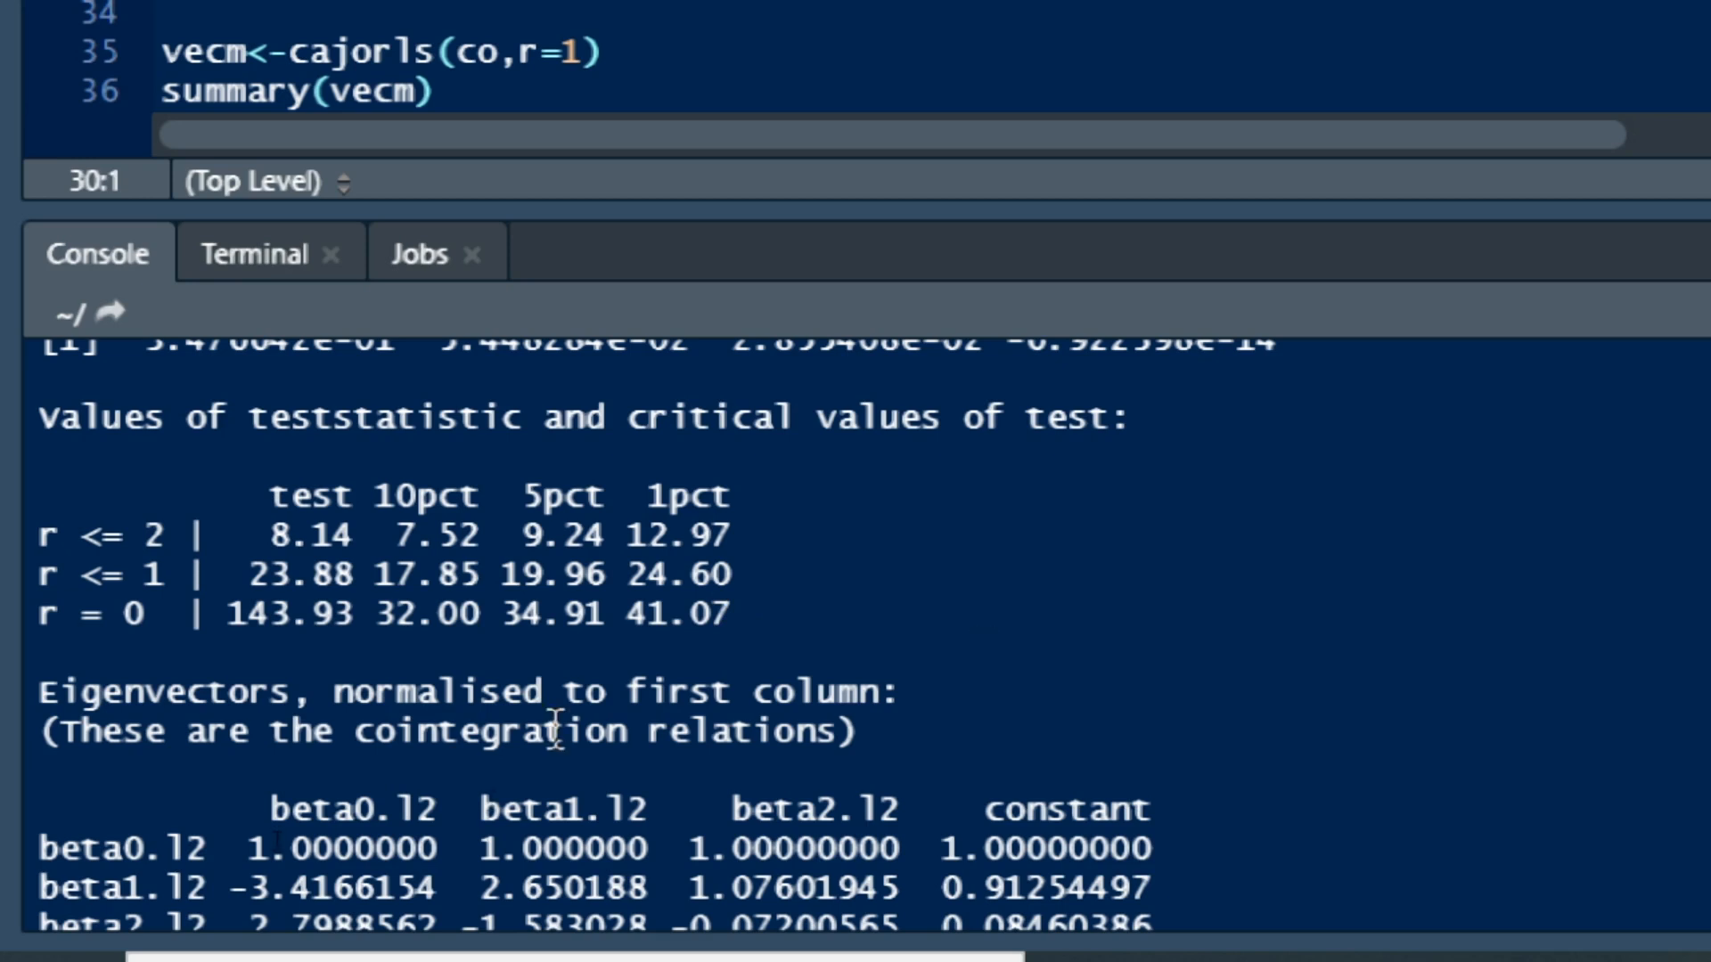
{"action": "scroll", "scroll_direction": "down", "scroll_amount": 3}
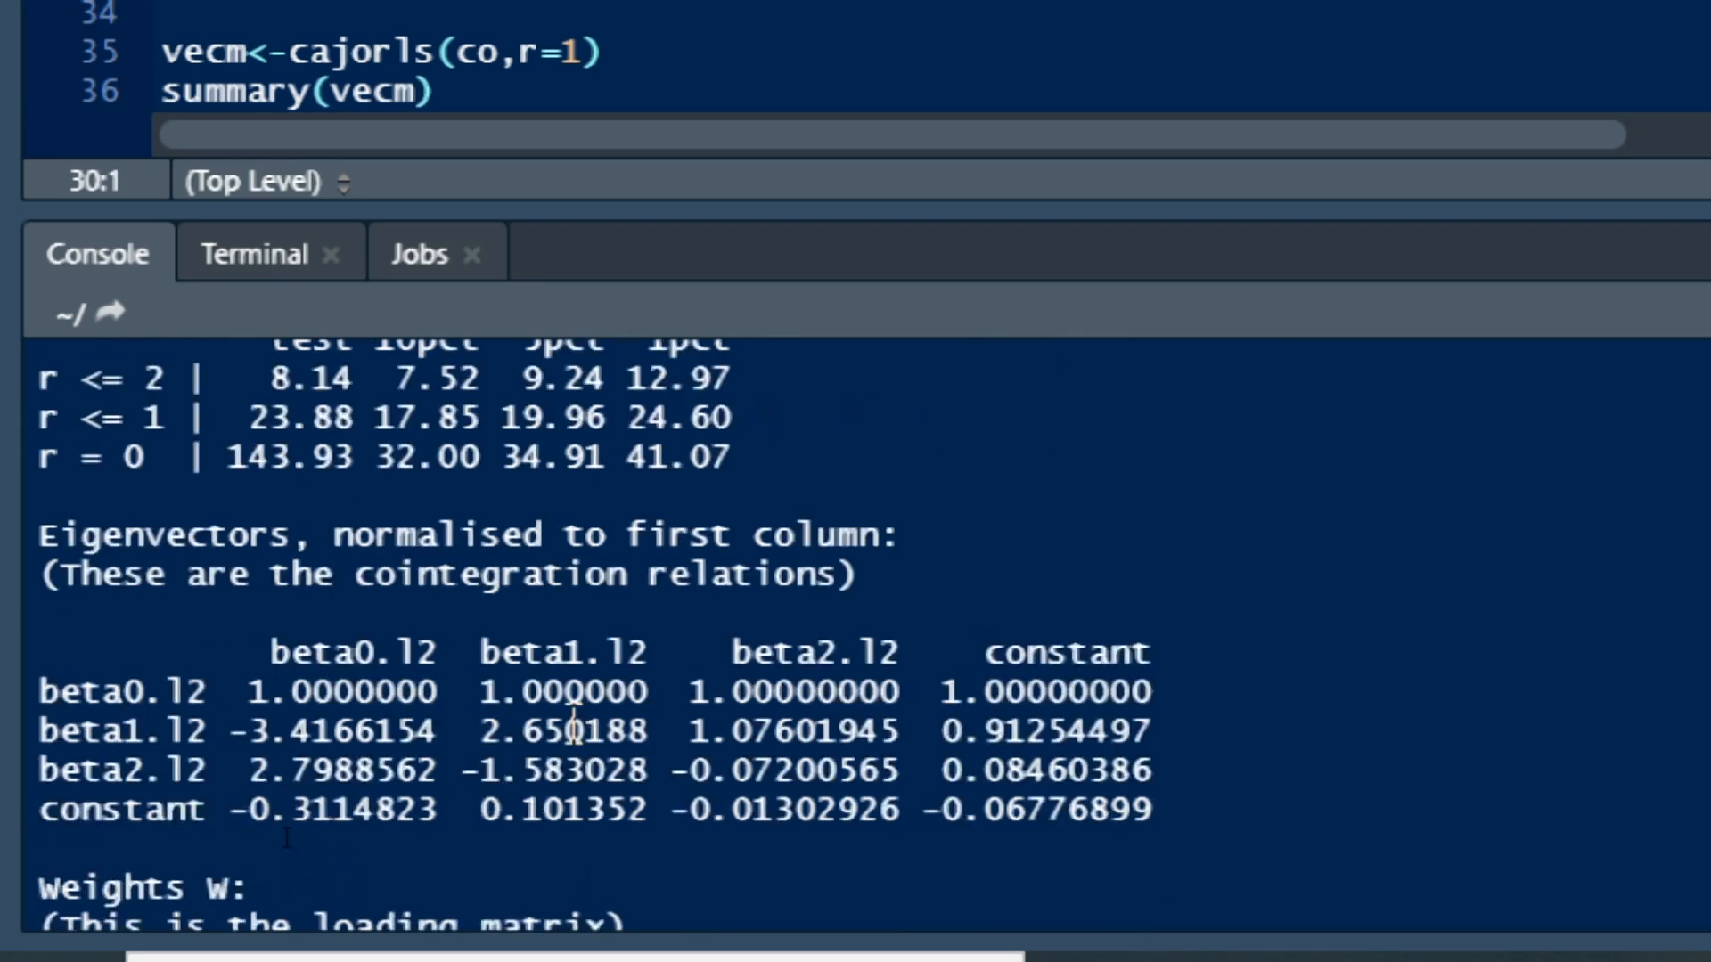
{"action": "scroll", "scroll_direction": "down", "scroll_amount": 3}
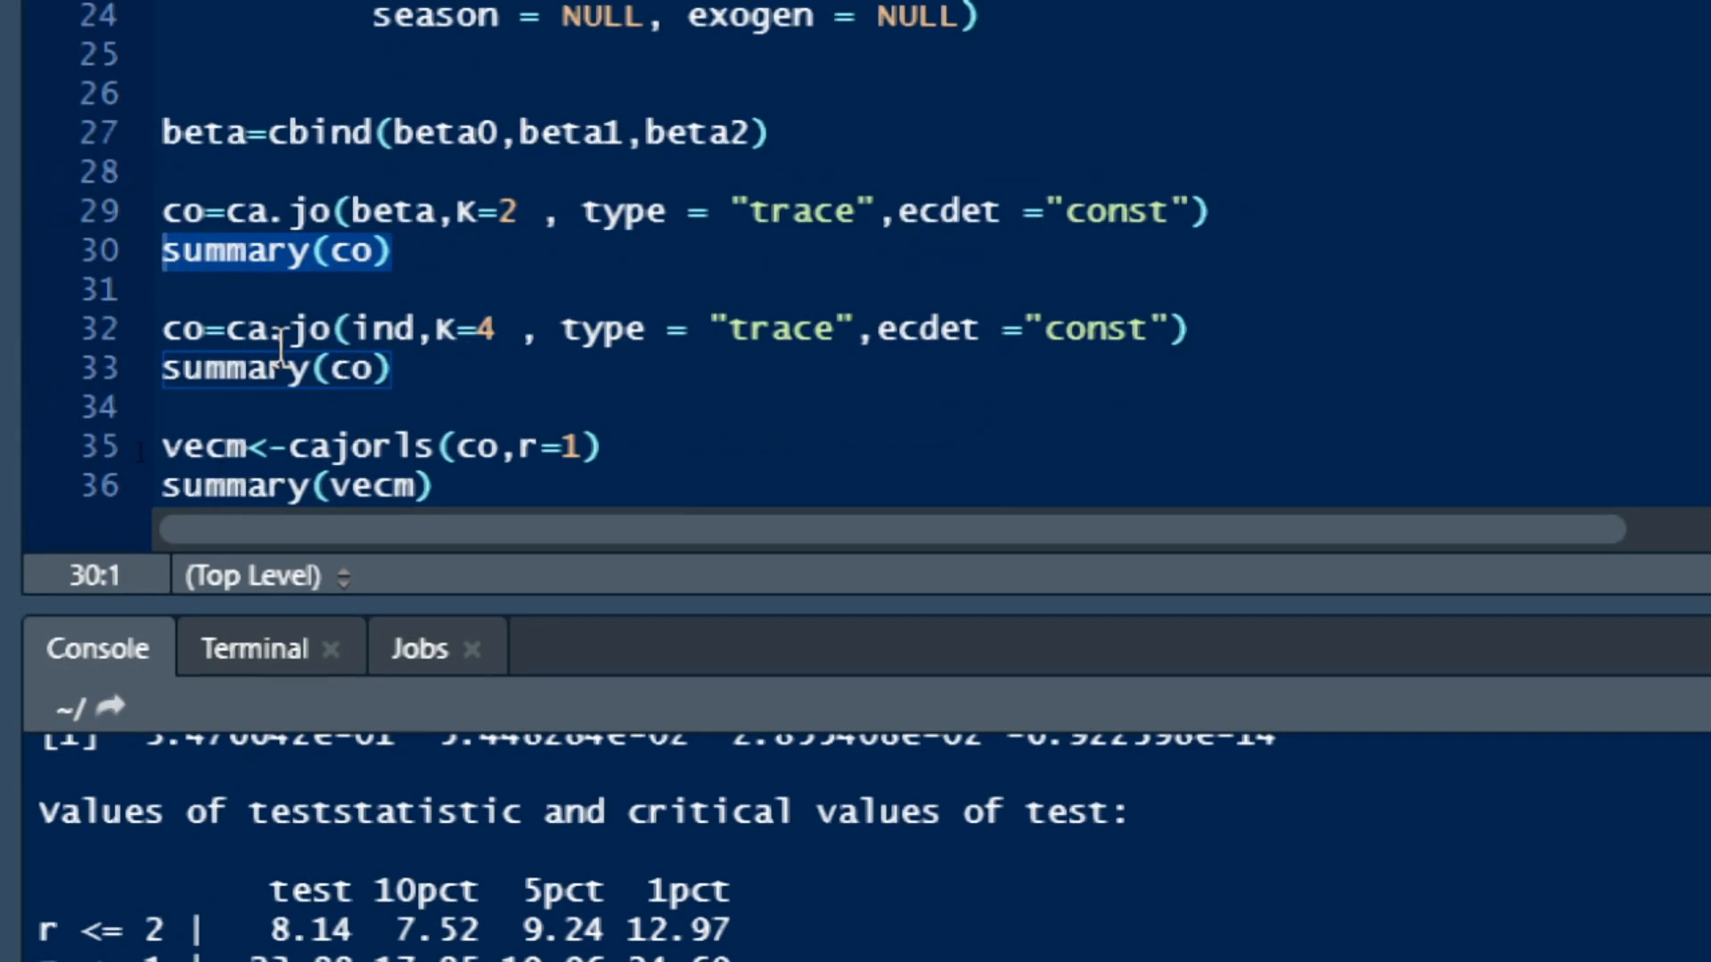
{"action": "mouse_move", "coordinate": [464, 485]}
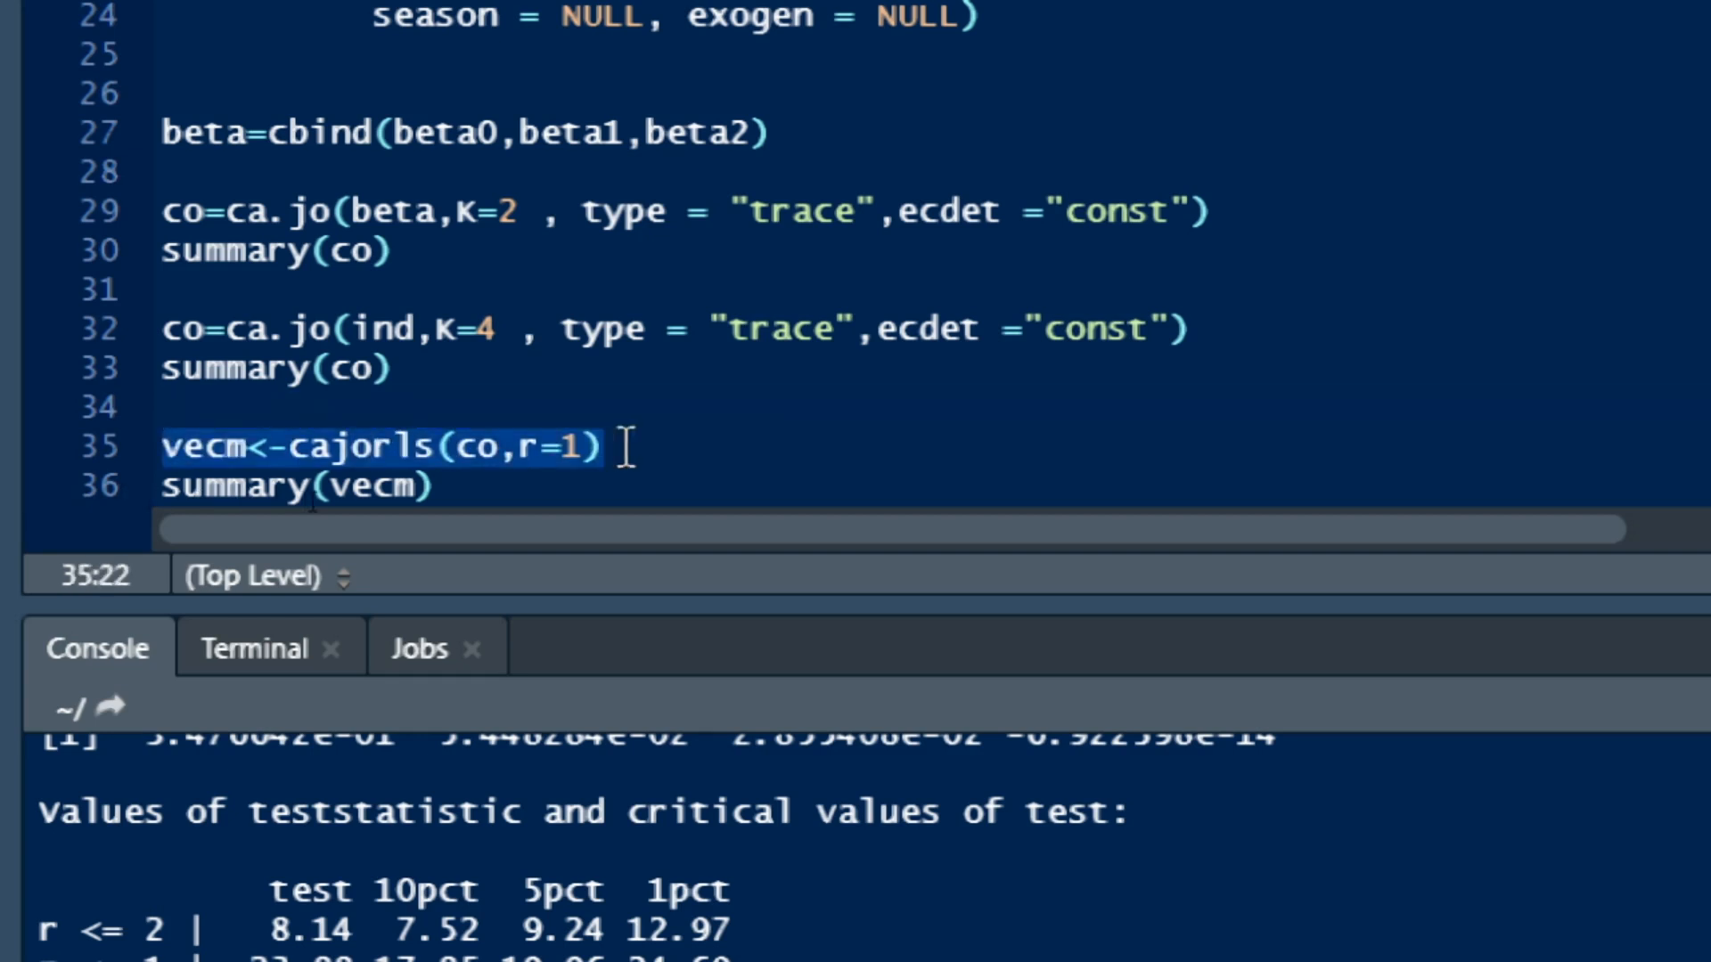
{"action": "mouse_move", "coordinate": [278, 484]}
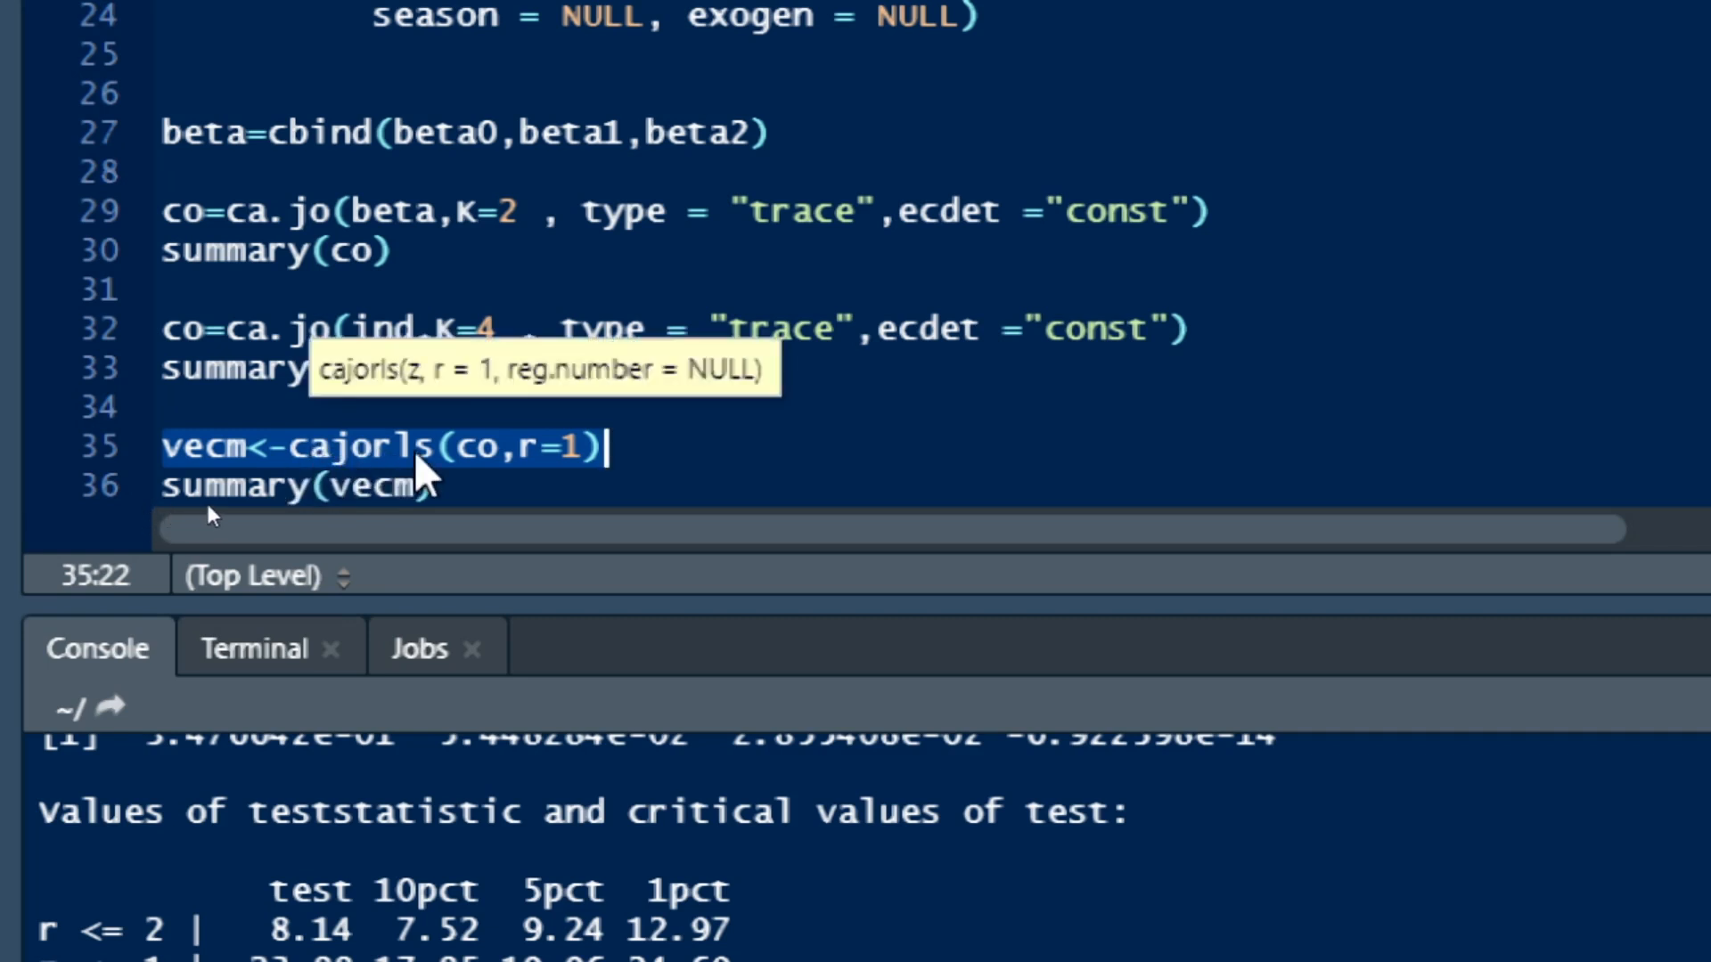
{"action": "mouse_move", "coordinate": [497, 469]}
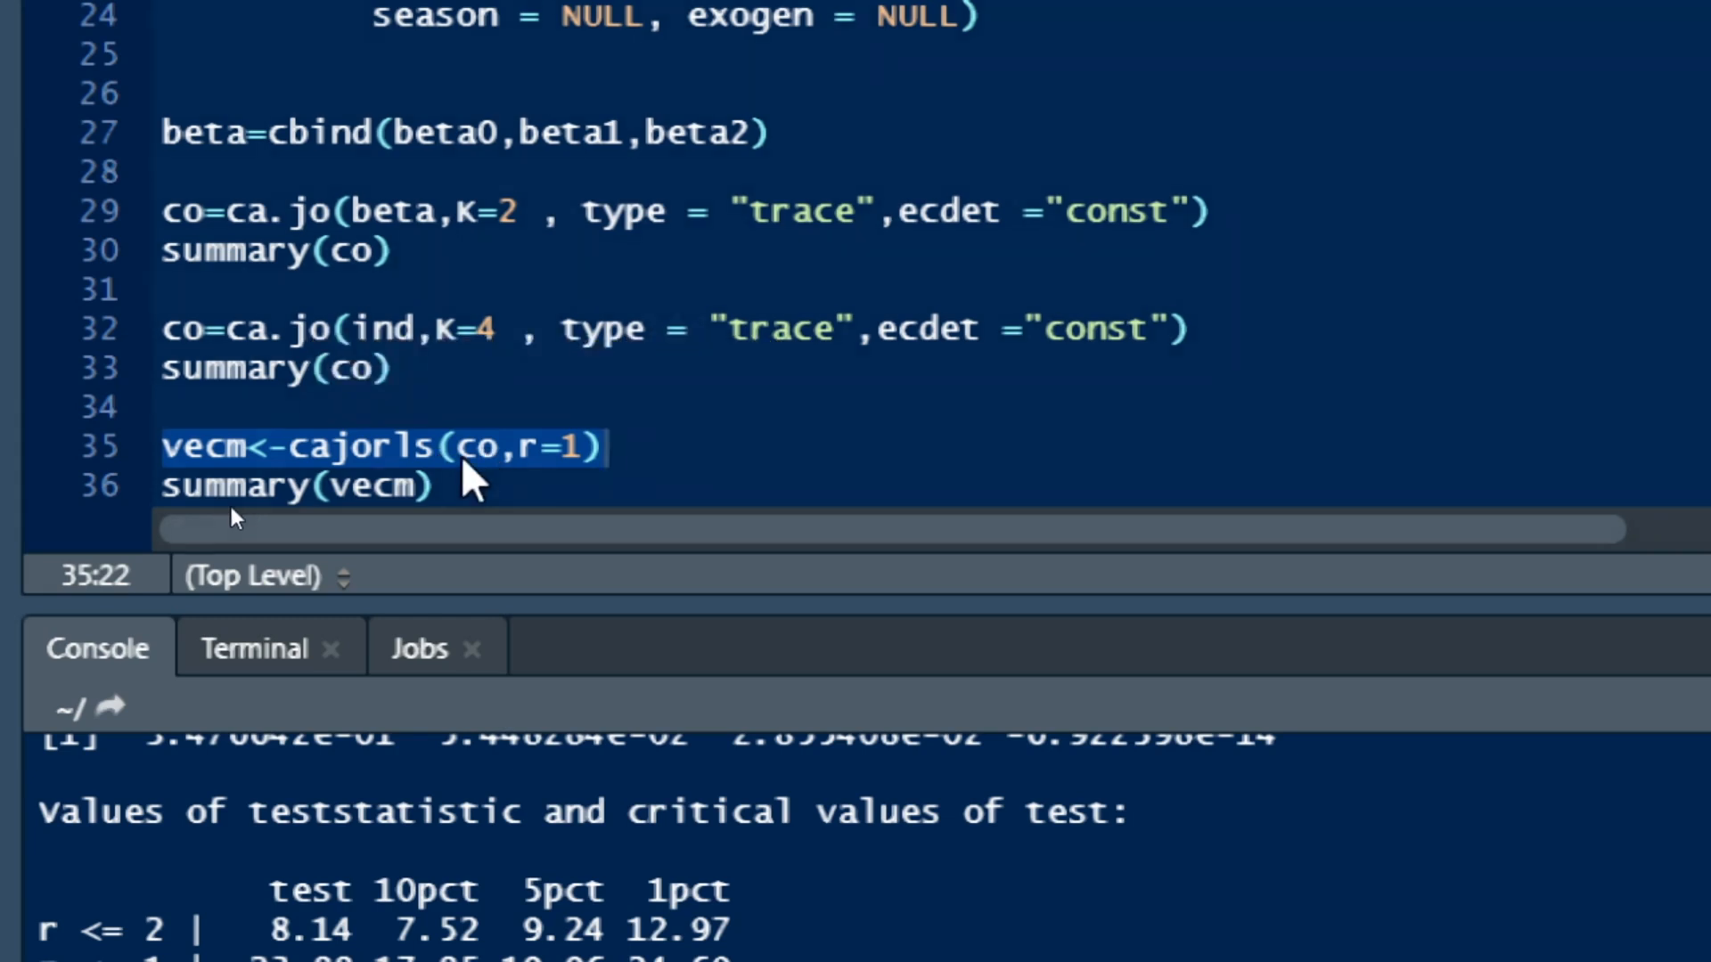
{"action": "left_click", "coordinate": [469, 446]}
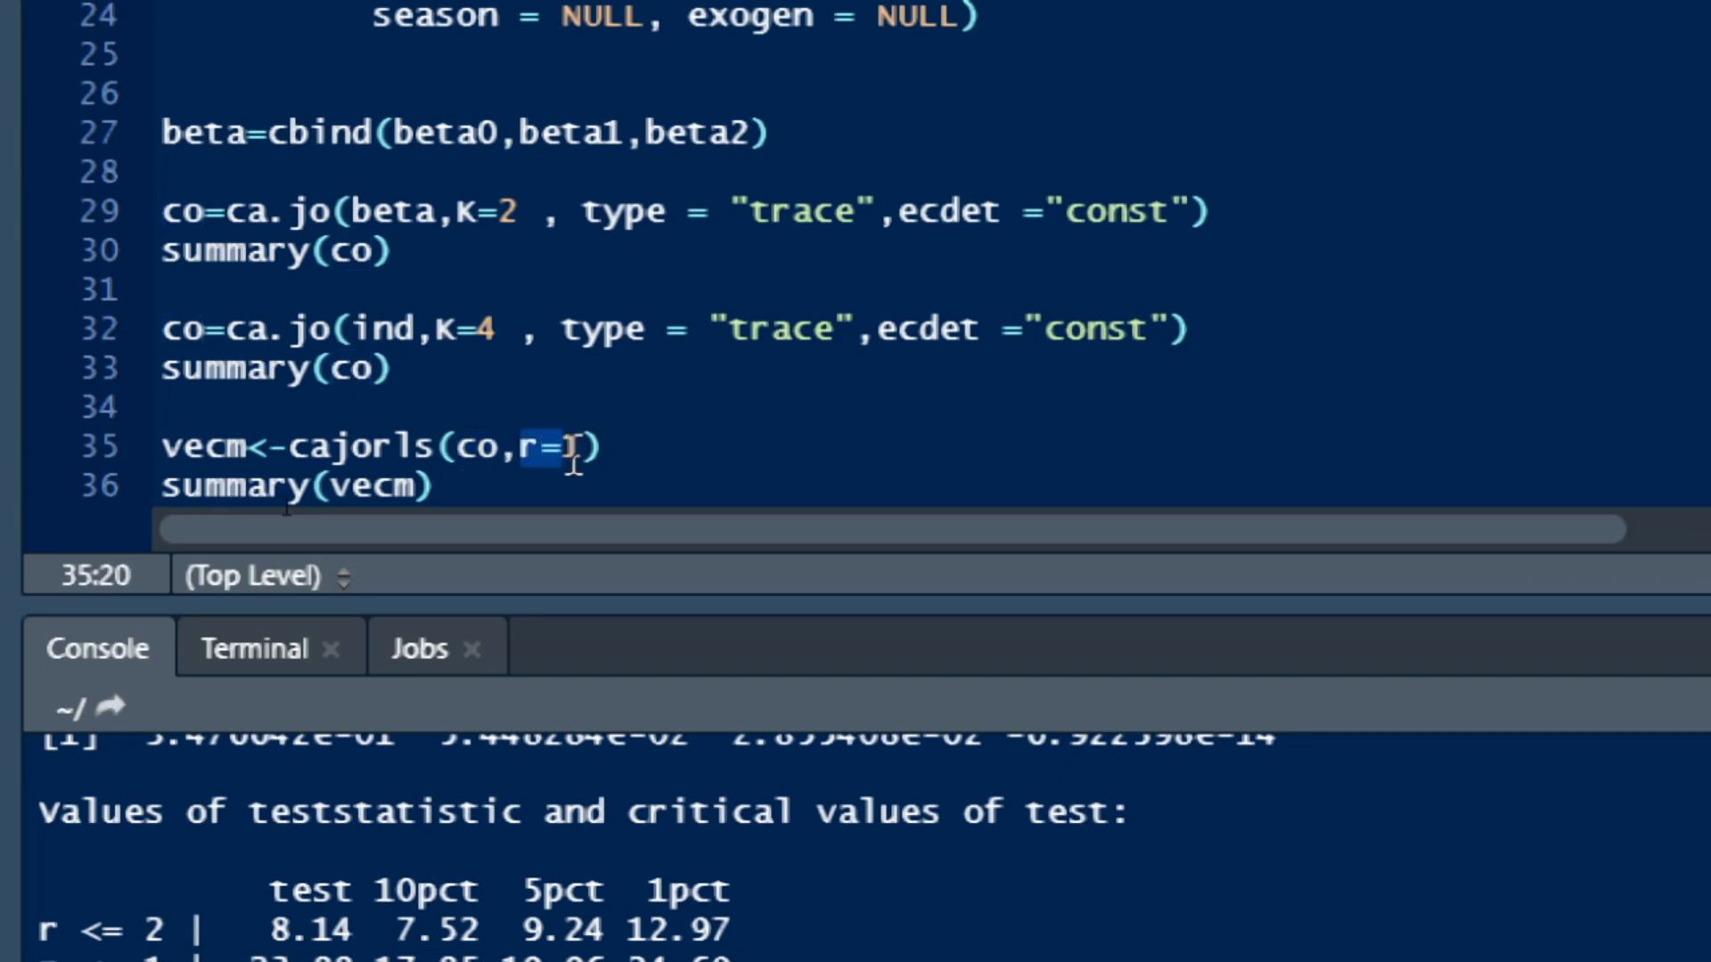
{"action": "type", "text": "1"}
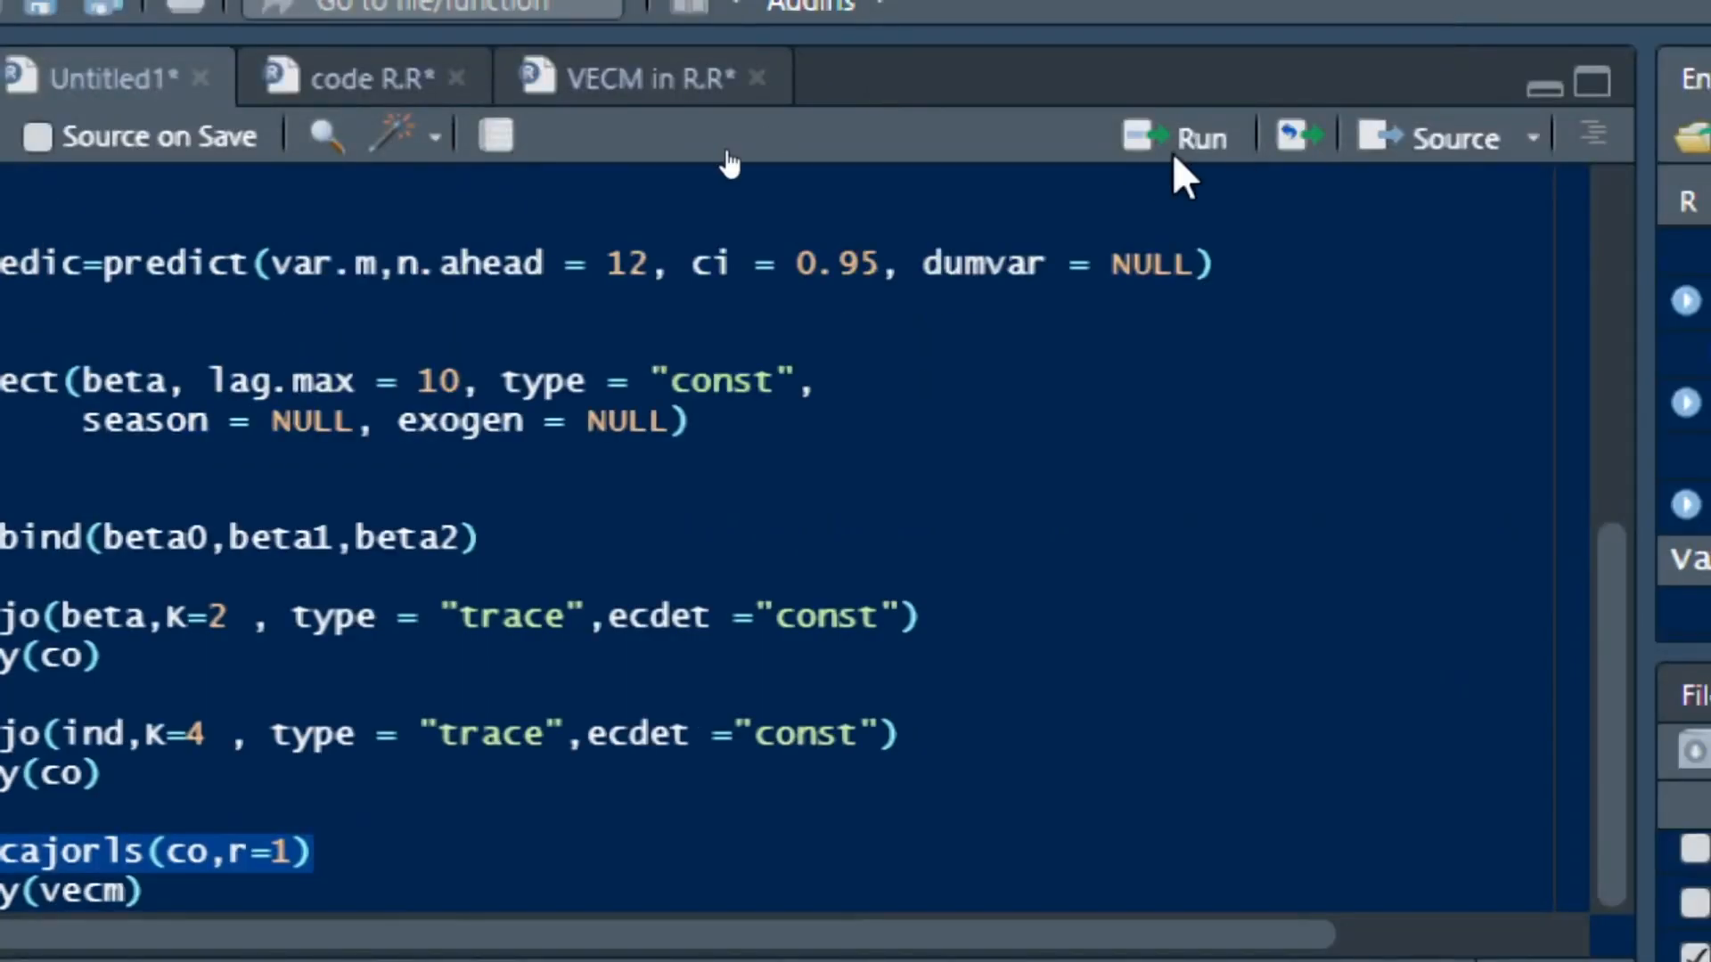
{"action": "mouse_move", "coordinate": [452, 556]}
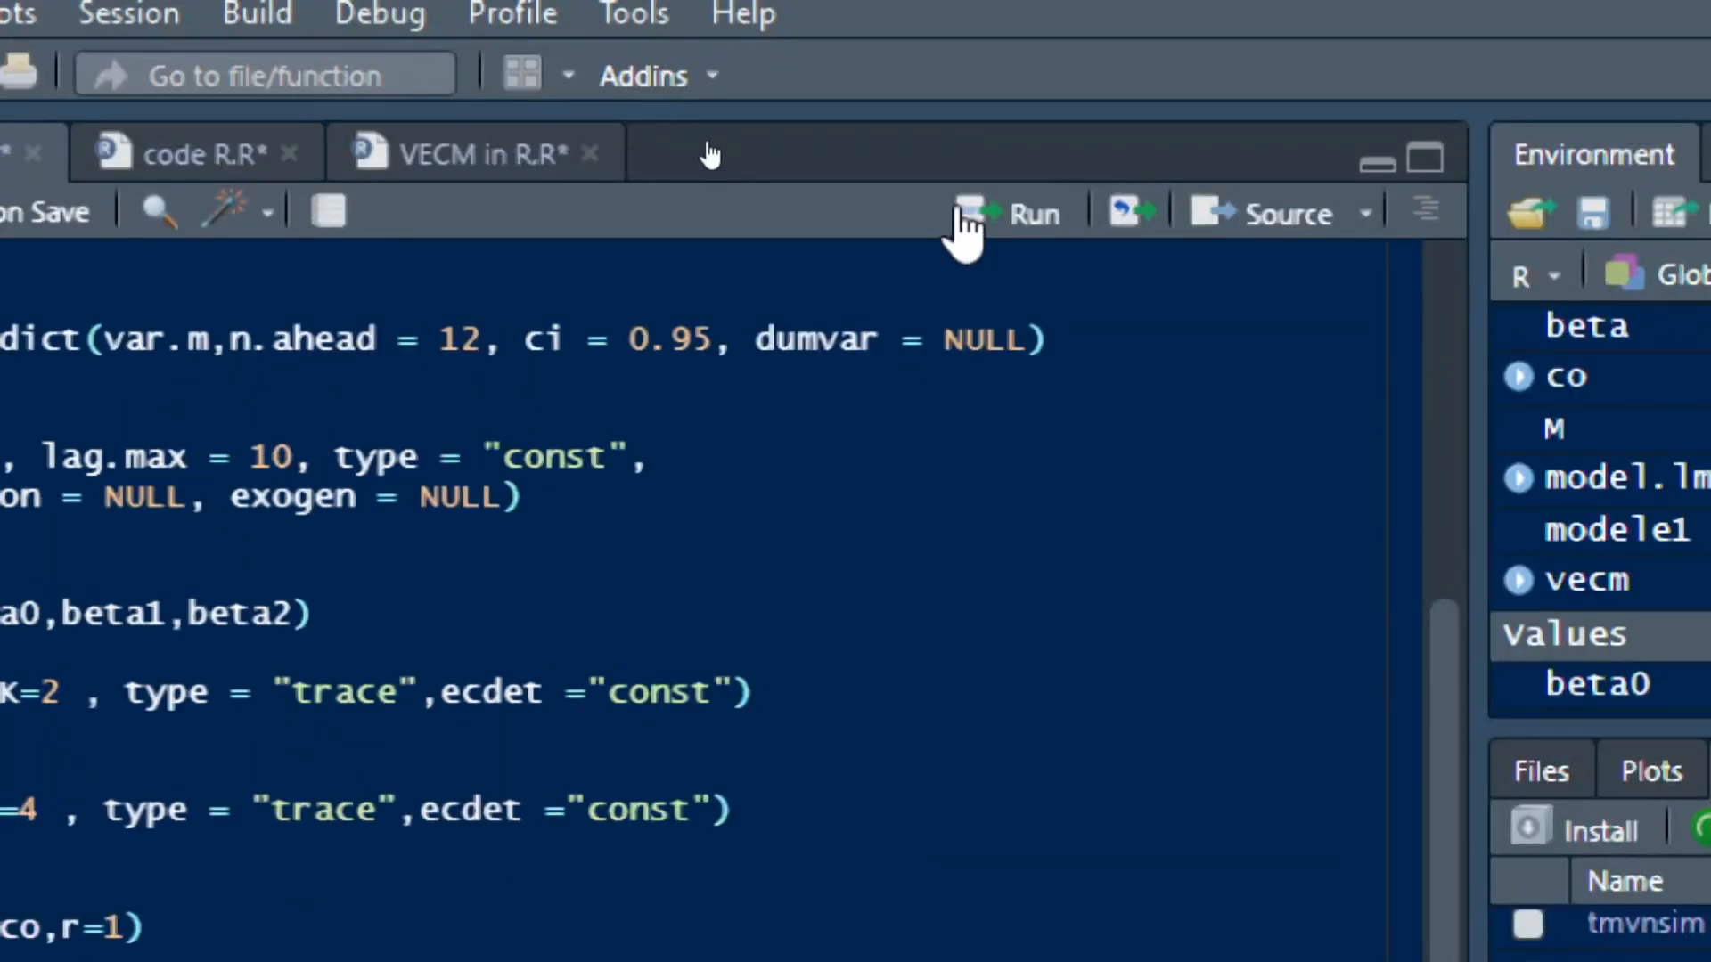
- Estimate vecm with cajorls at rank 1 and print its summary
{"action": "left_click", "coordinate": [1027, 212]}
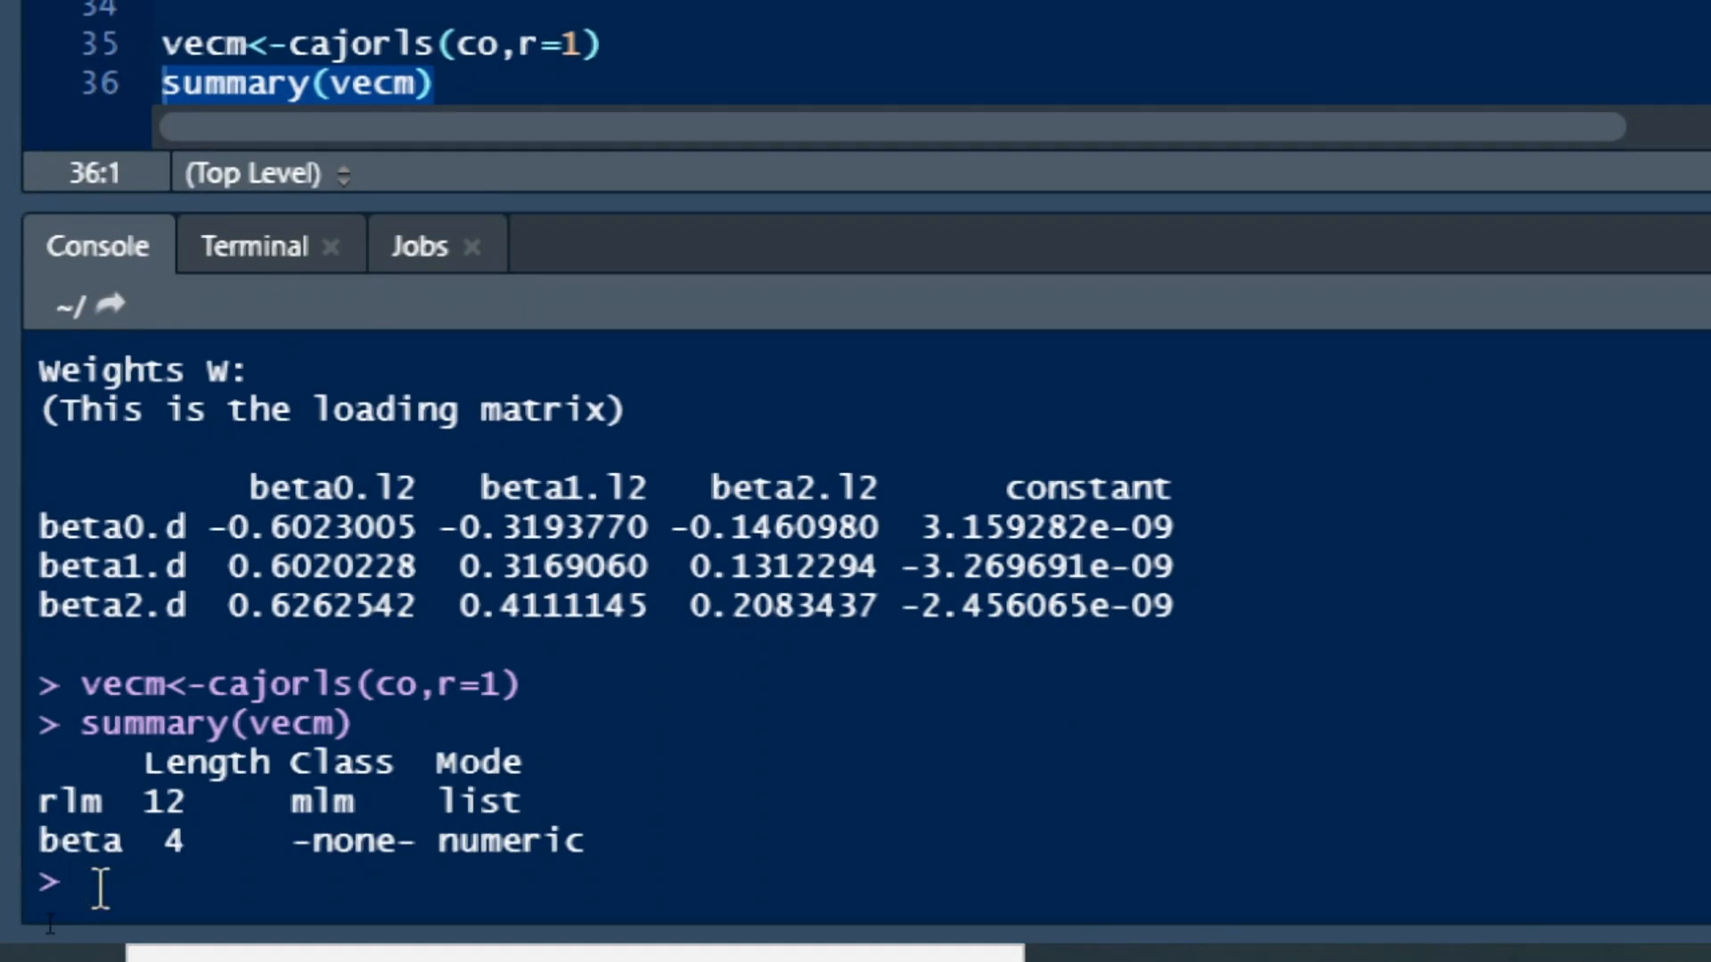
- Print vecm and highlight the beta0 ect1 loading of -0.6023
{"action": "type", "text": "vecm"}
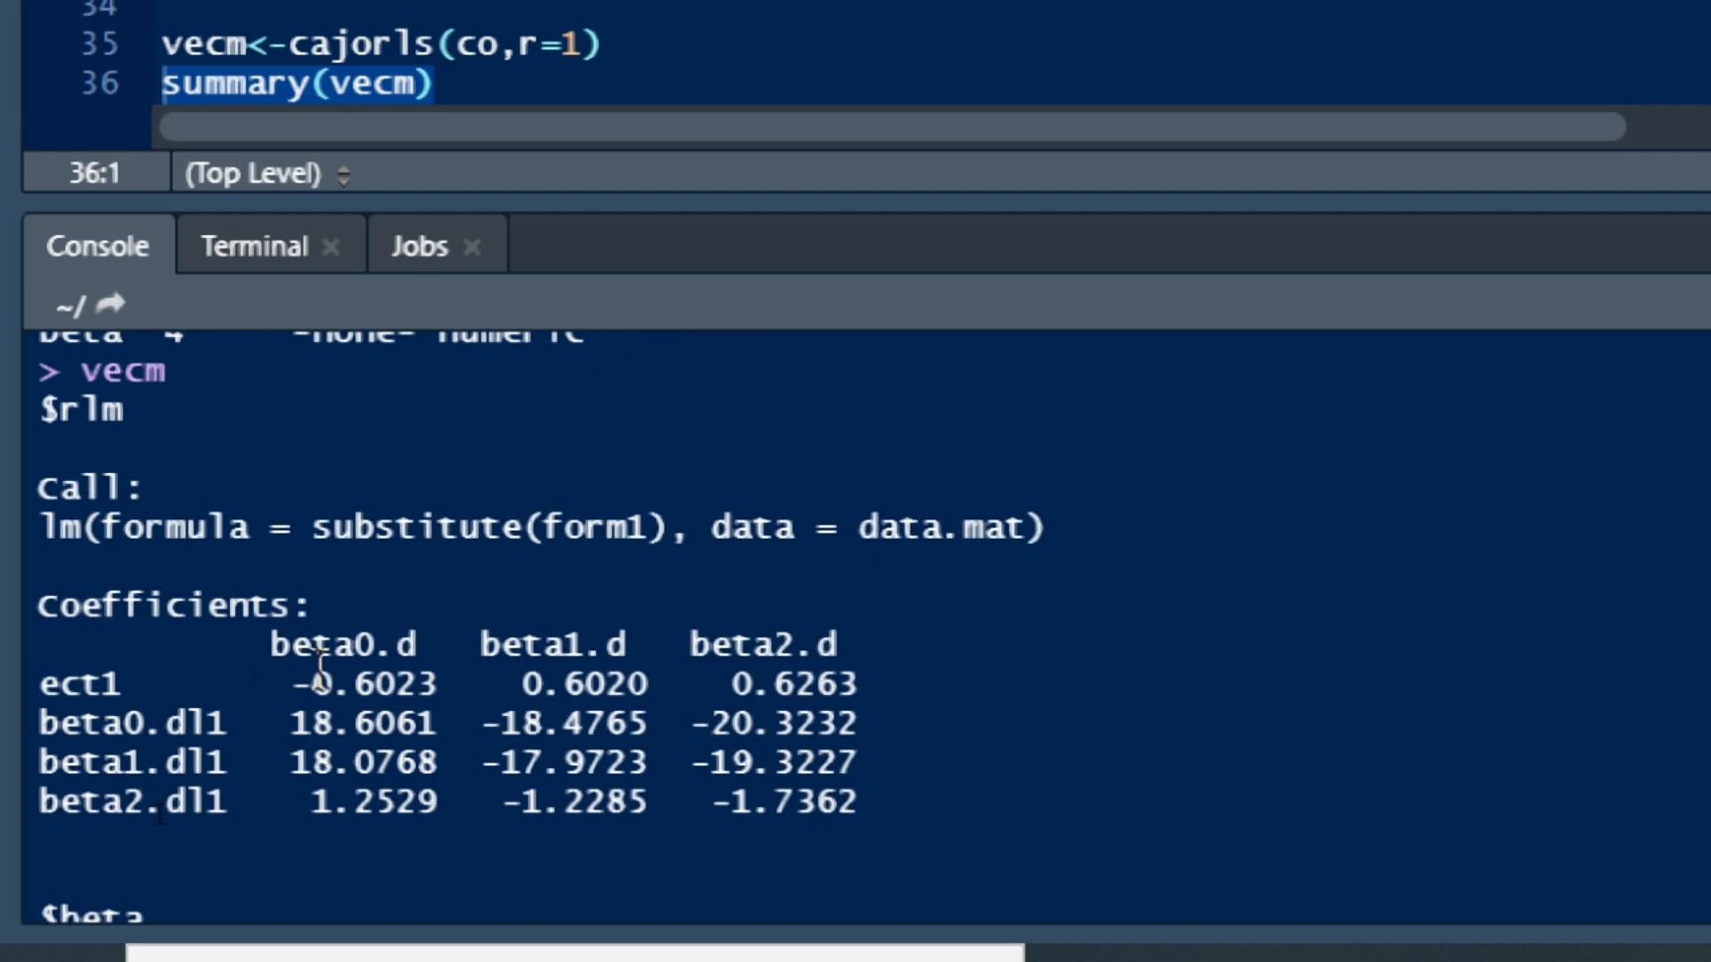
{"action": "double_click", "coordinate": [351, 684]}
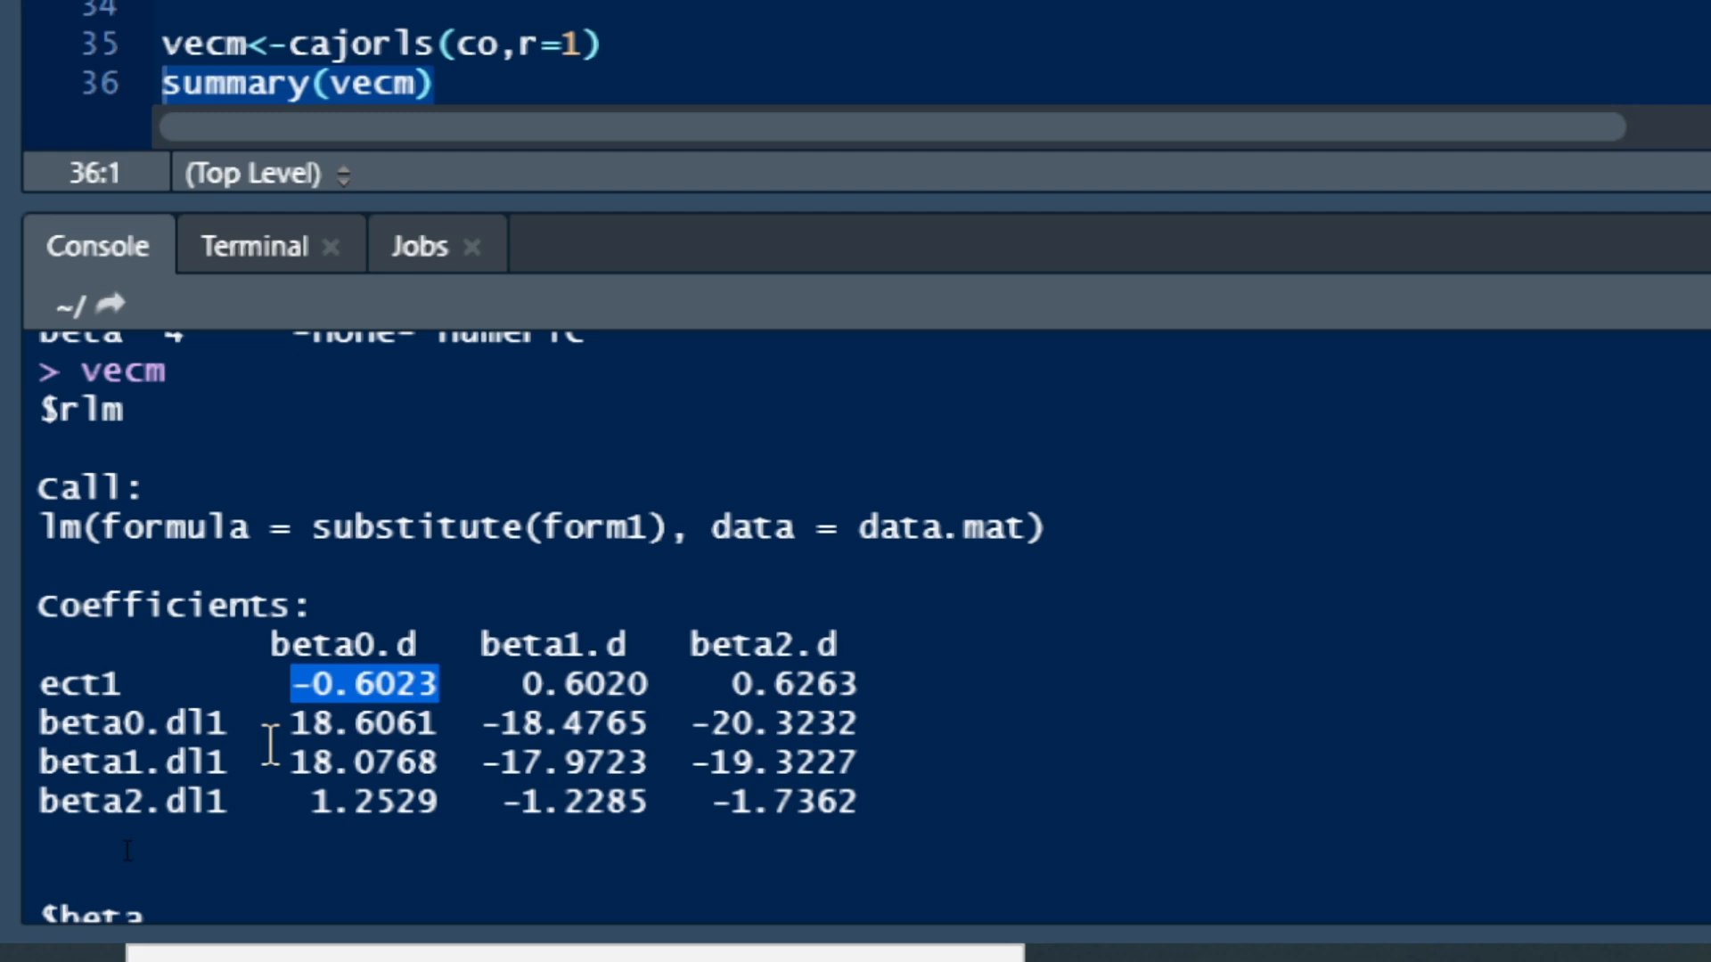
{"action": "mouse_move", "coordinate": [360, 741]}
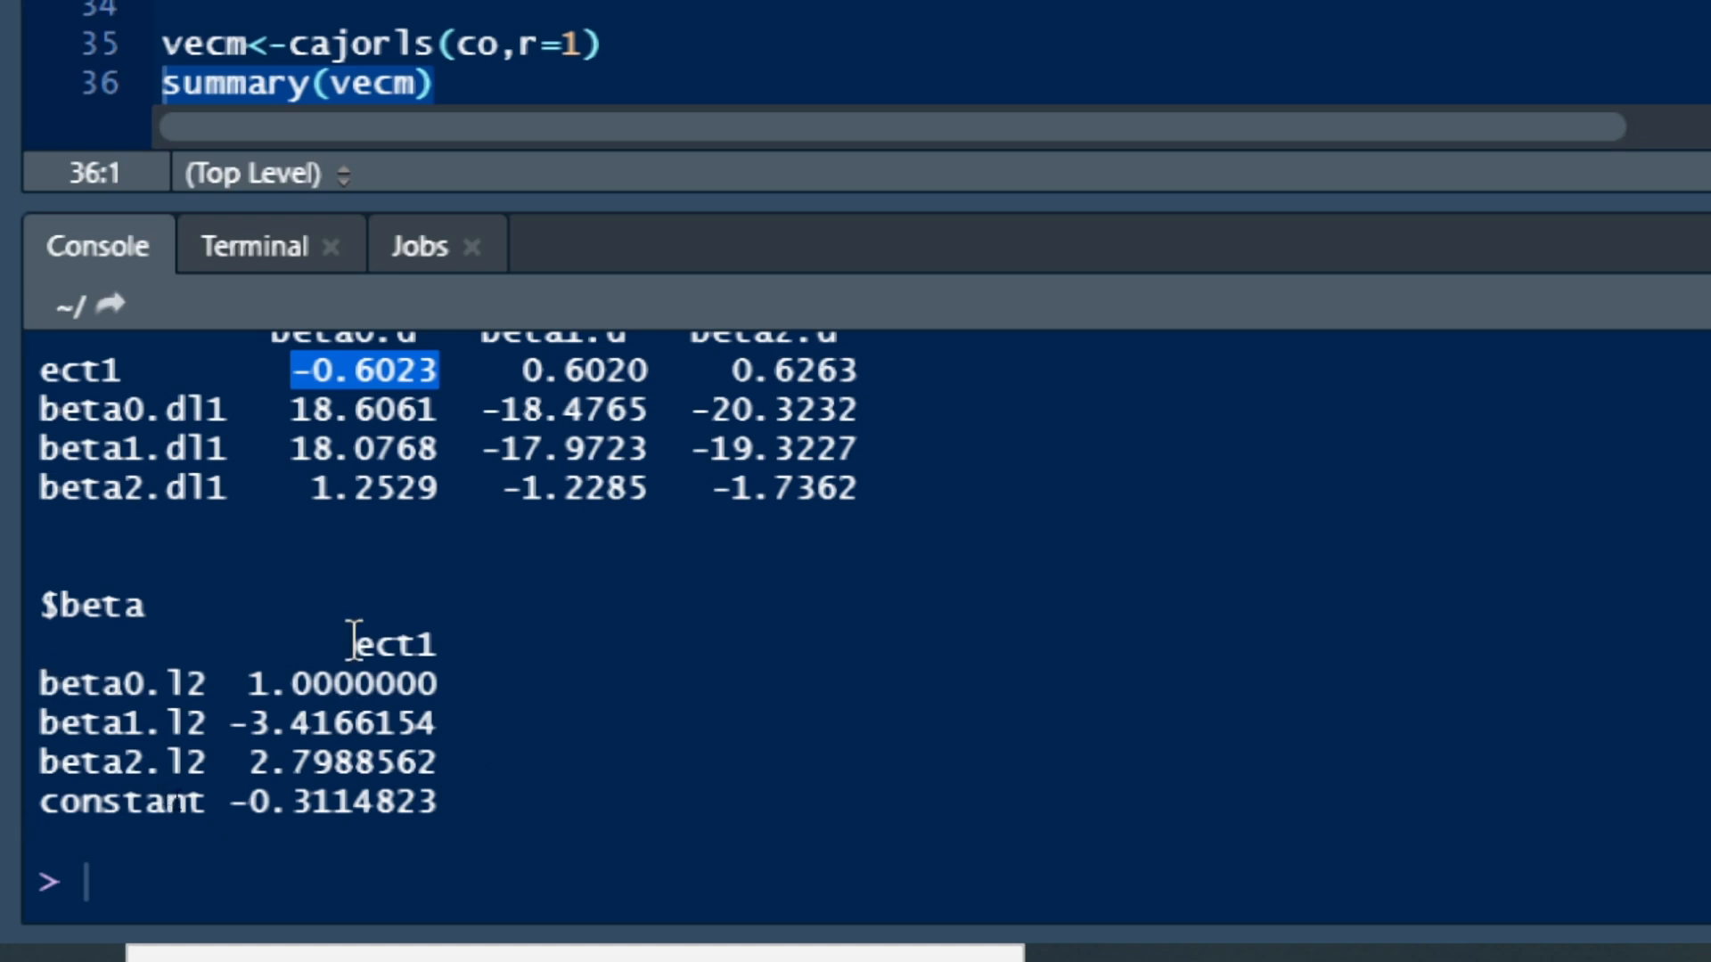
{"action": "mouse_move", "coordinate": [246, 685]}
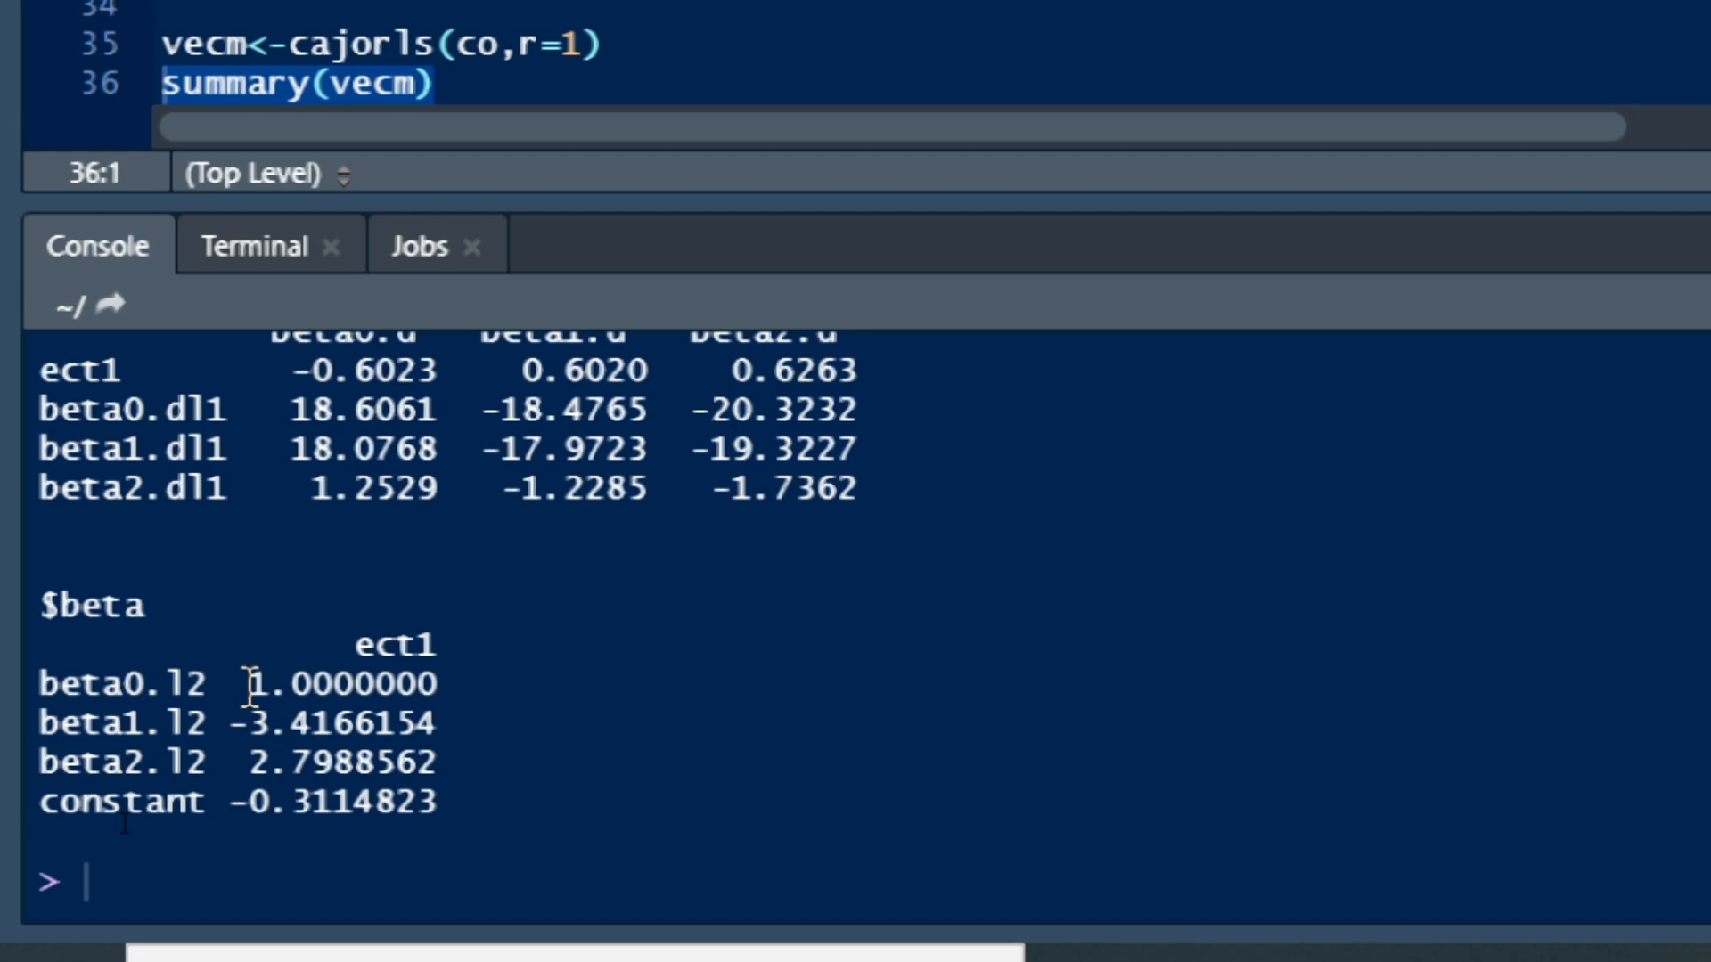
{"action": "left_click_drag", "start_coordinate": [253, 684], "coordinate": [339, 765]}
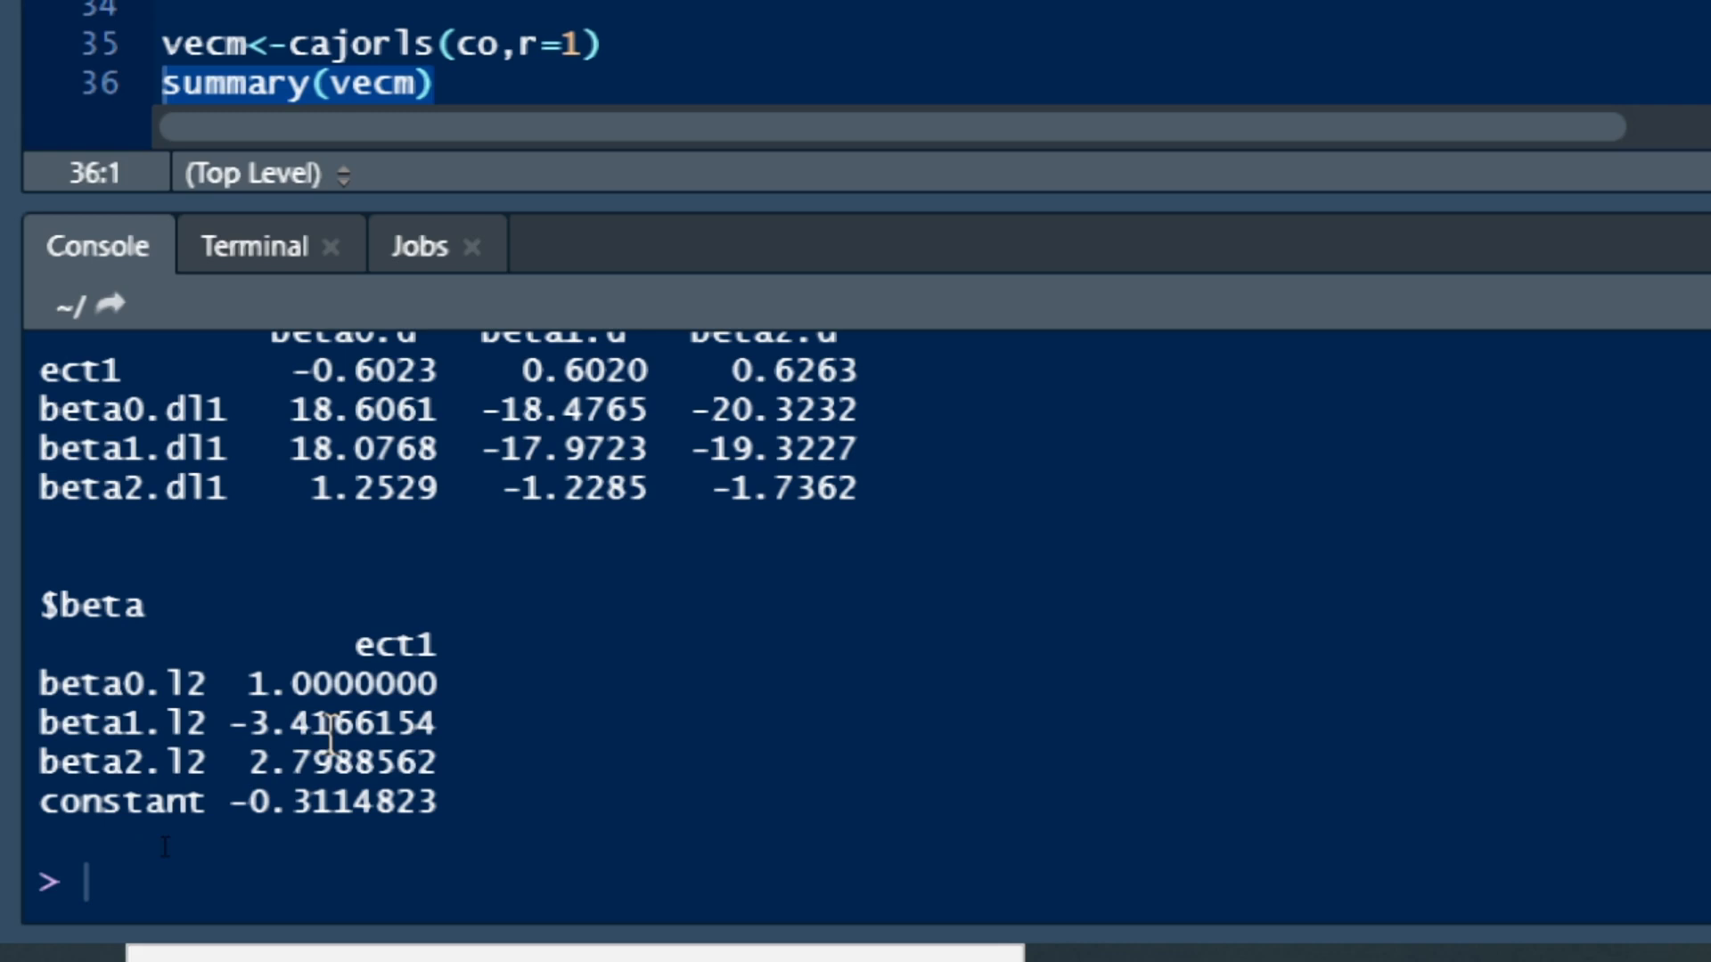
{"action": "mouse_move", "coordinate": [31, 720]}
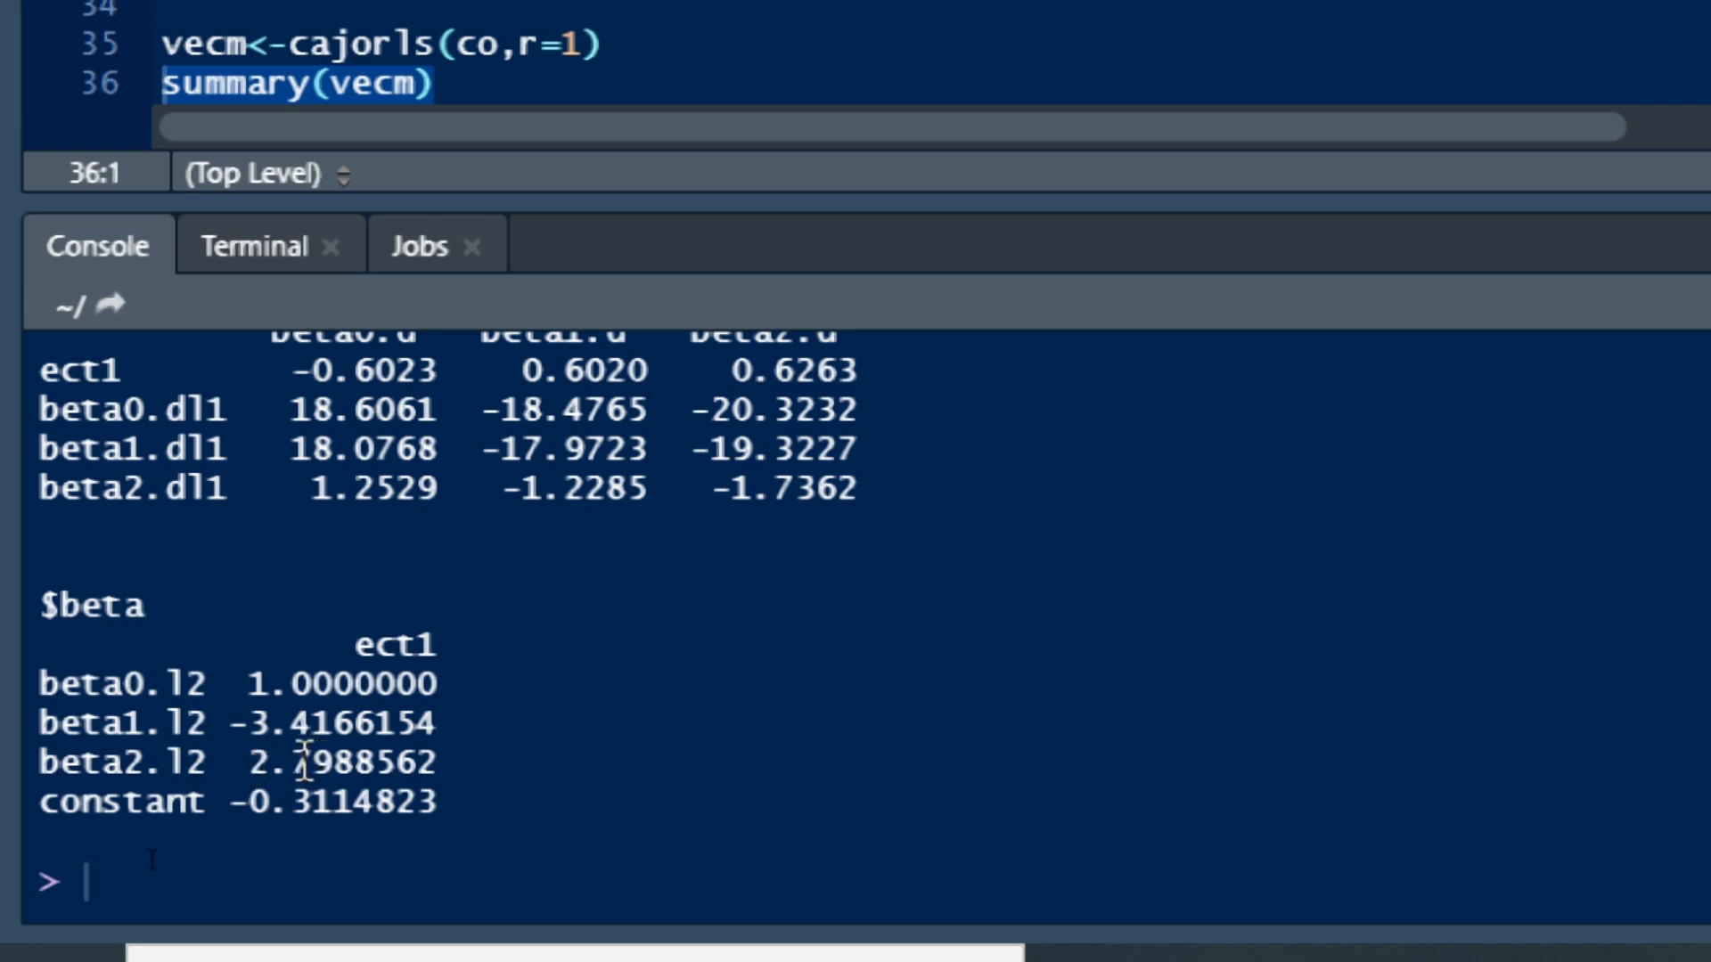
{"action": "mouse_move", "coordinate": [328, 764]}
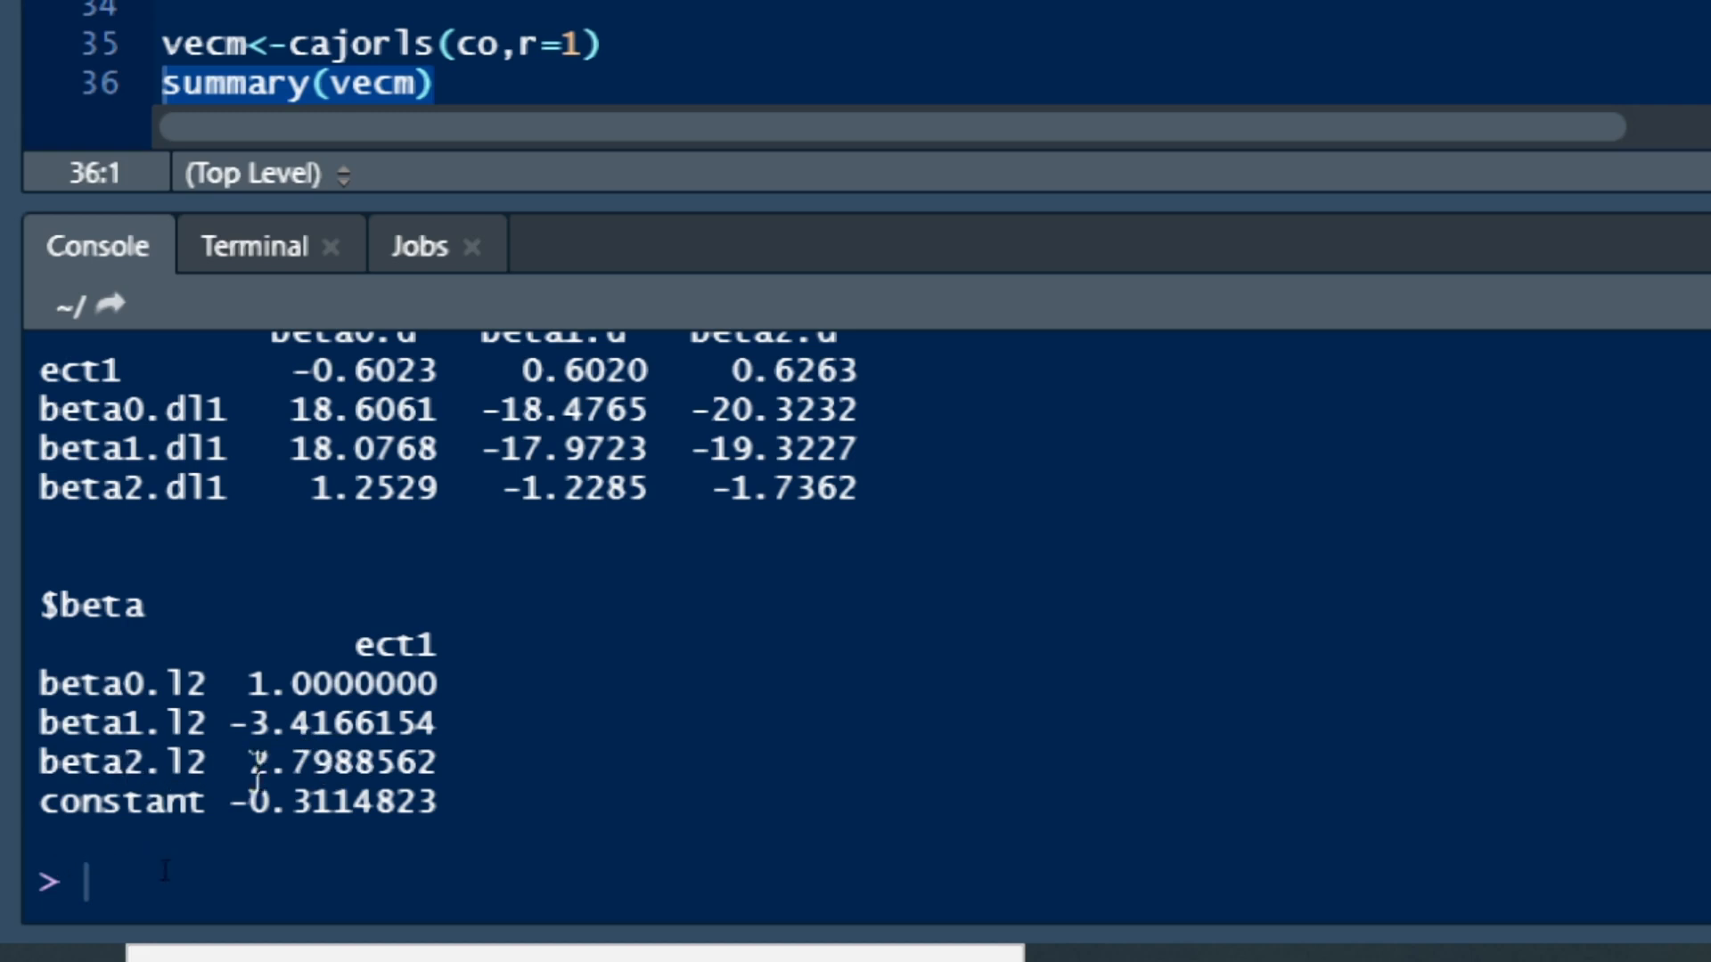
{"action": "mouse_move", "coordinate": [125, 868]}
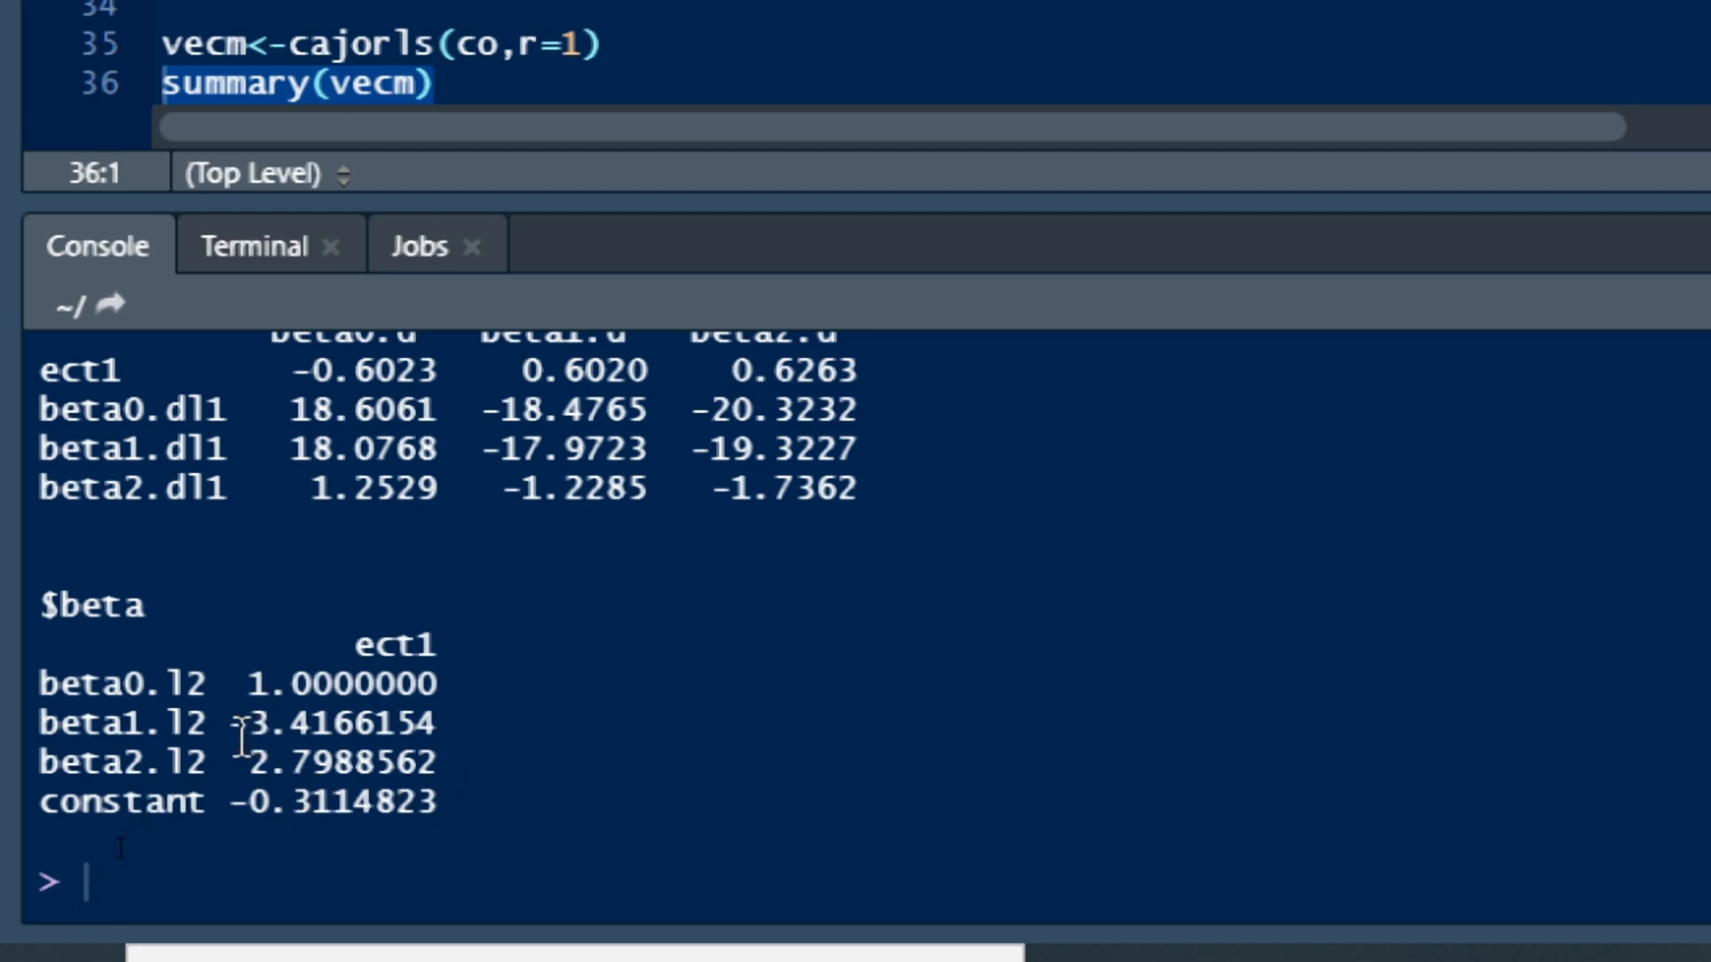
{"action": "double_click", "coordinate": [250, 724]}
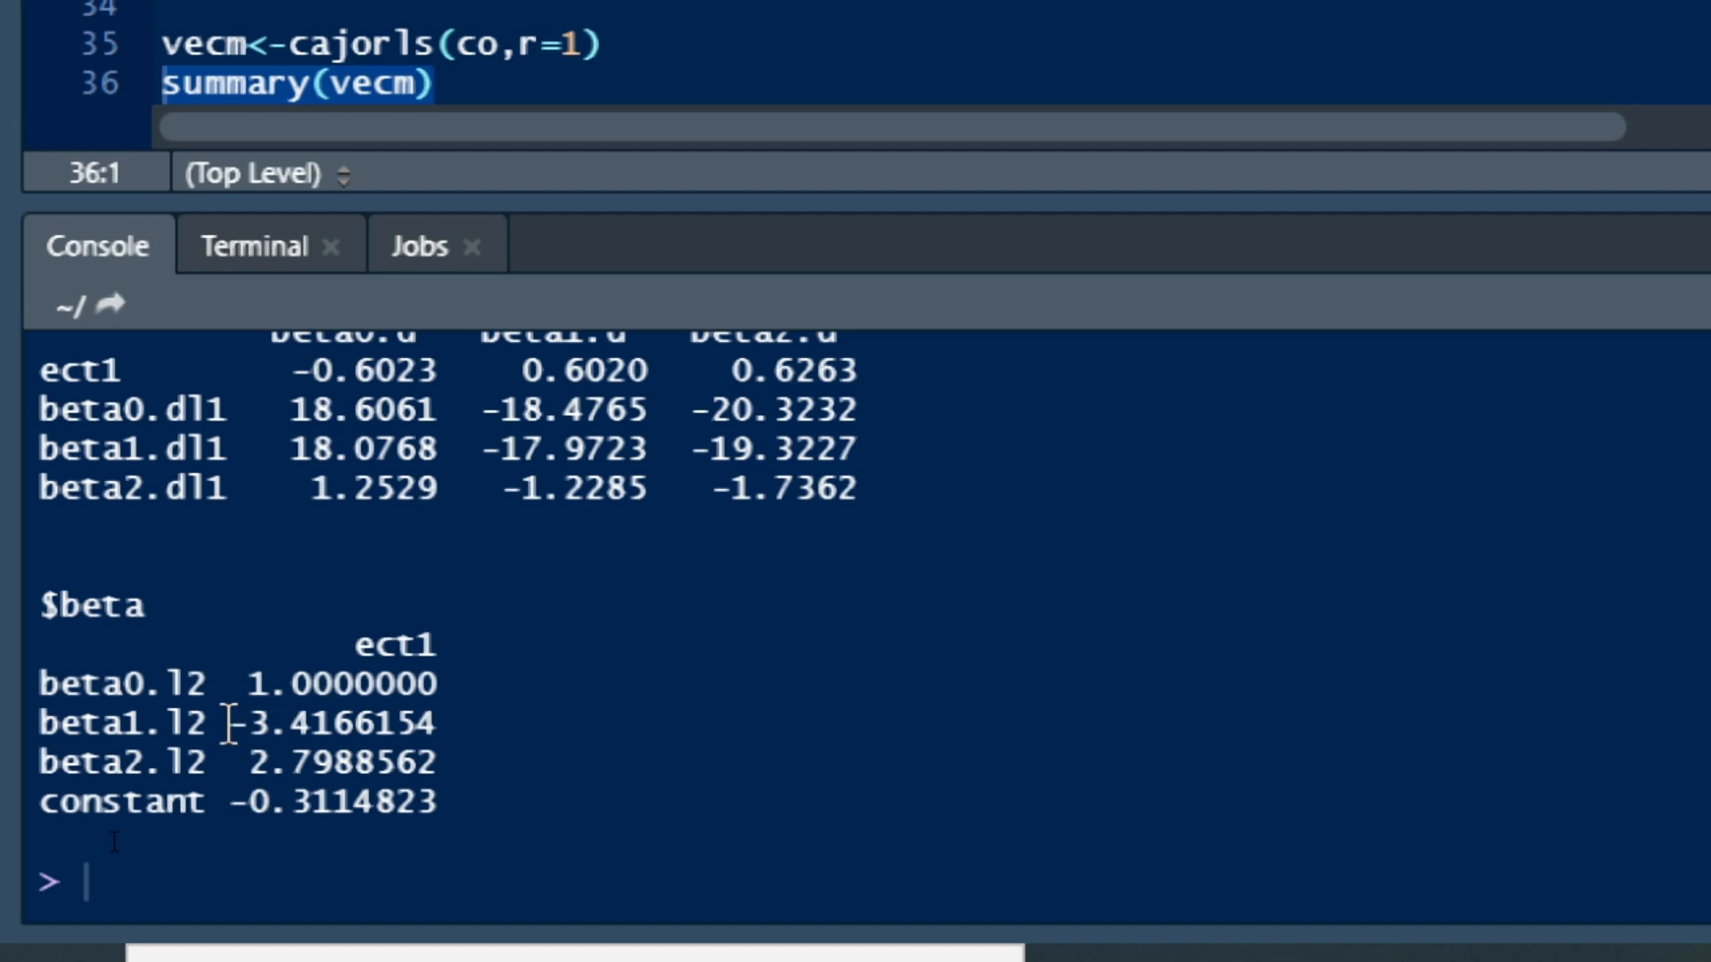
{"action": "double_click", "coordinate": [246, 722]}
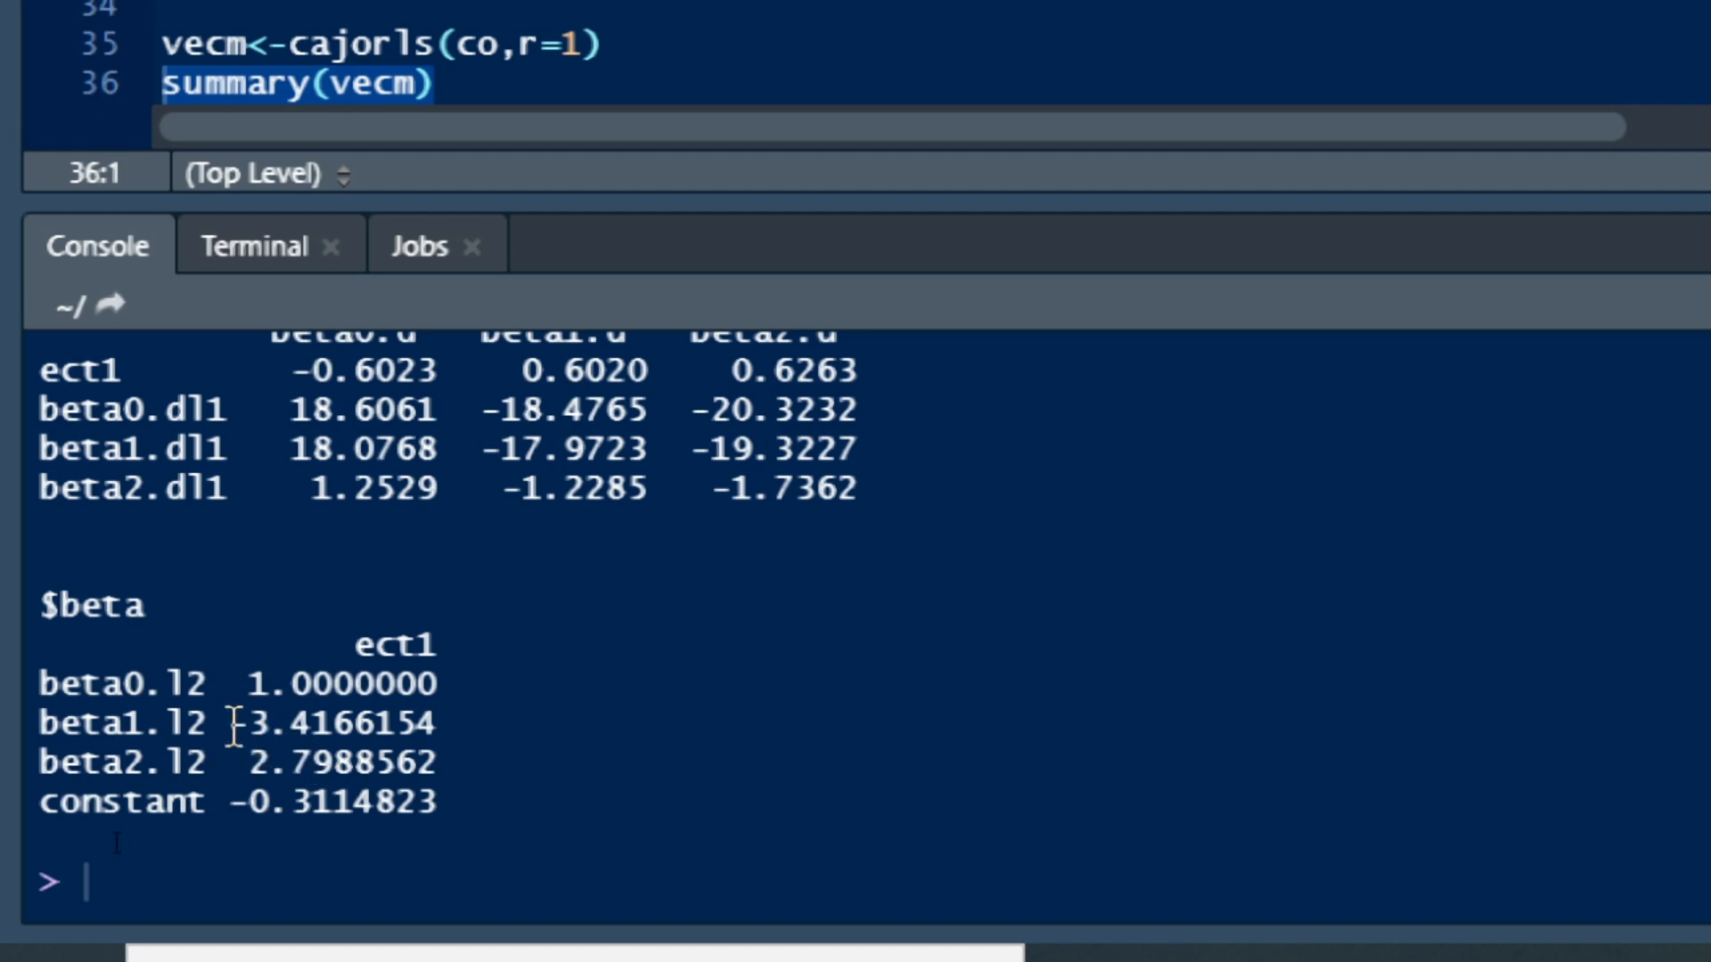
{"action": "double_click", "coordinate": [328, 722]}
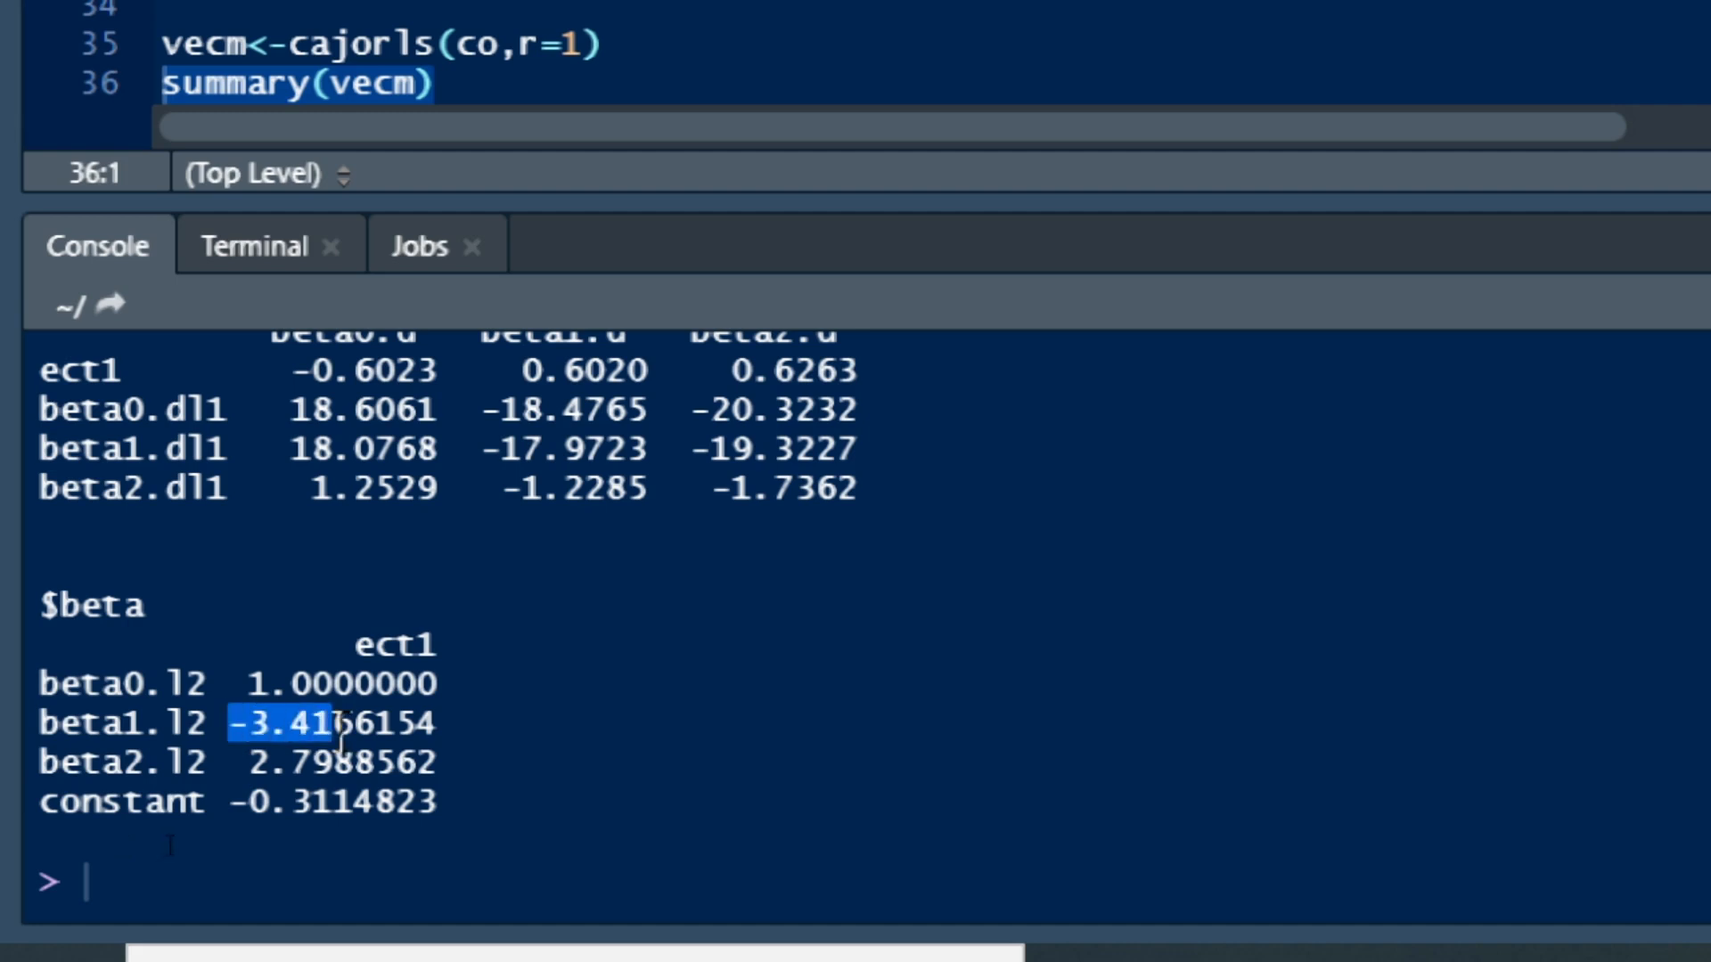
{"action": "mouse_move", "coordinate": [235, 648]}
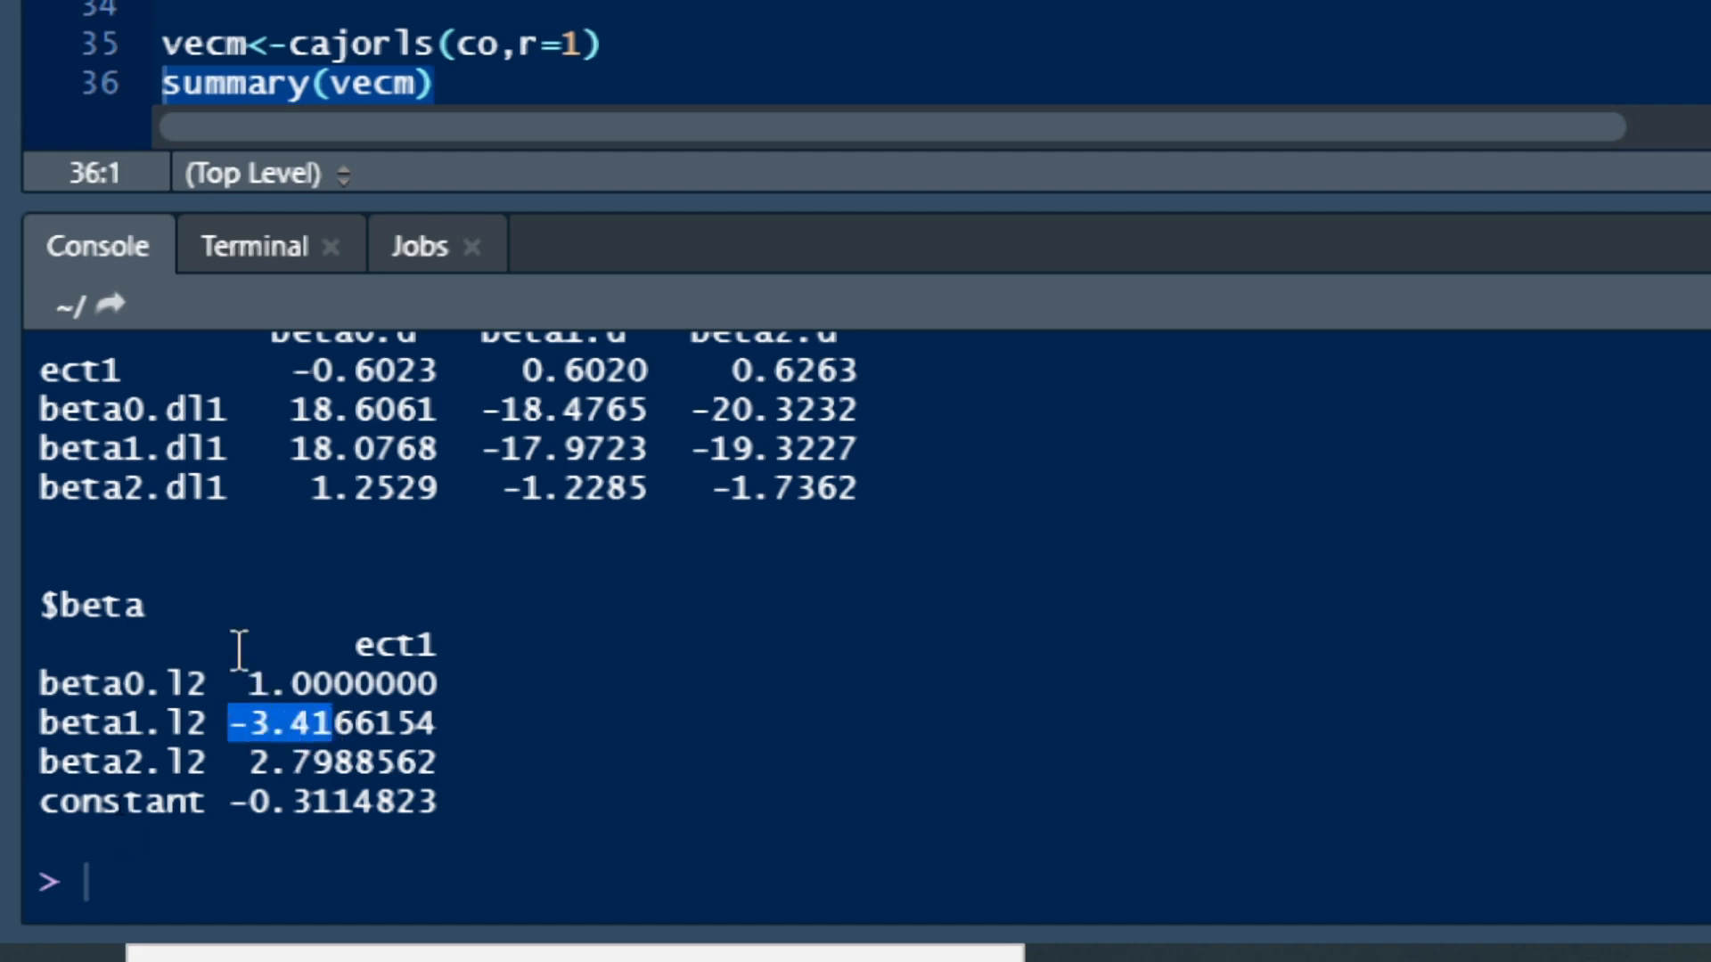
{"action": "mouse_move", "coordinate": [260, 737]}
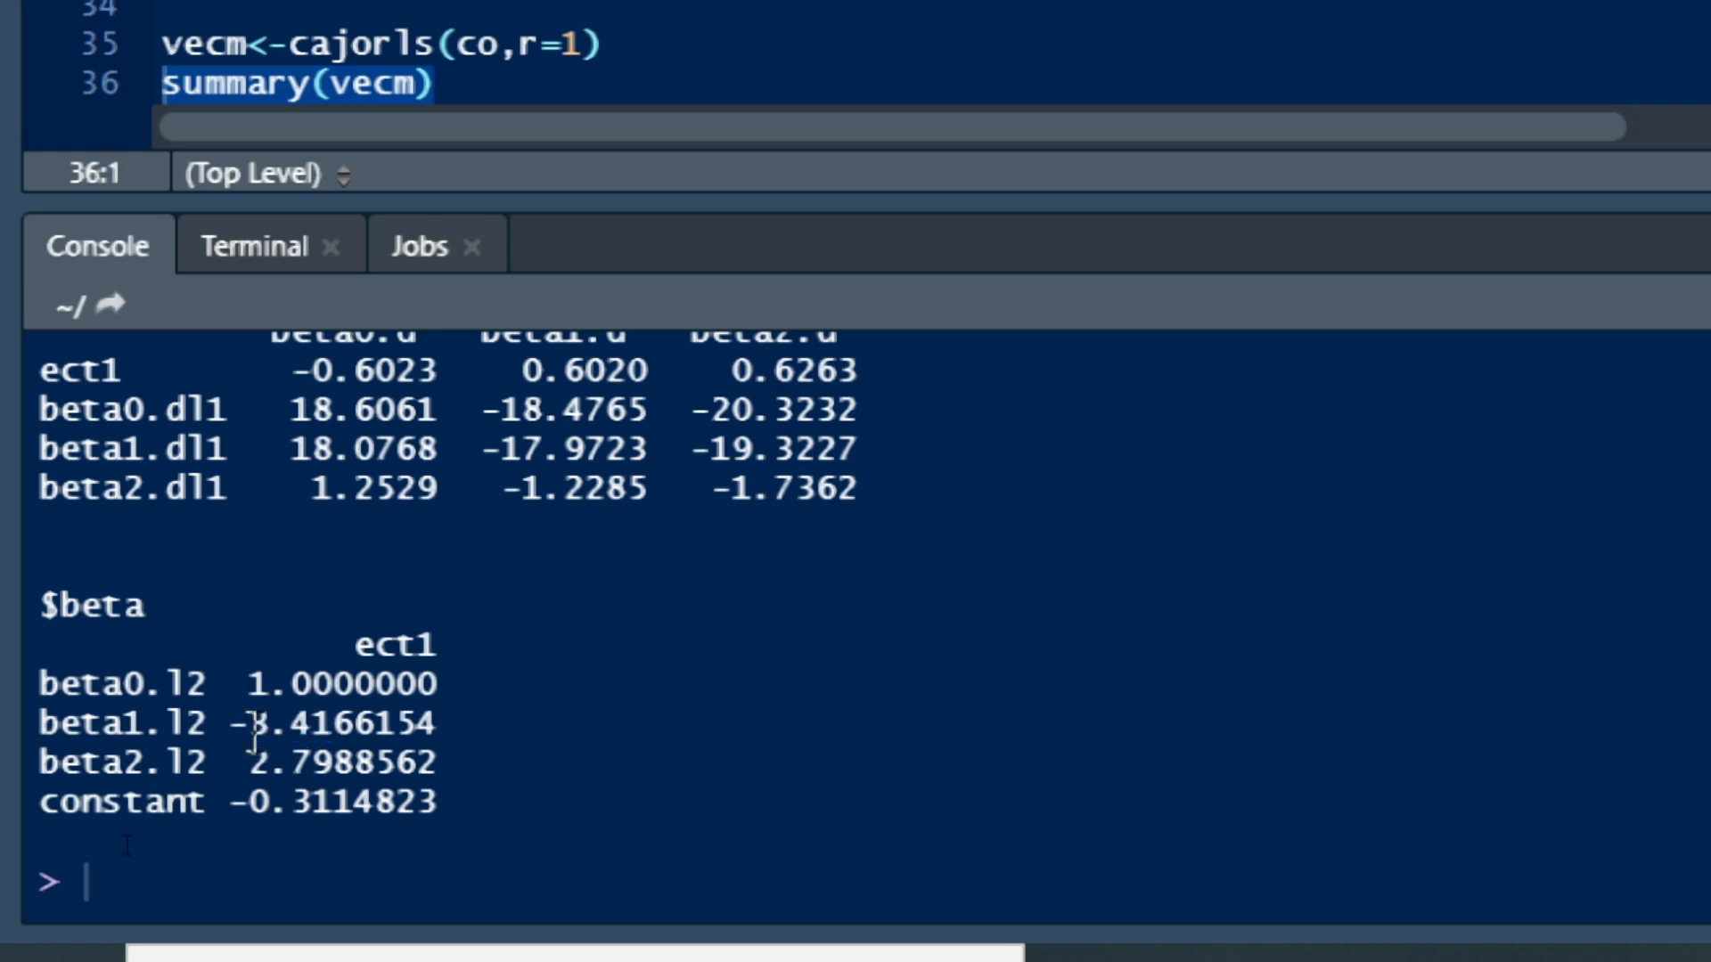
{"action": "left_click_drag", "start_coordinate": [251, 720], "coordinate": [448, 806]}
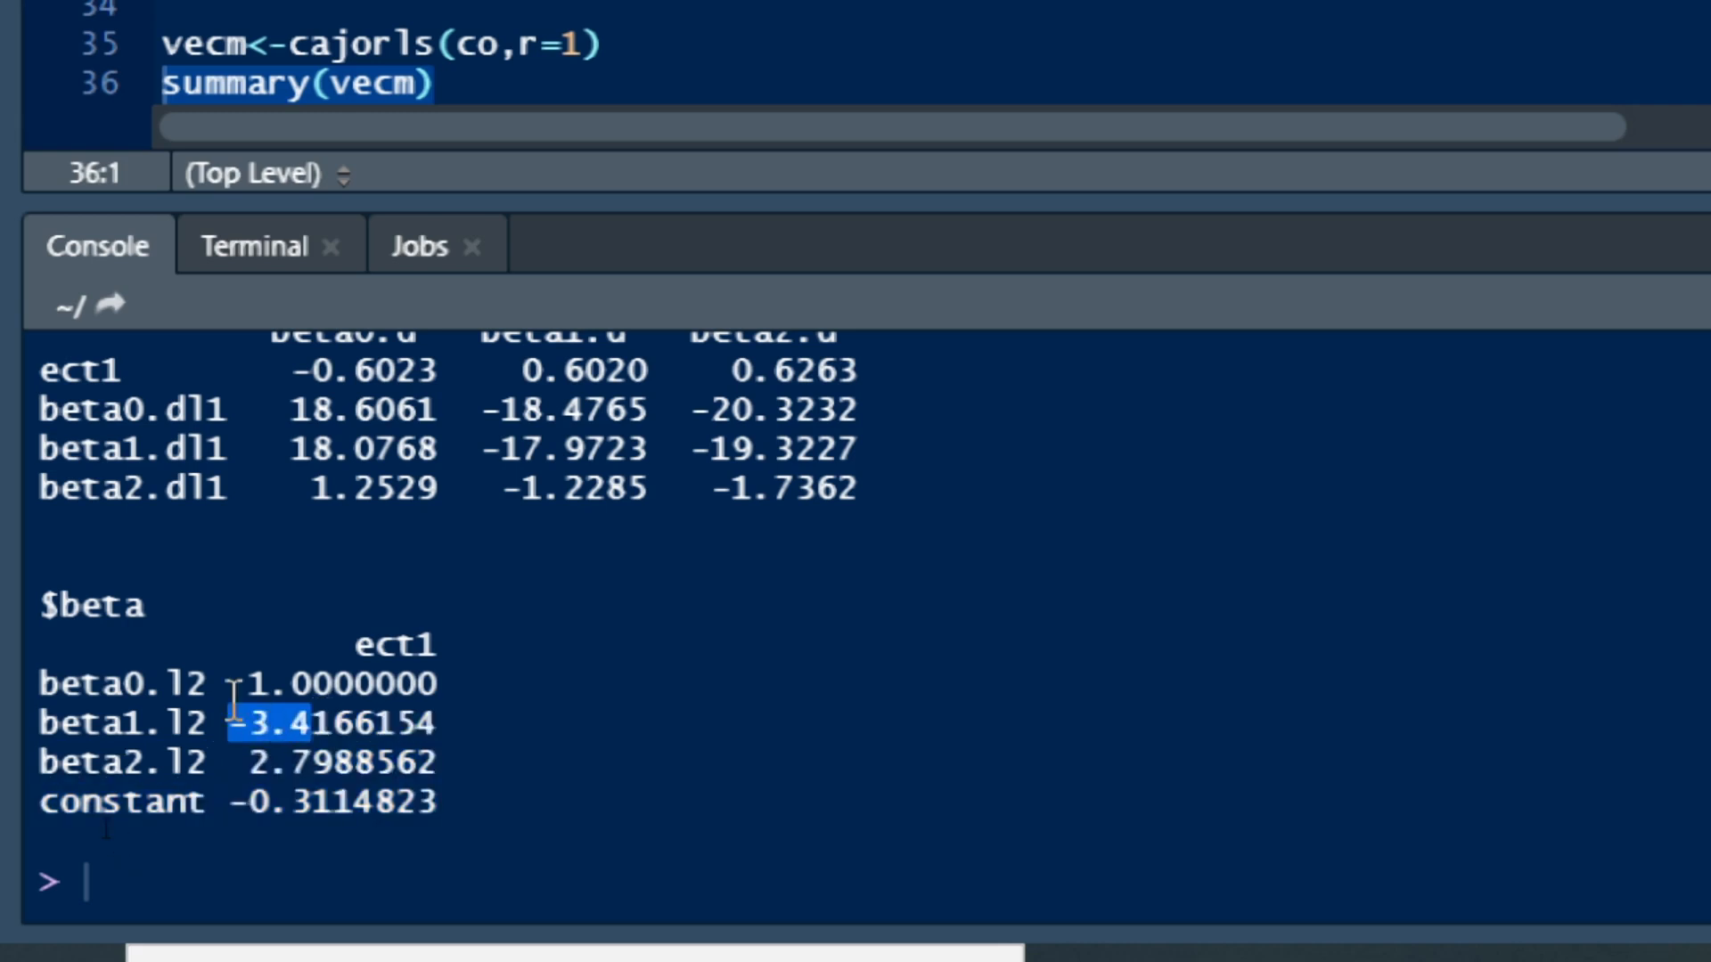
{"action": "mouse_move", "coordinate": [109, 770]}
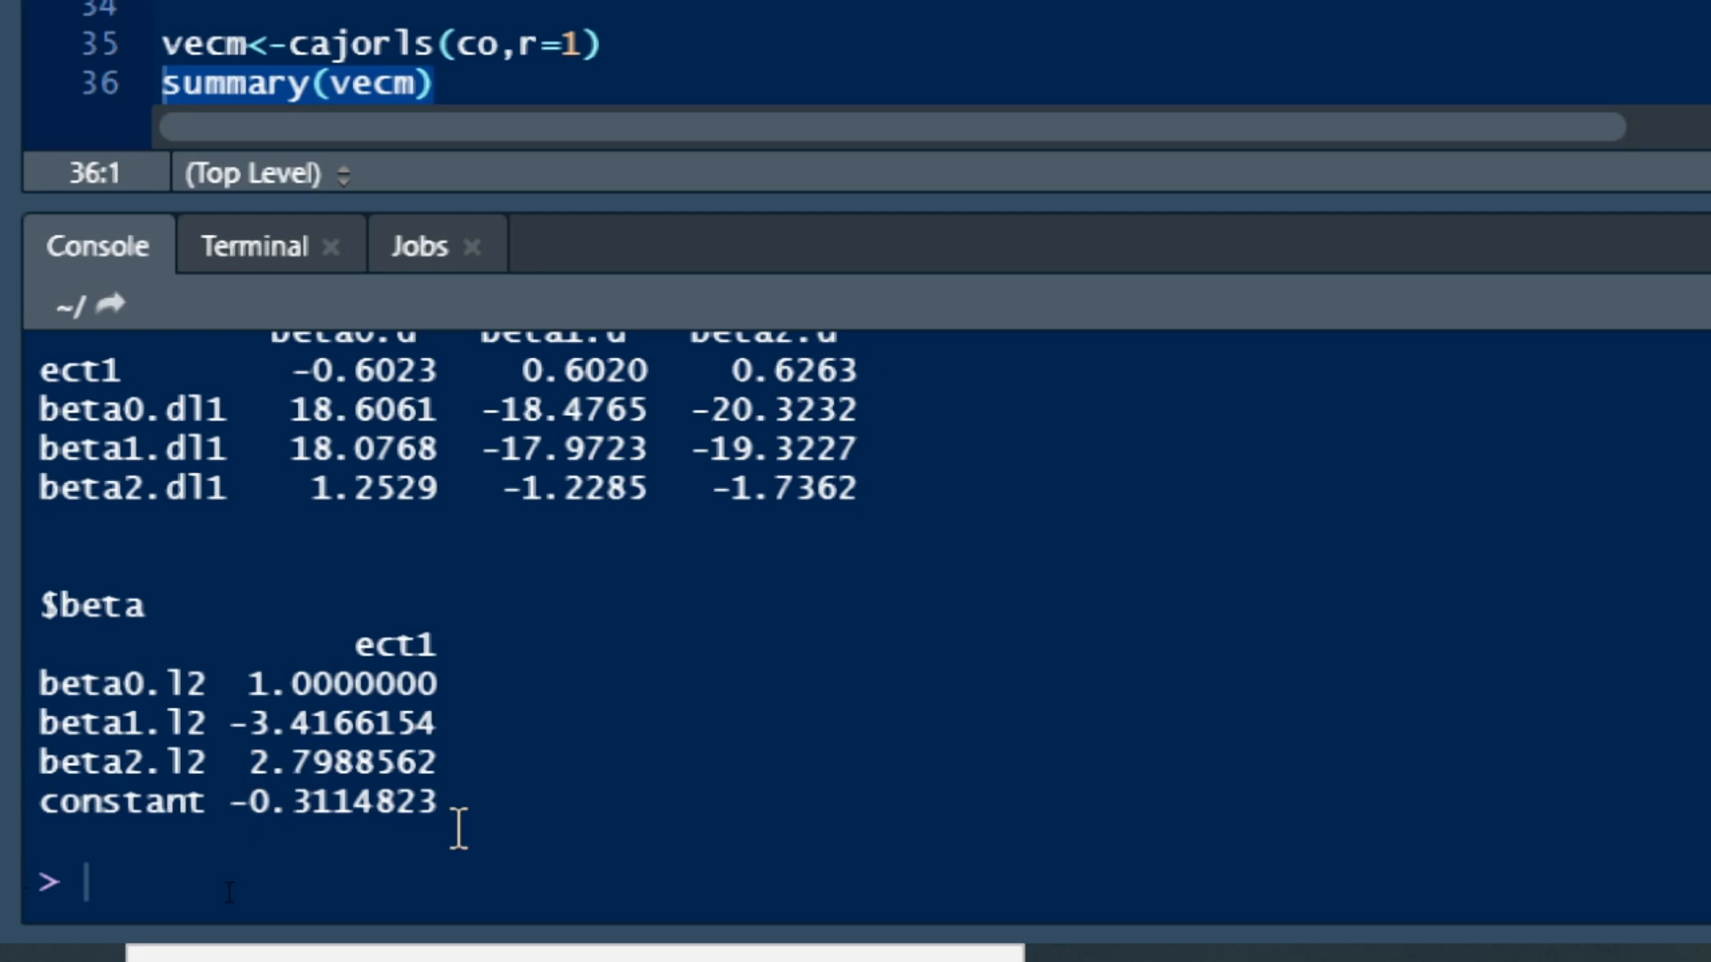
{"action": "mouse_move", "coordinate": [158, 684]}
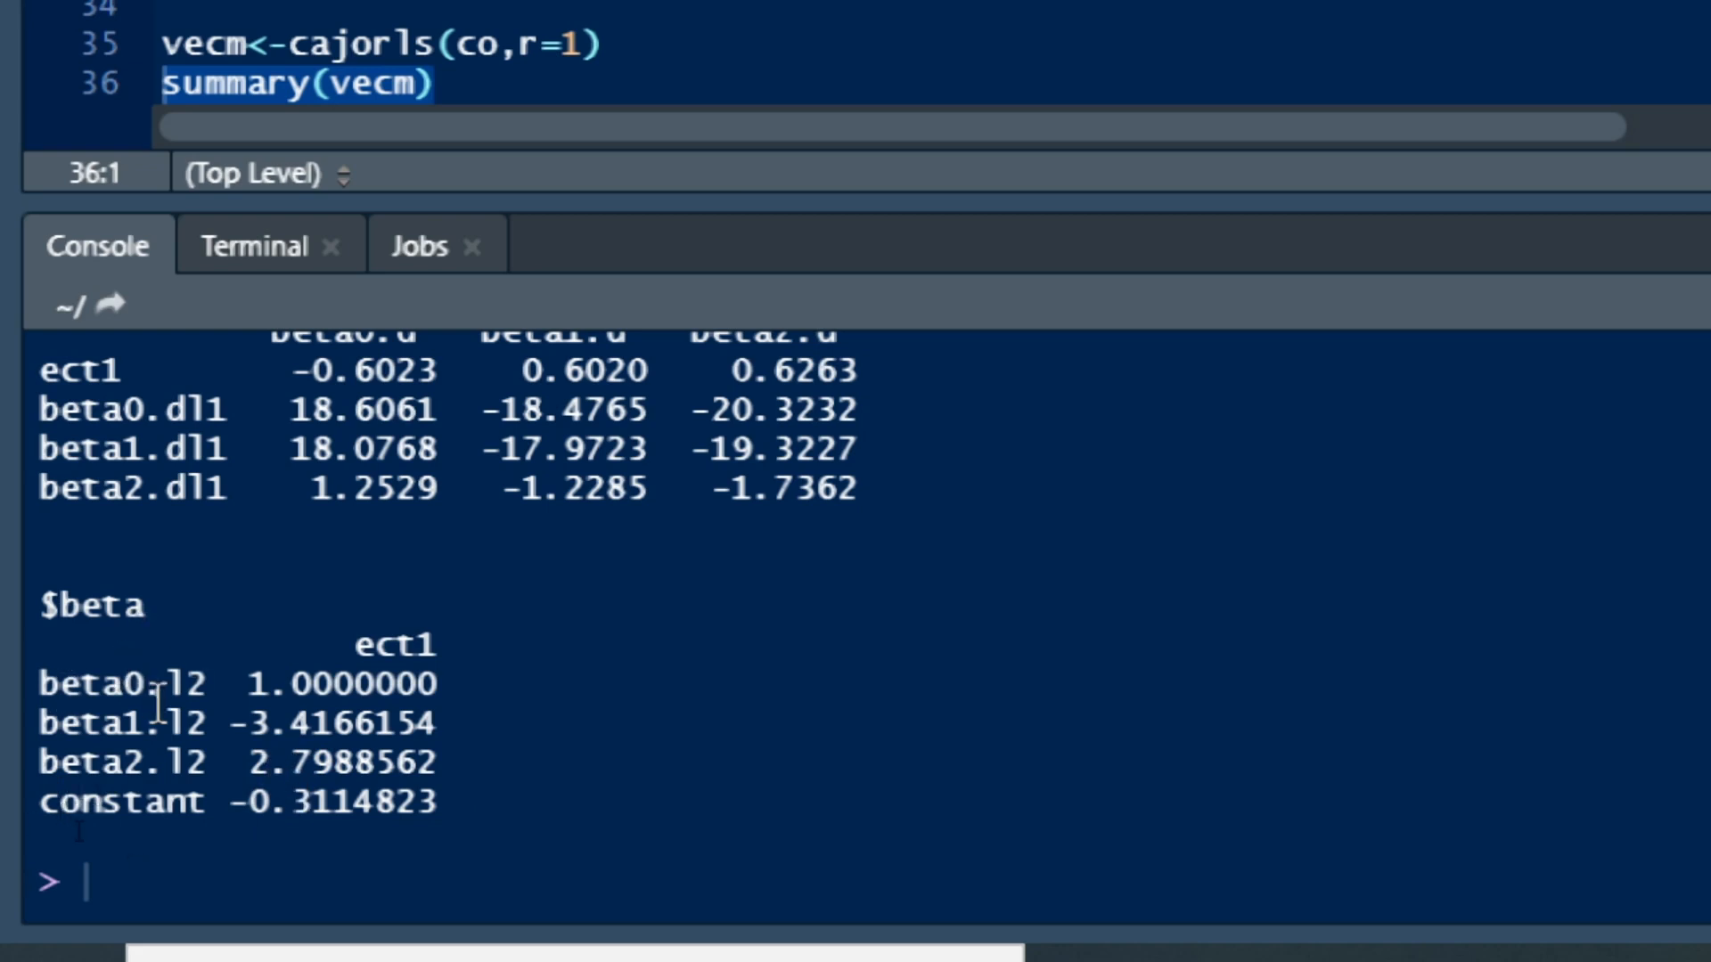
{"action": "mouse_move", "coordinate": [804, 770]}
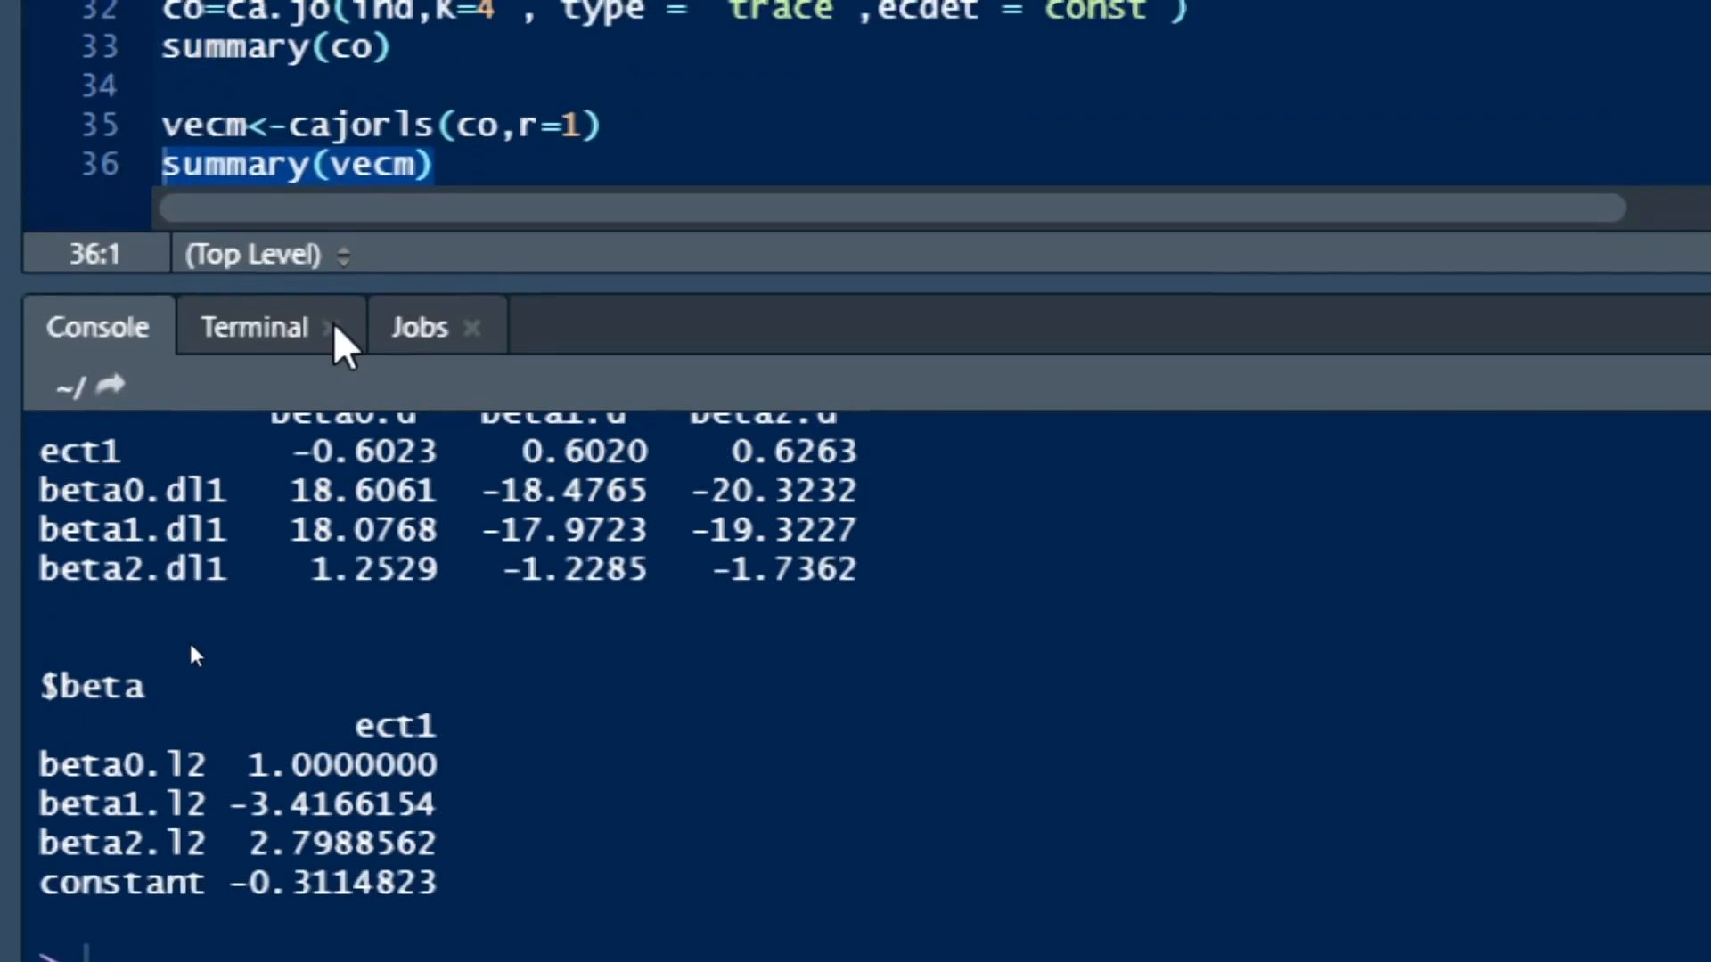
{"action": "mouse_move", "coordinate": [16, 148]}
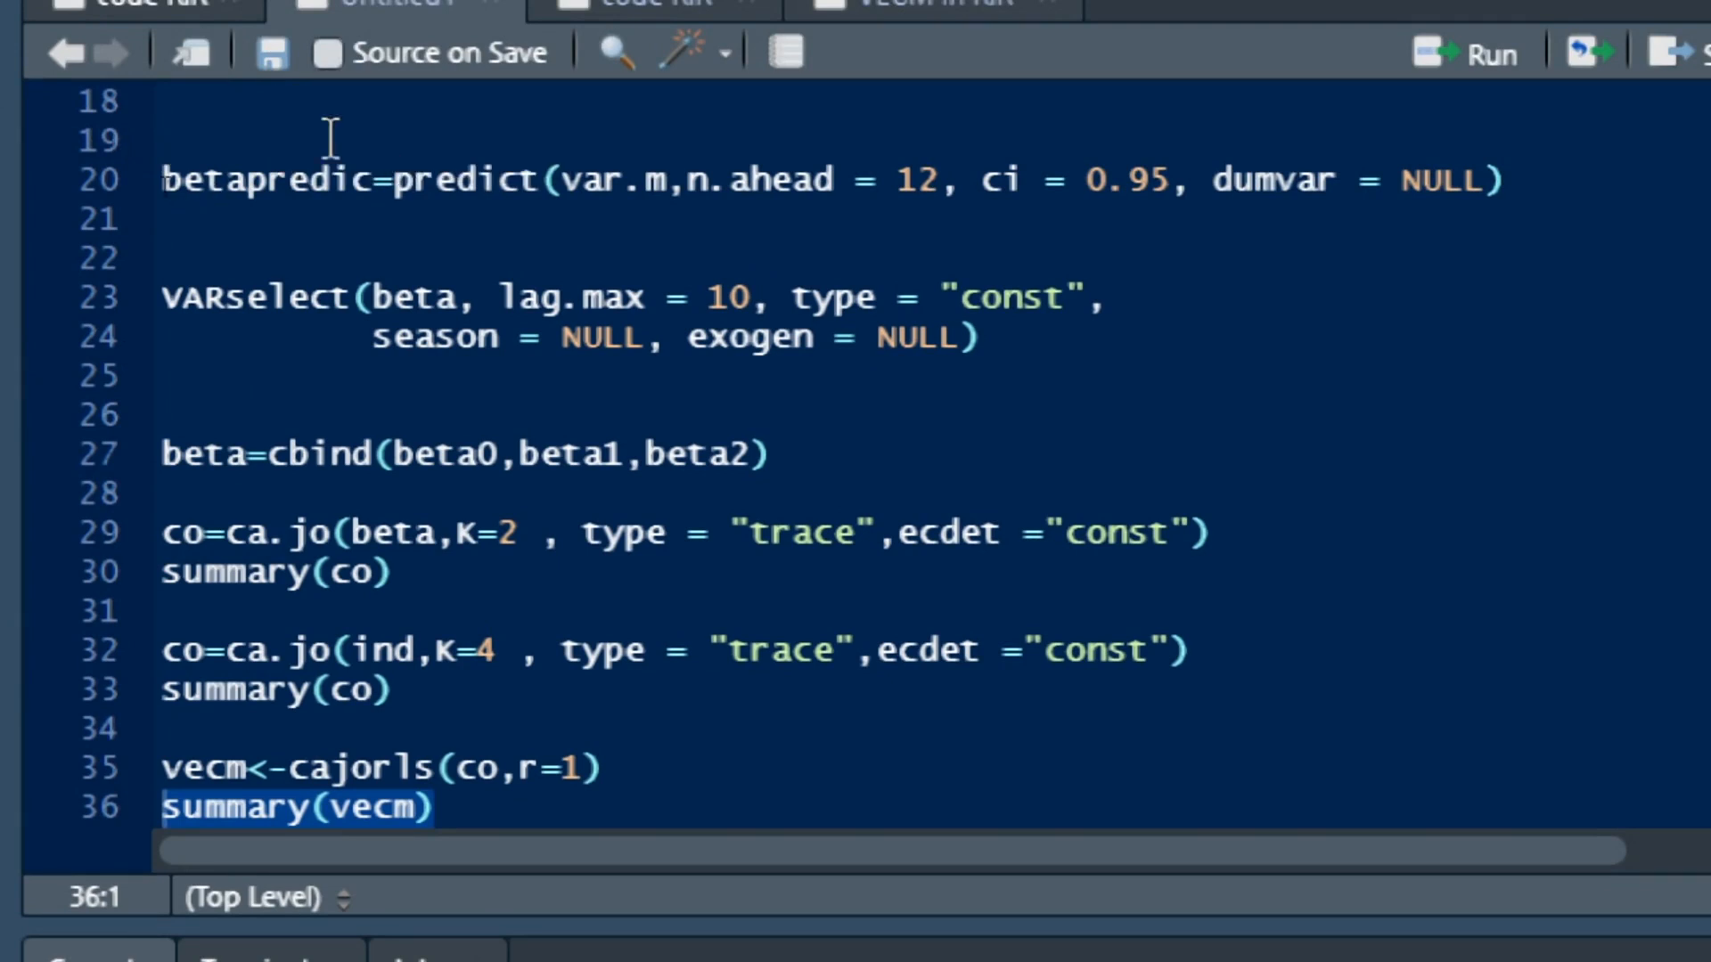
{"action": "scroll", "scroll_direction": "right", "scroll_amount": 3}
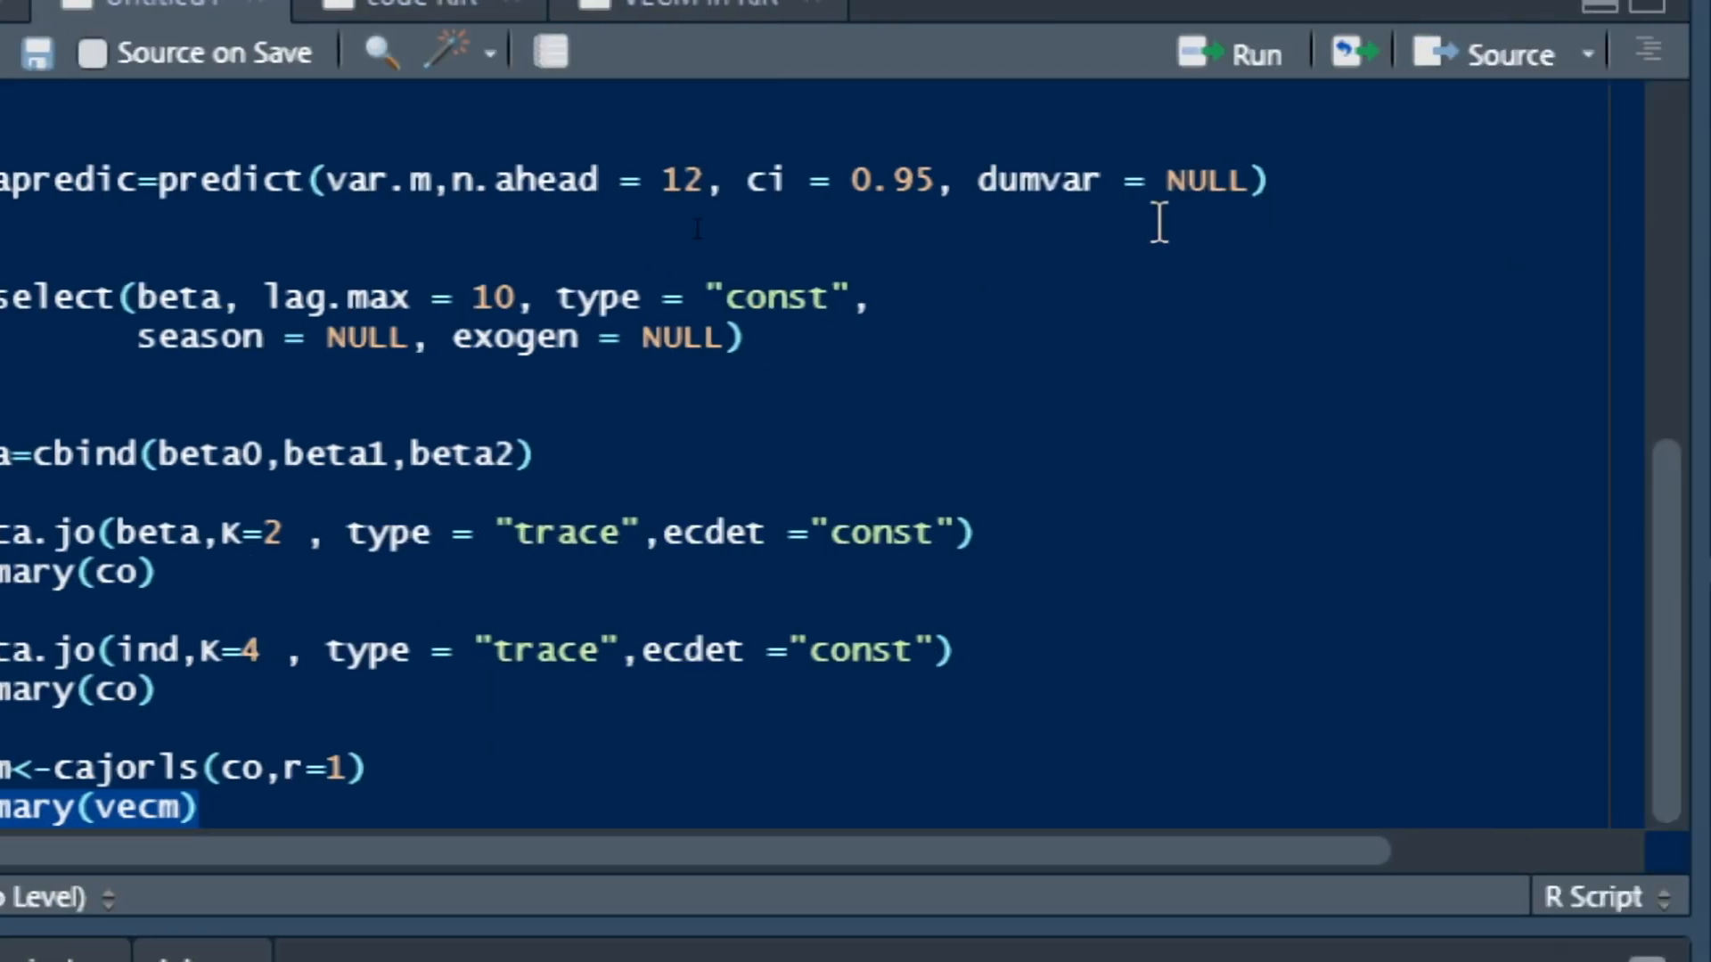
{"action": "mouse_move", "coordinate": [1146, 218]}
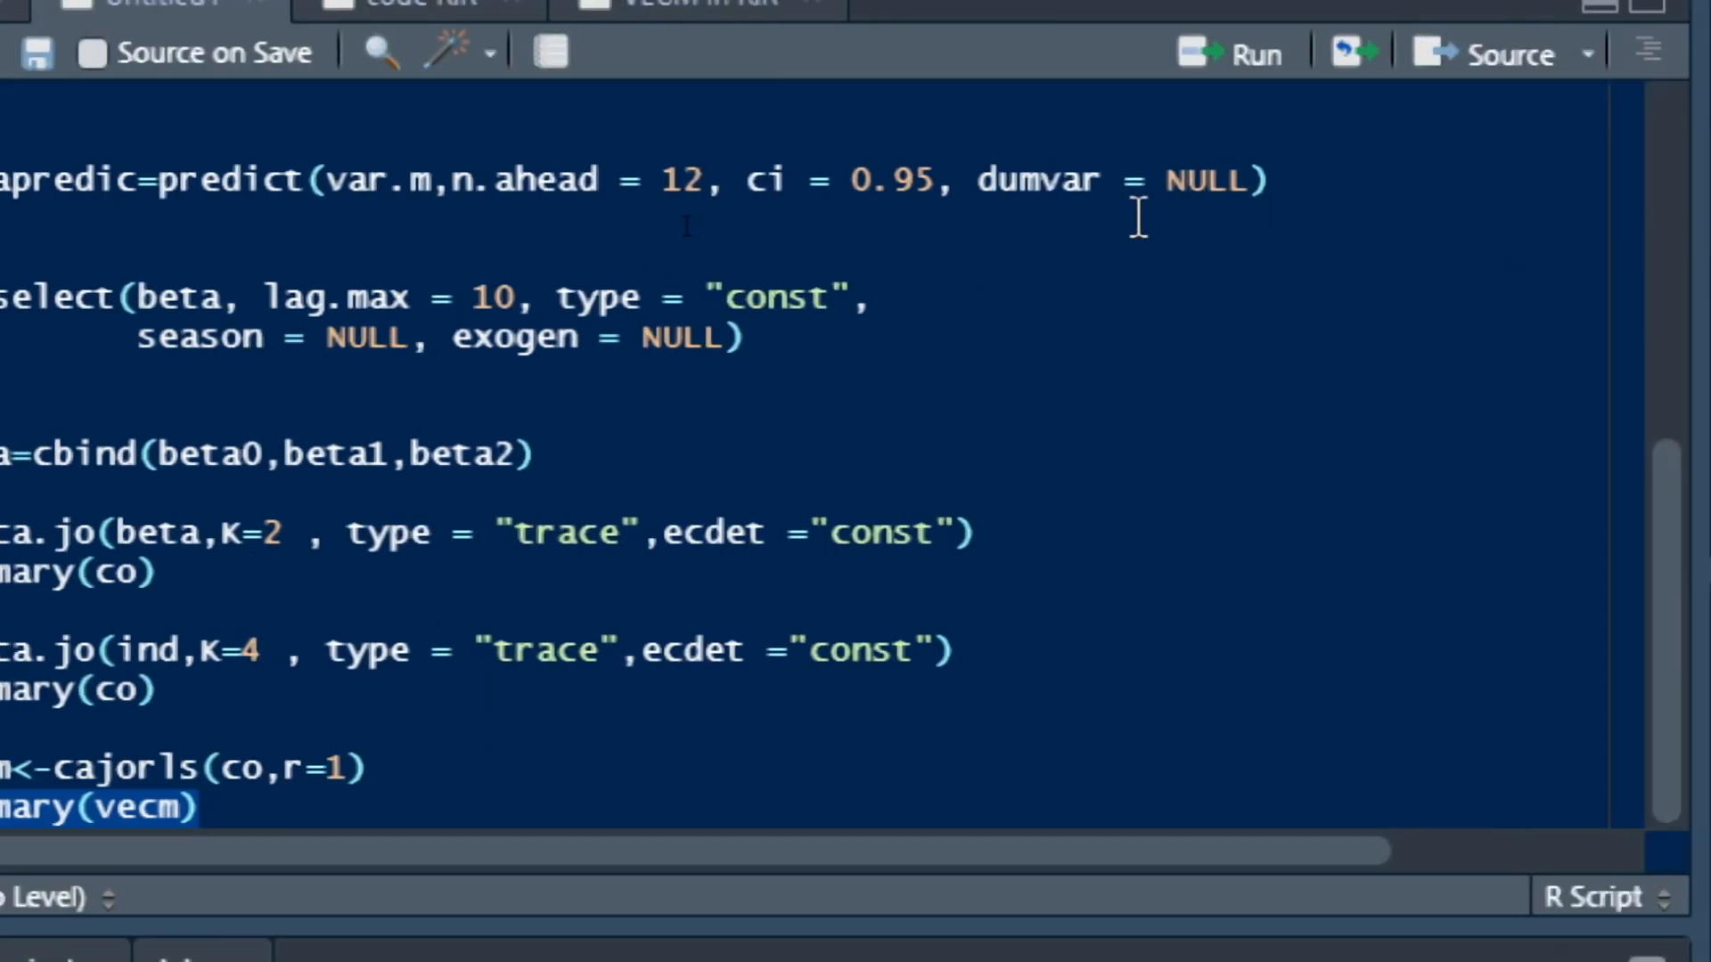